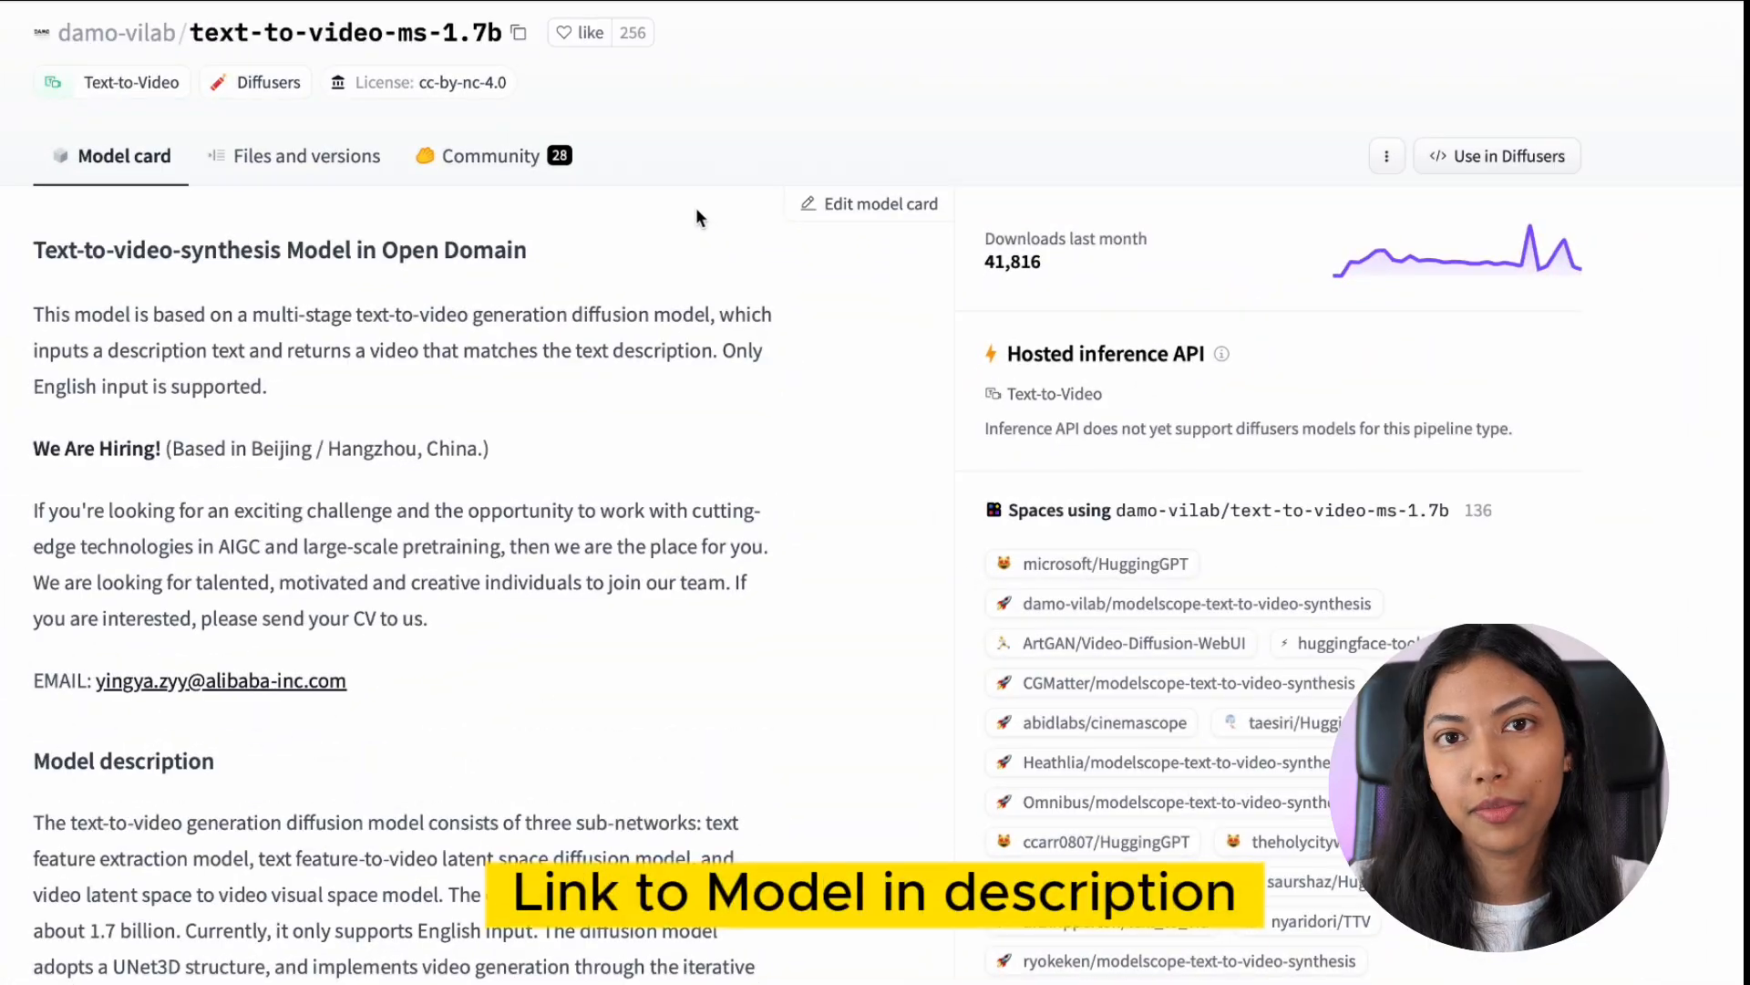
pyautogui.moveTo(678, 281)
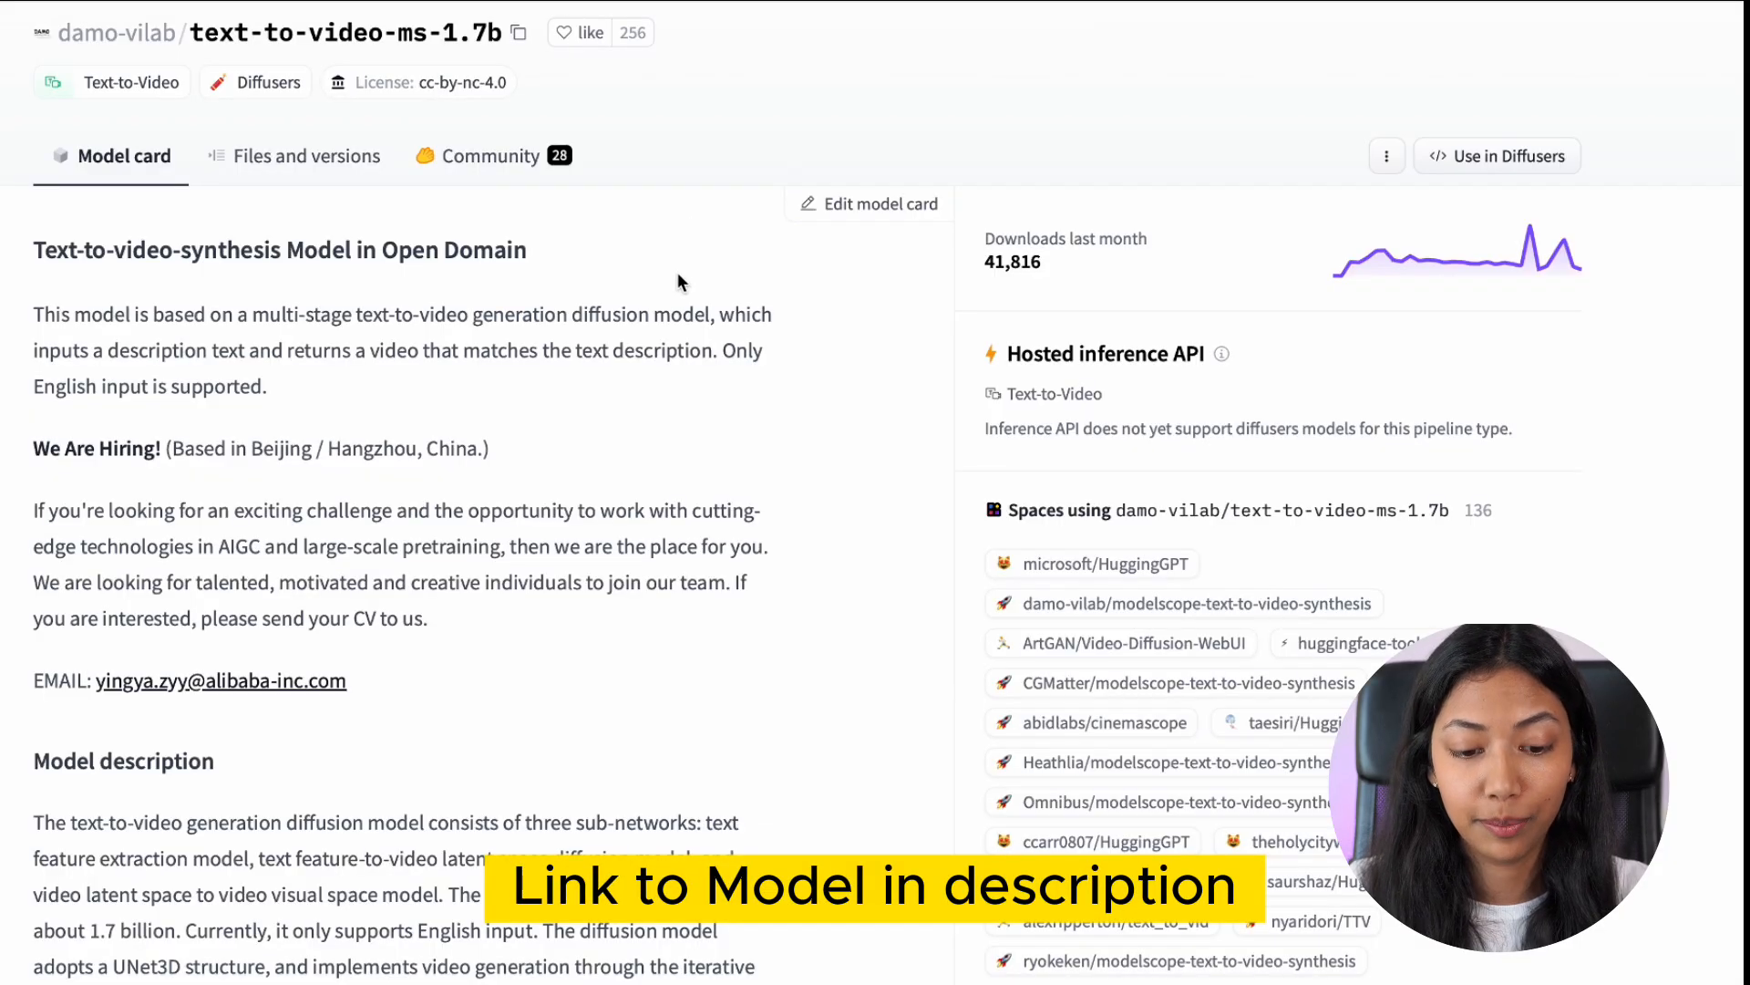
# - Set the notebook's hardware accelerator to GPU (T4) in the runtime type settings and save
pyautogui.scroll(-3)
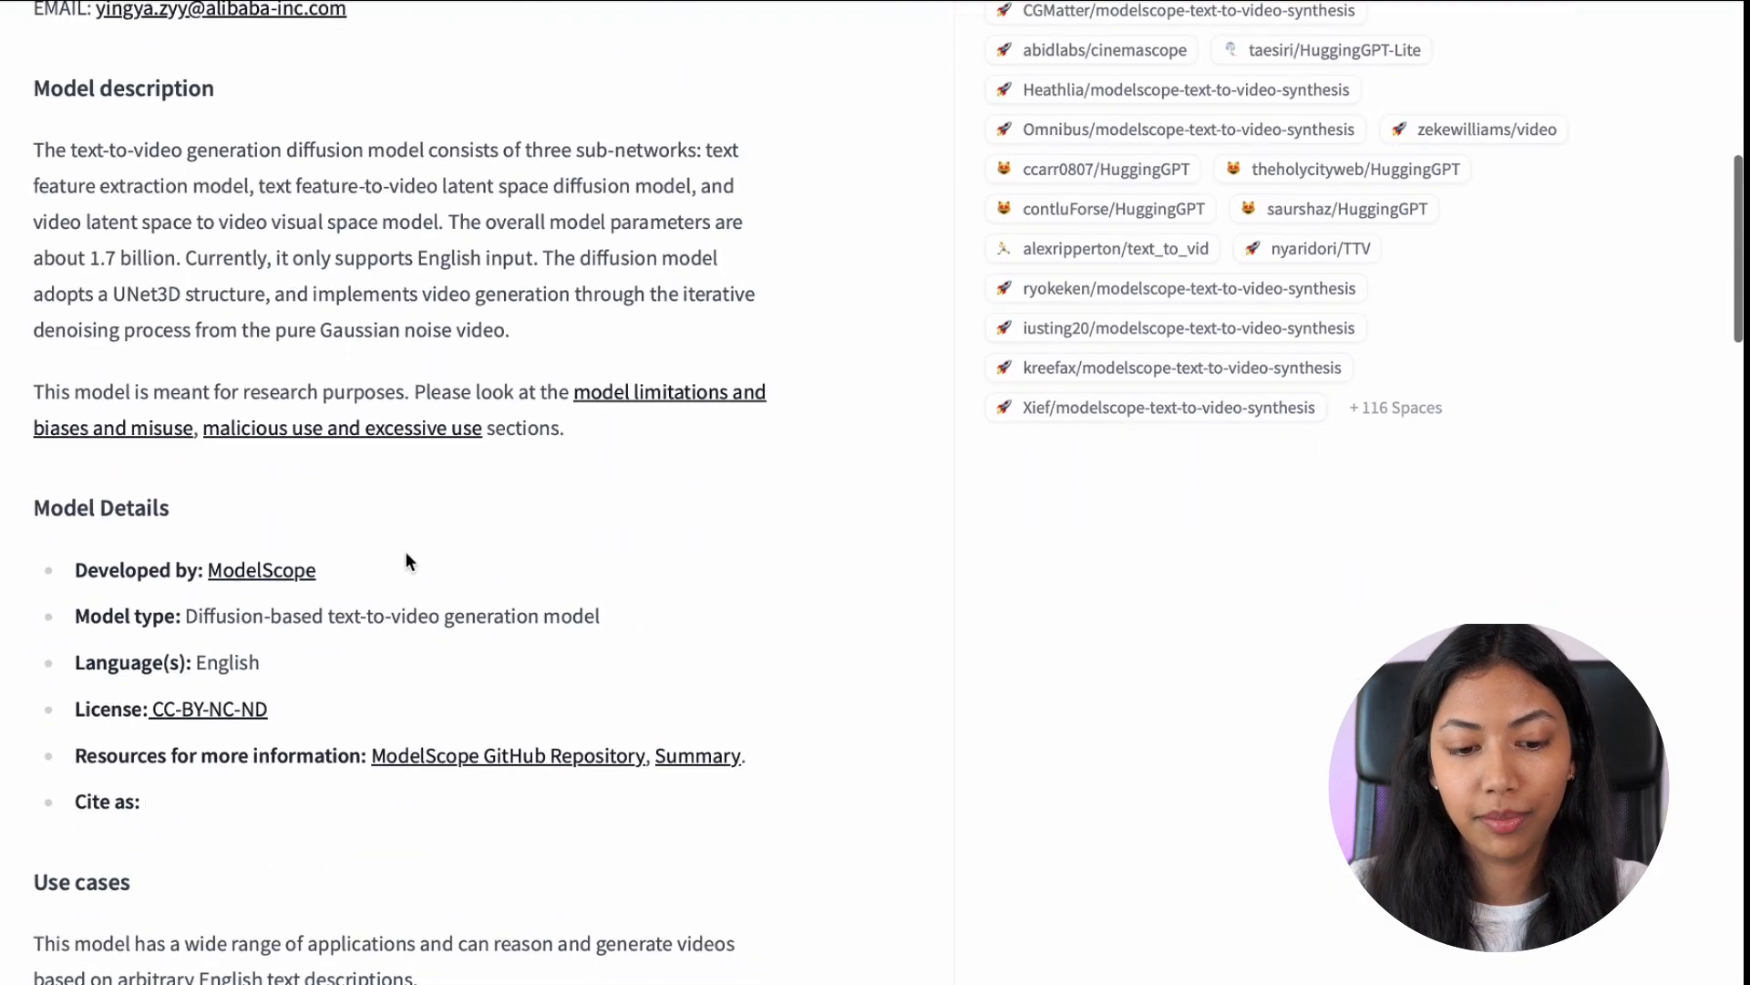
pyautogui.scroll(3)
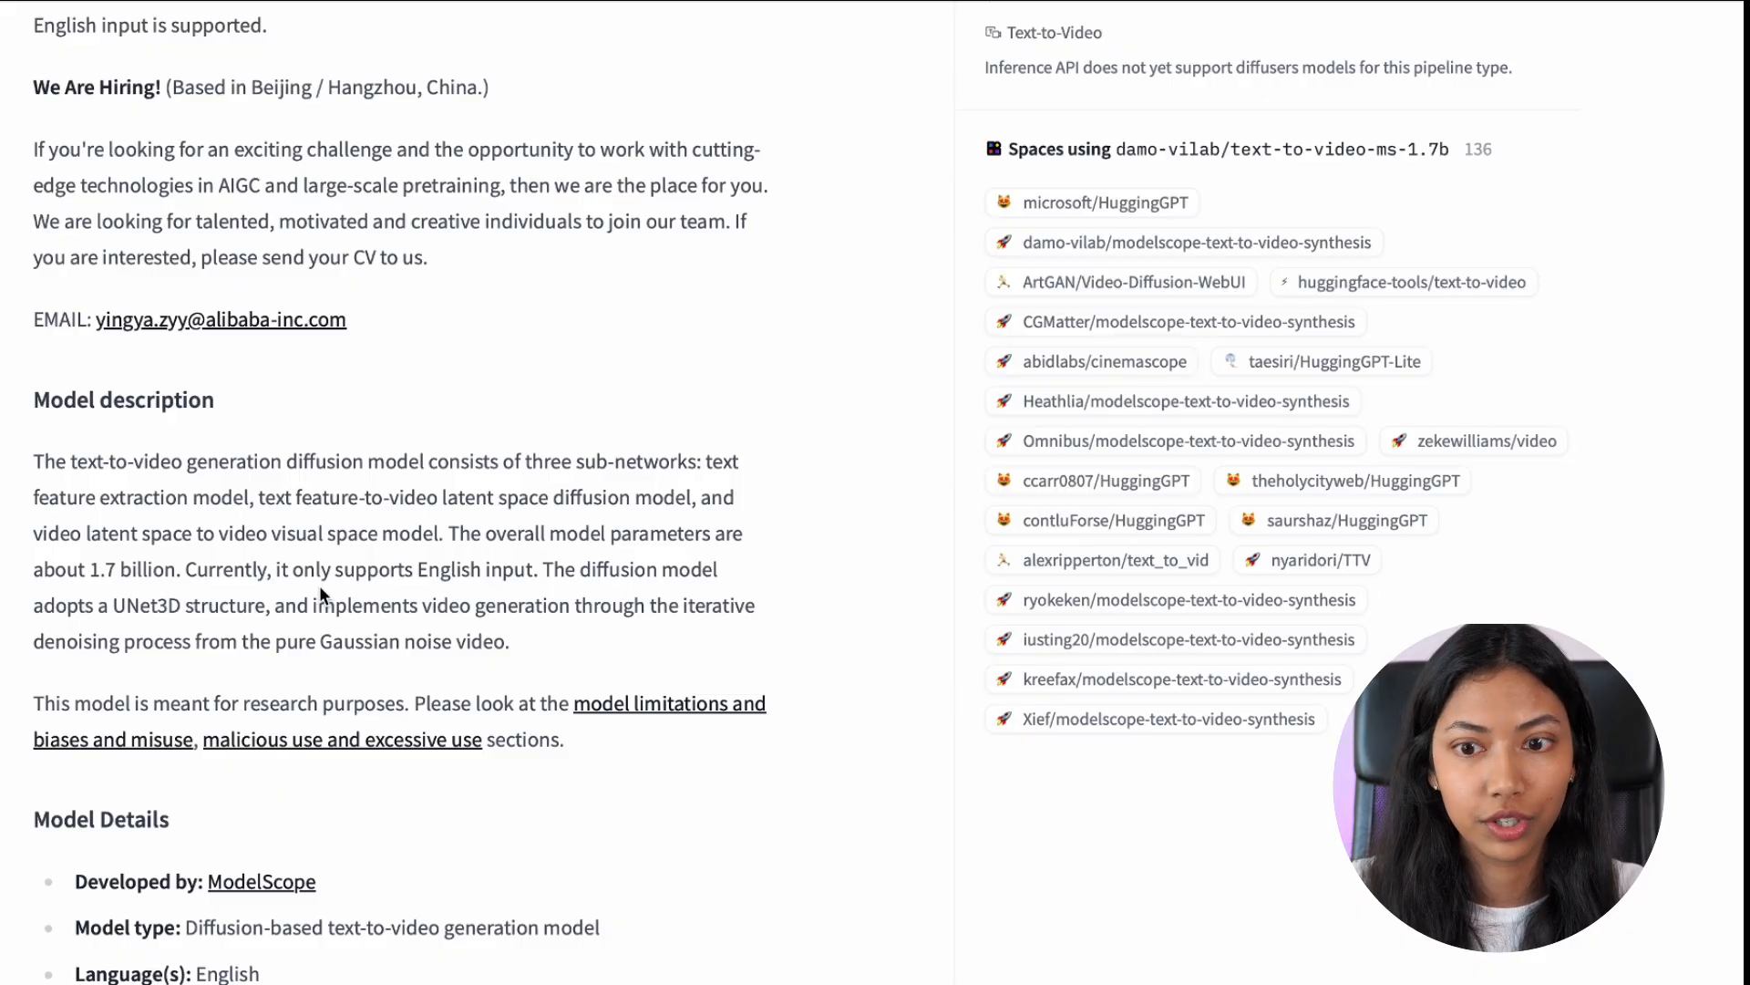
pyautogui.scroll(3)
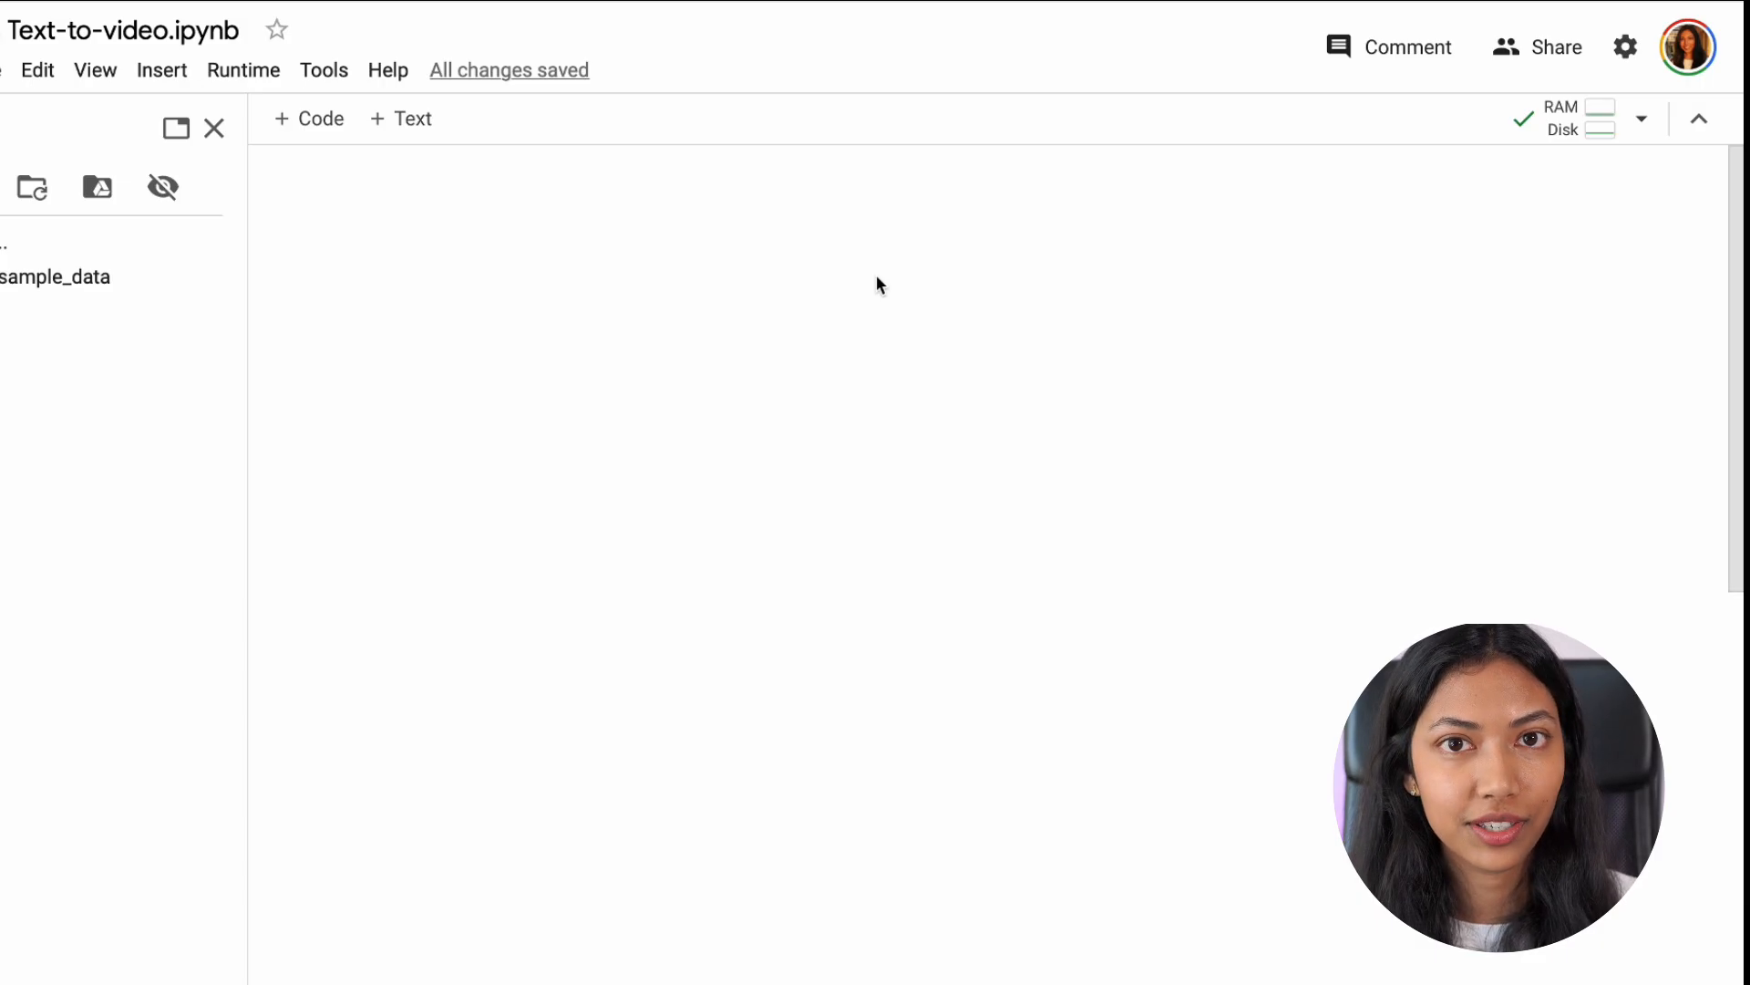
pyautogui.moveTo(664, 189)
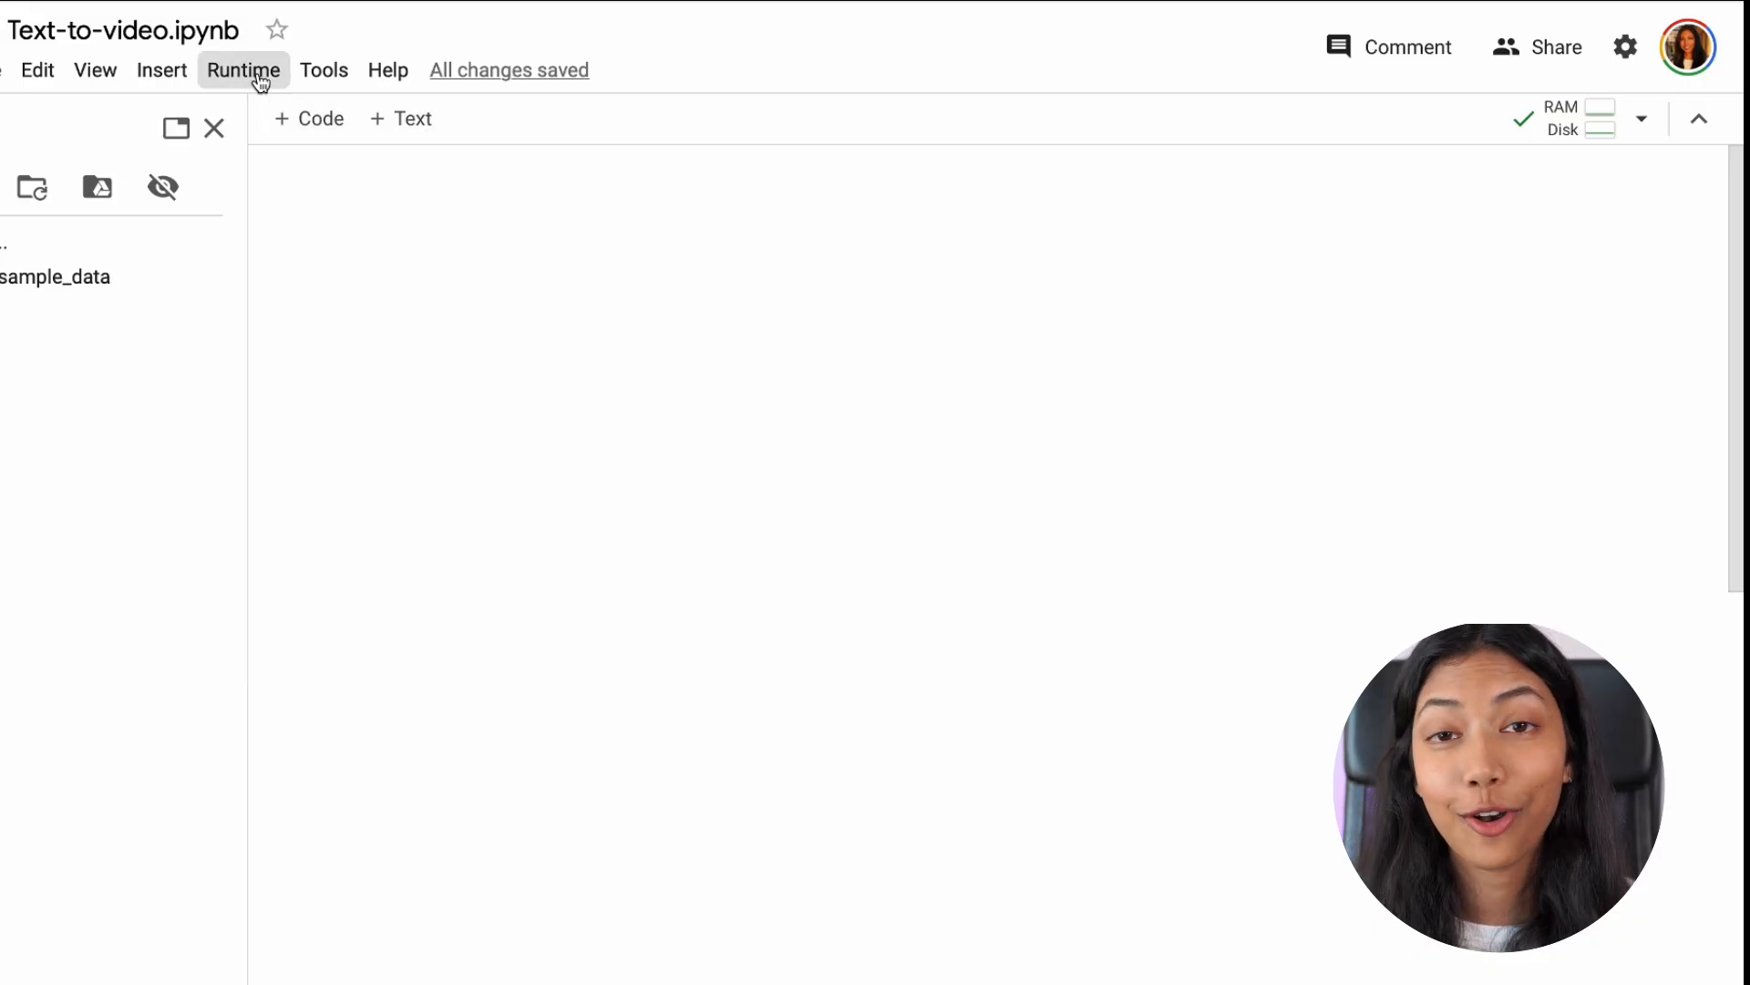
pyautogui.click(243, 69)
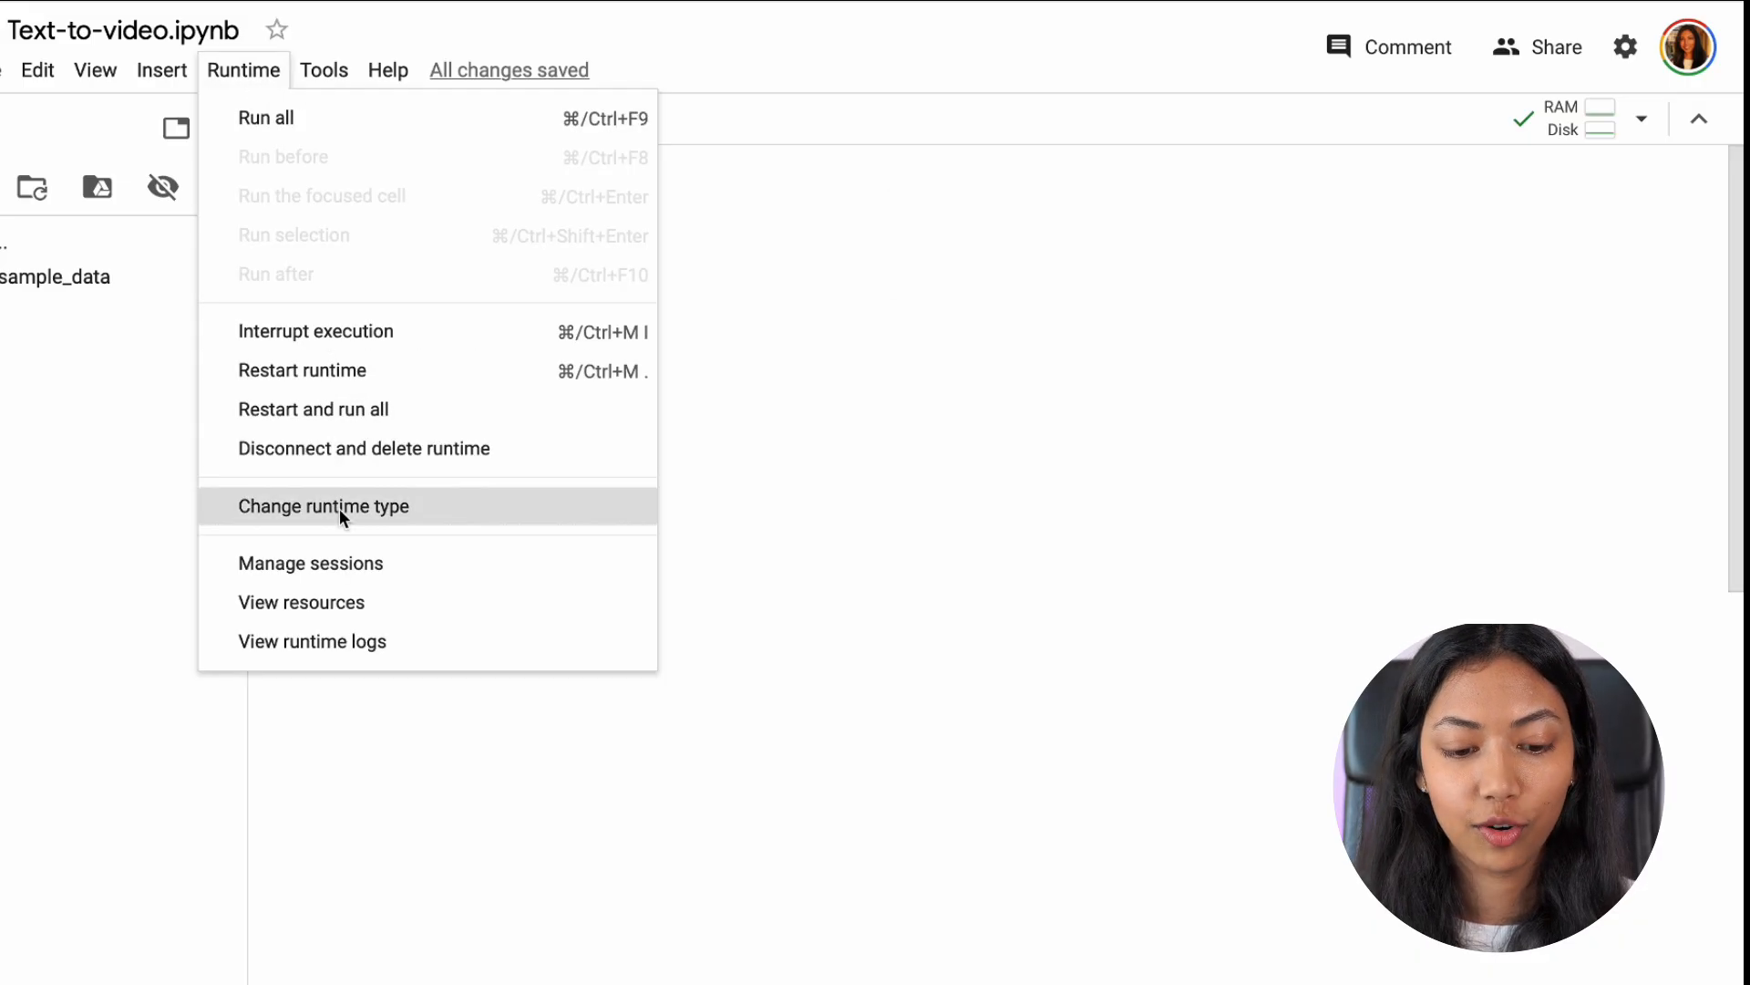
pyautogui.click(325, 505)
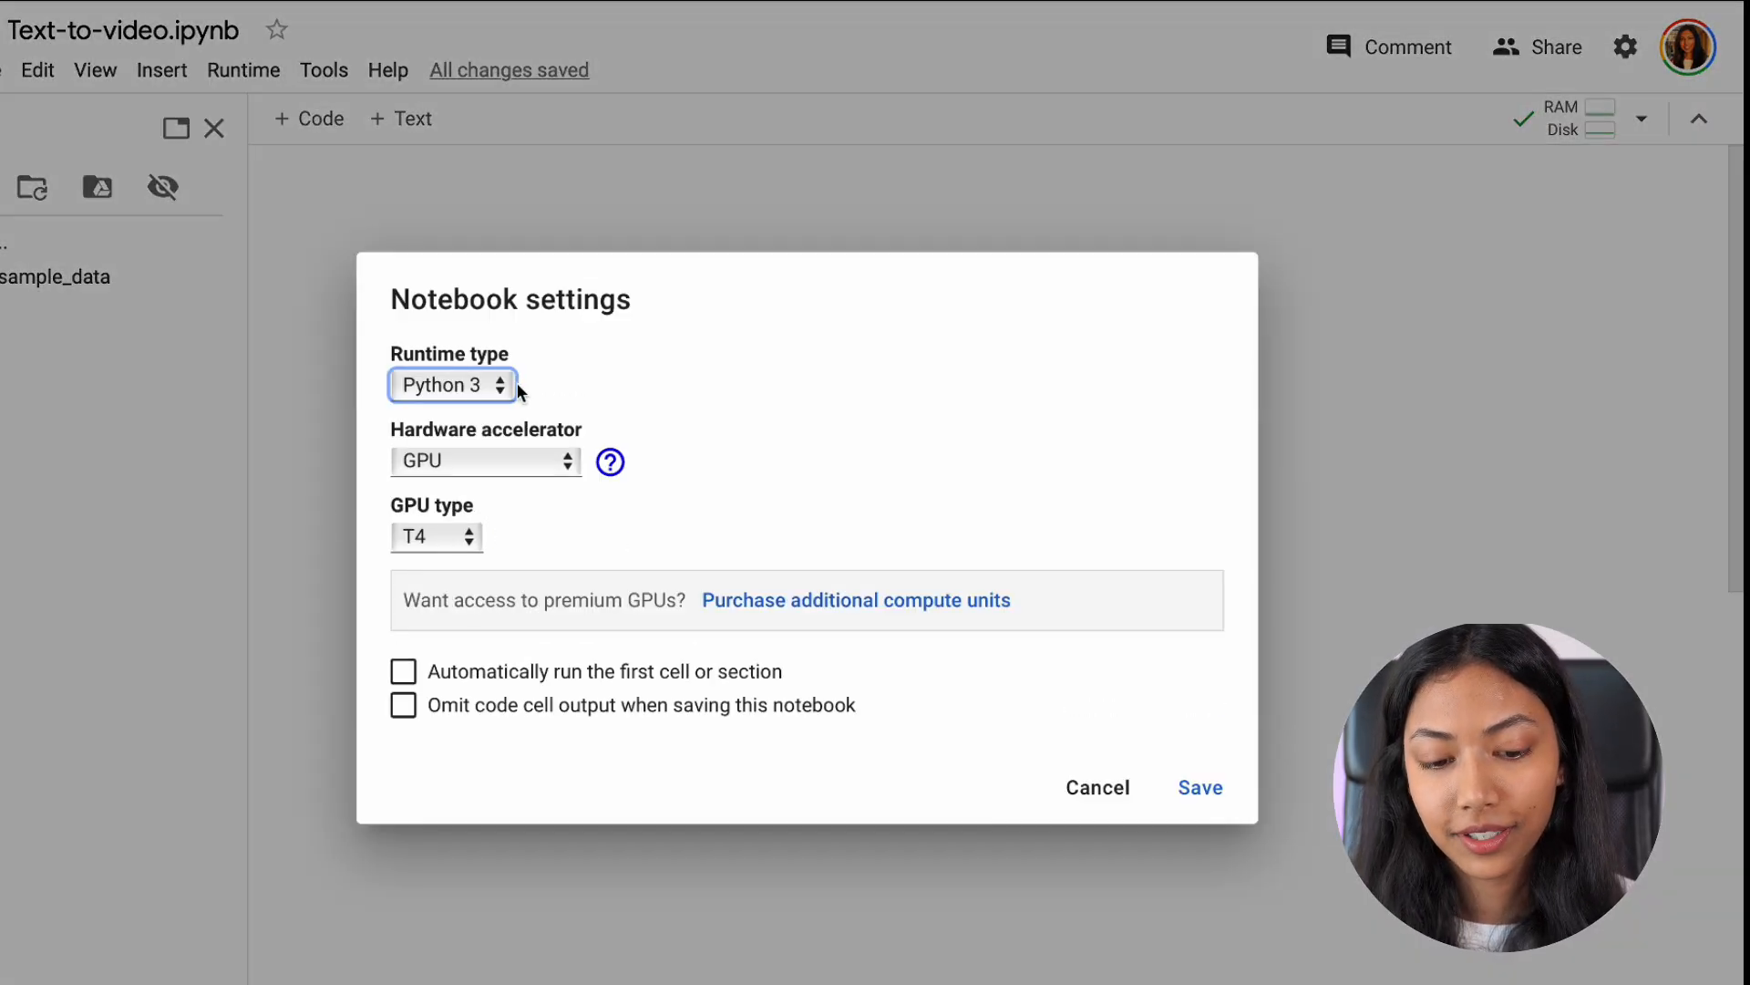
pyautogui.click(485, 461)
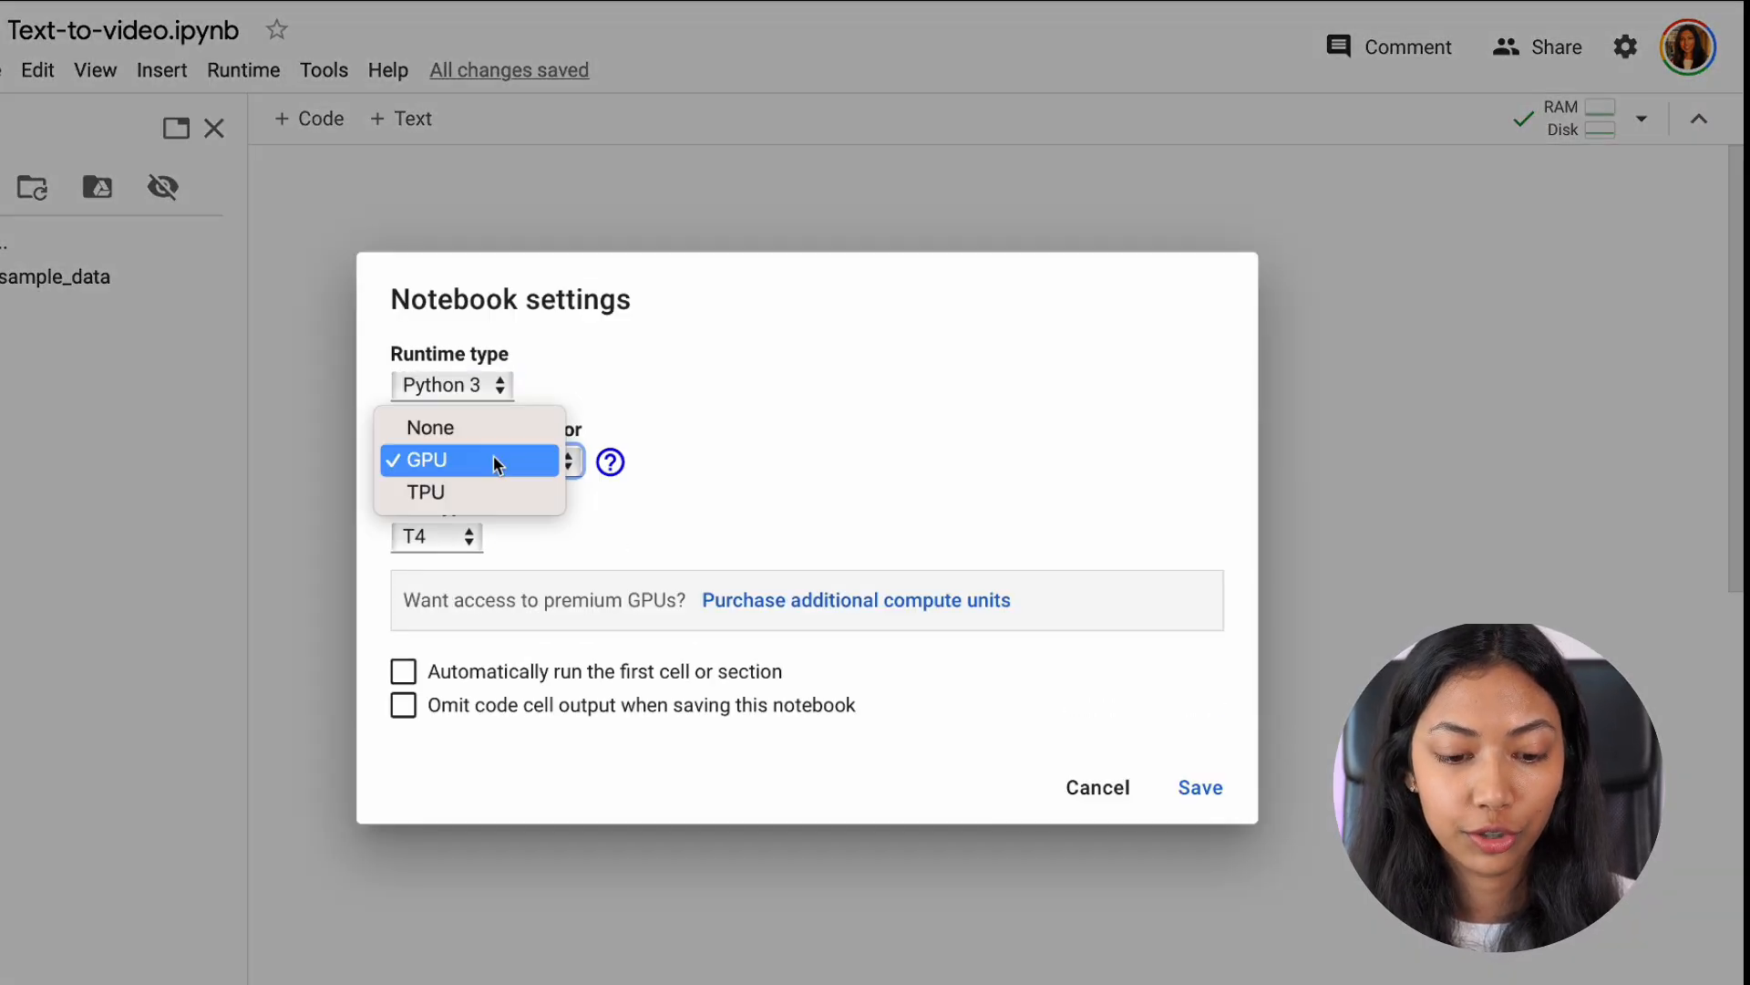
pyautogui.click(425, 460)
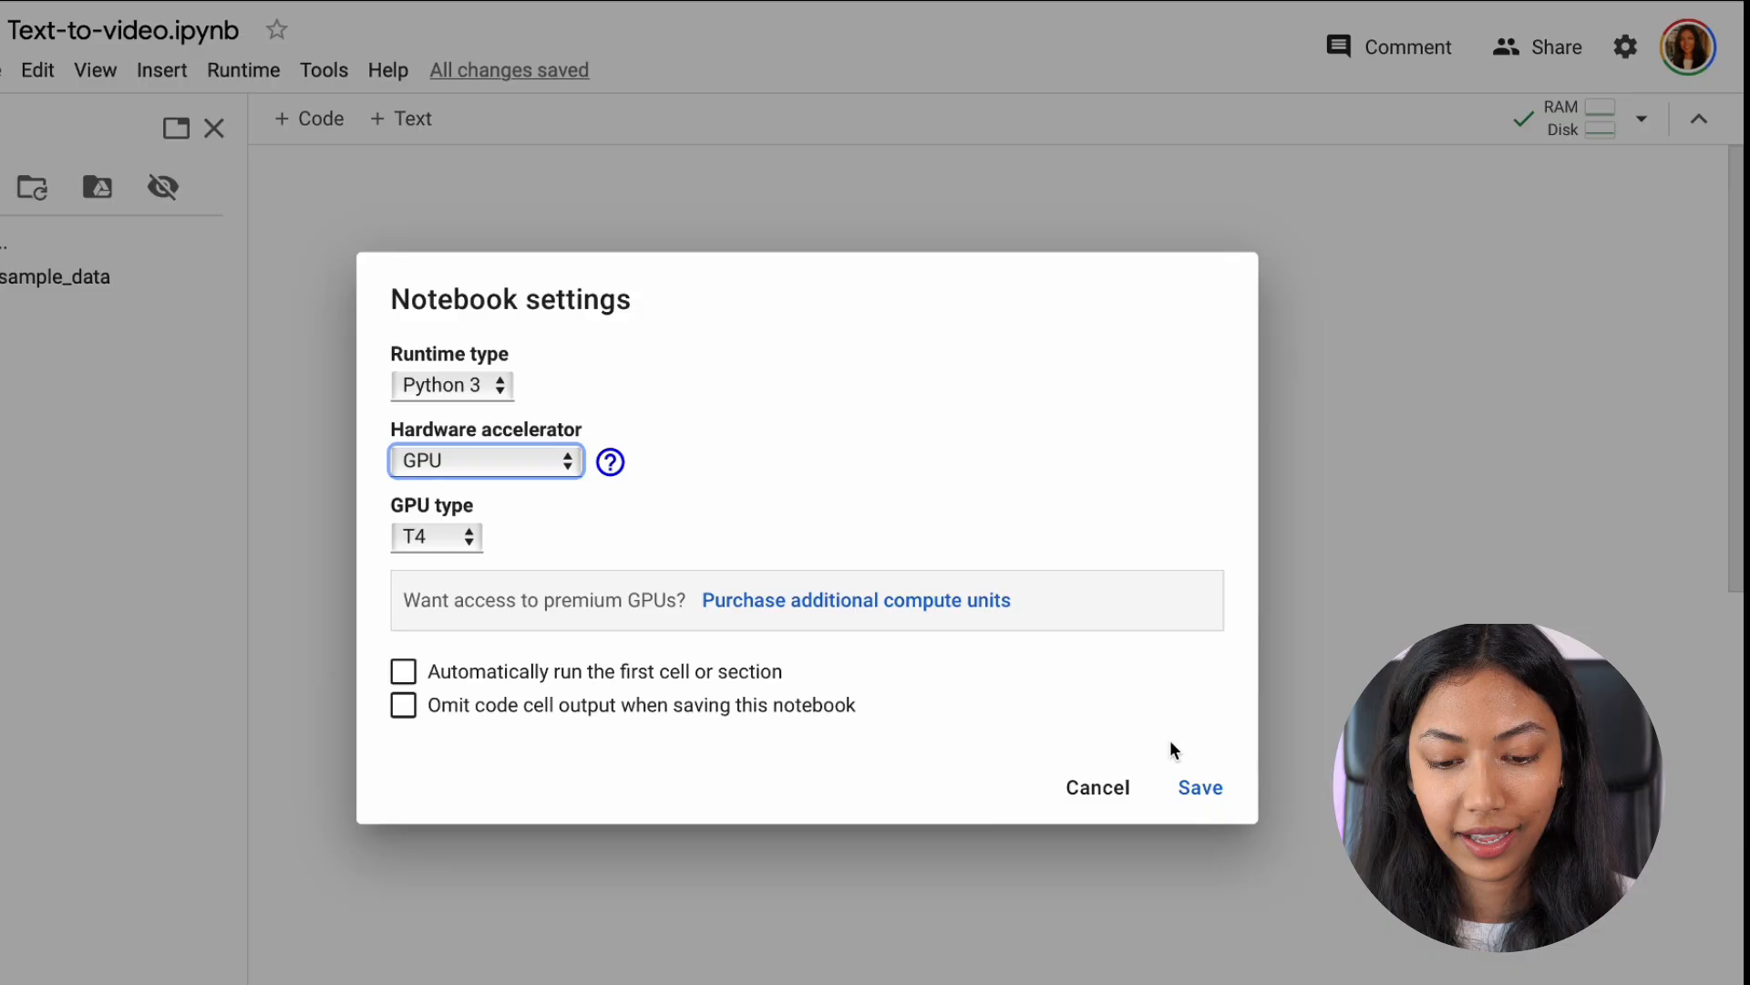
pyautogui.click(1200, 788)
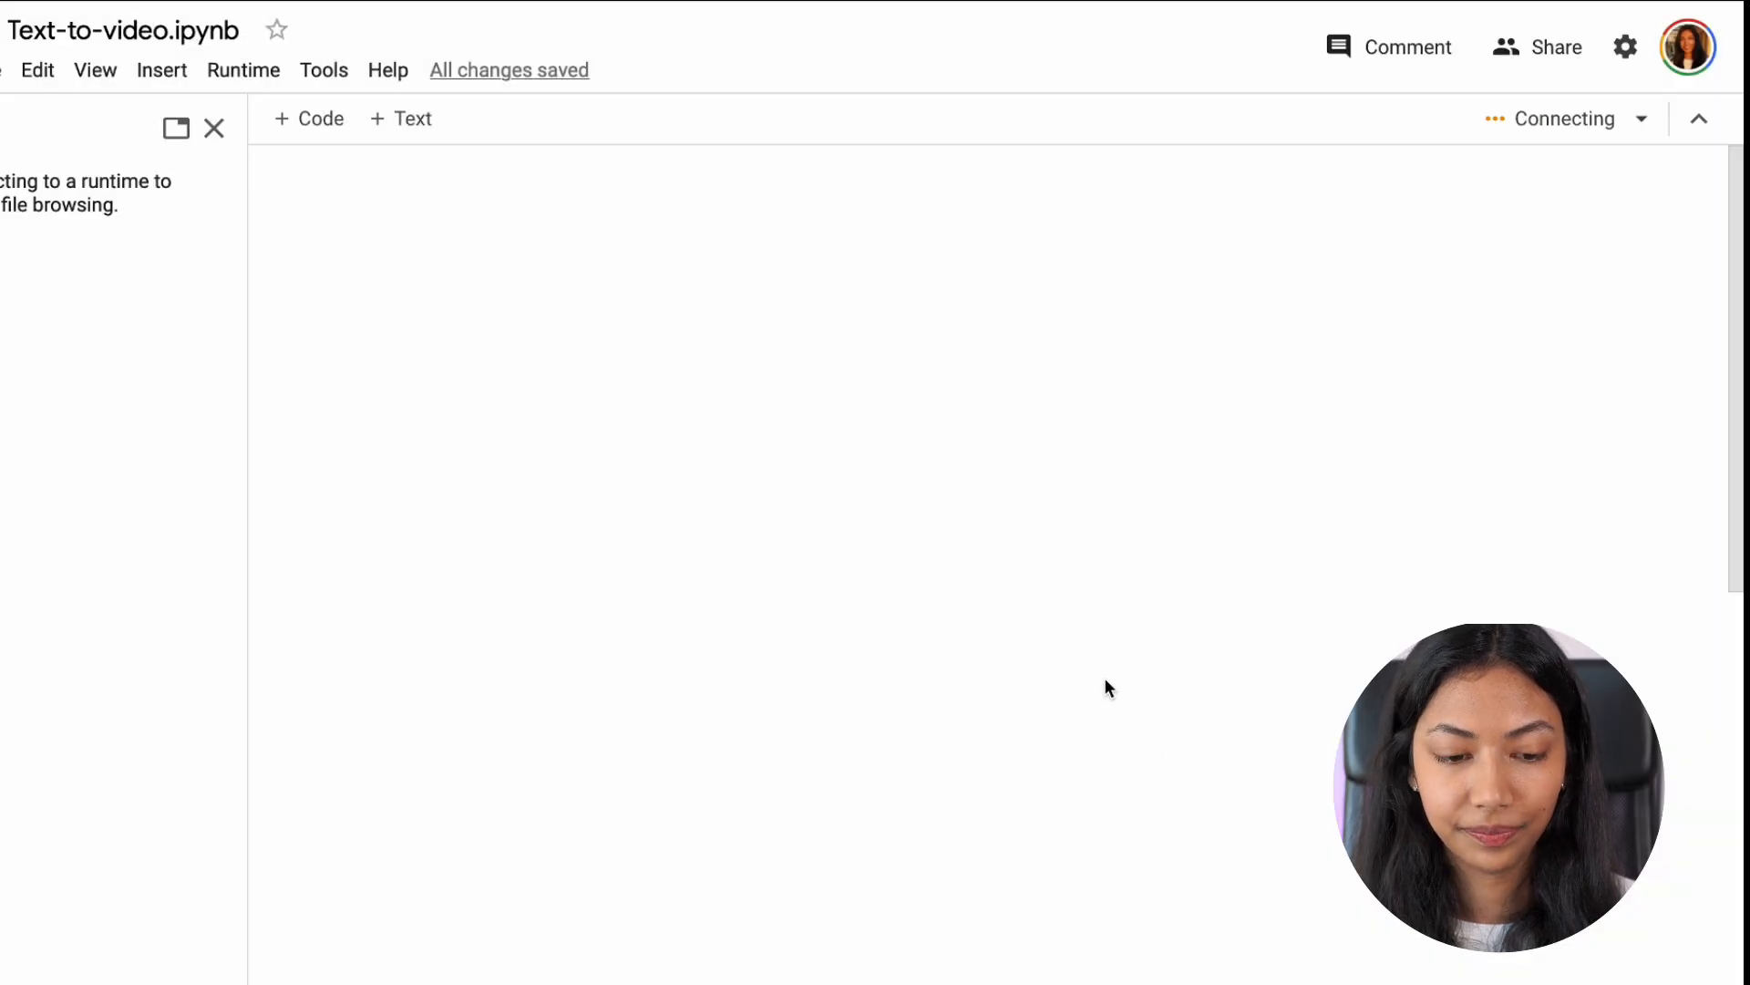
# - Run a new code cell with !pip install diffusers transformers accelerate
pyautogui.click(308, 118)
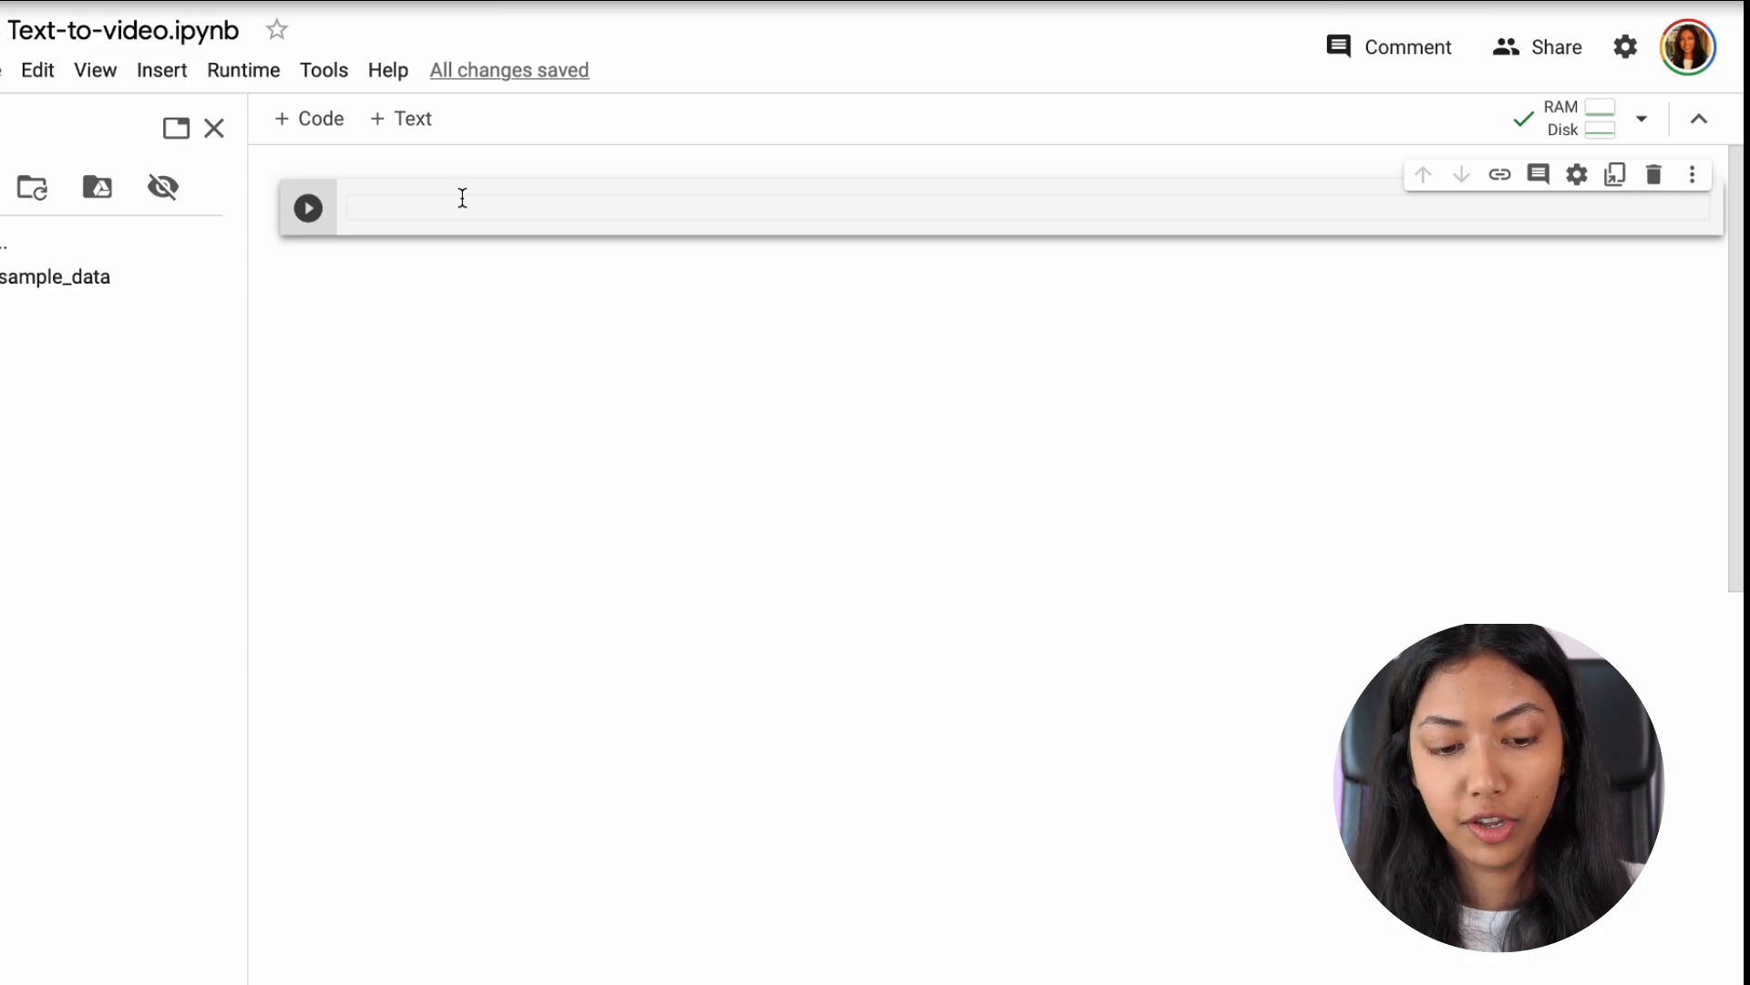
pyautogui.write('!pi')
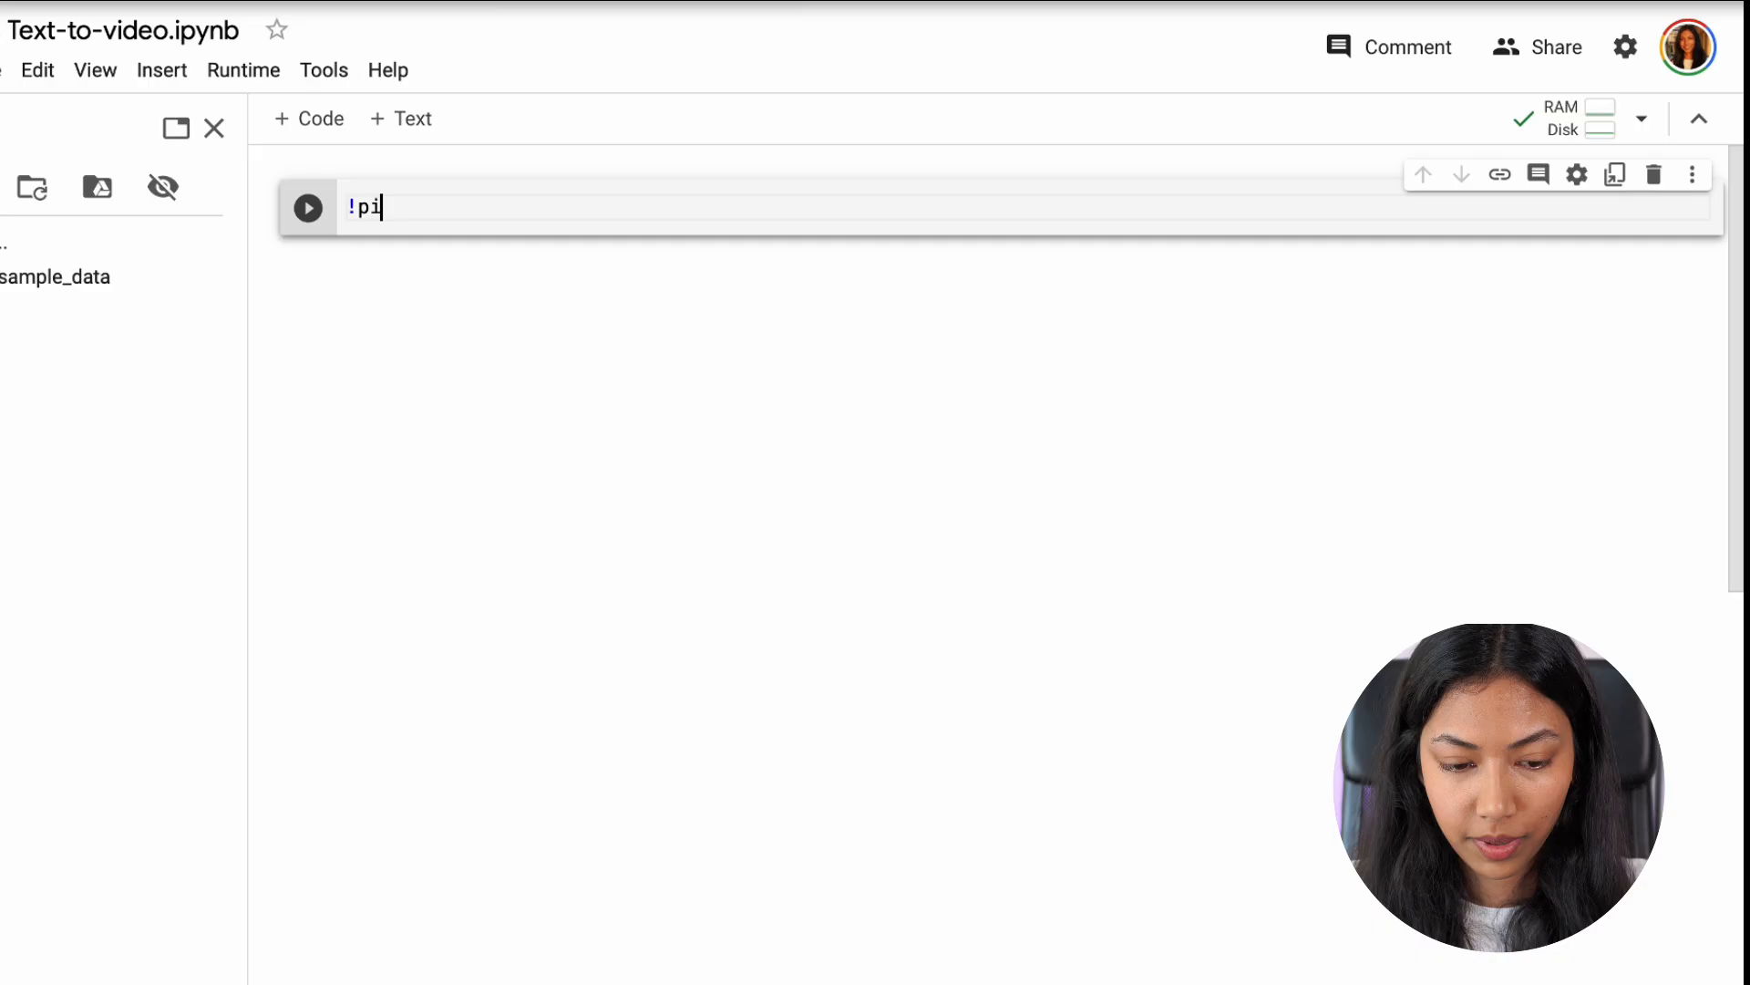
pyautogui.write('p install')
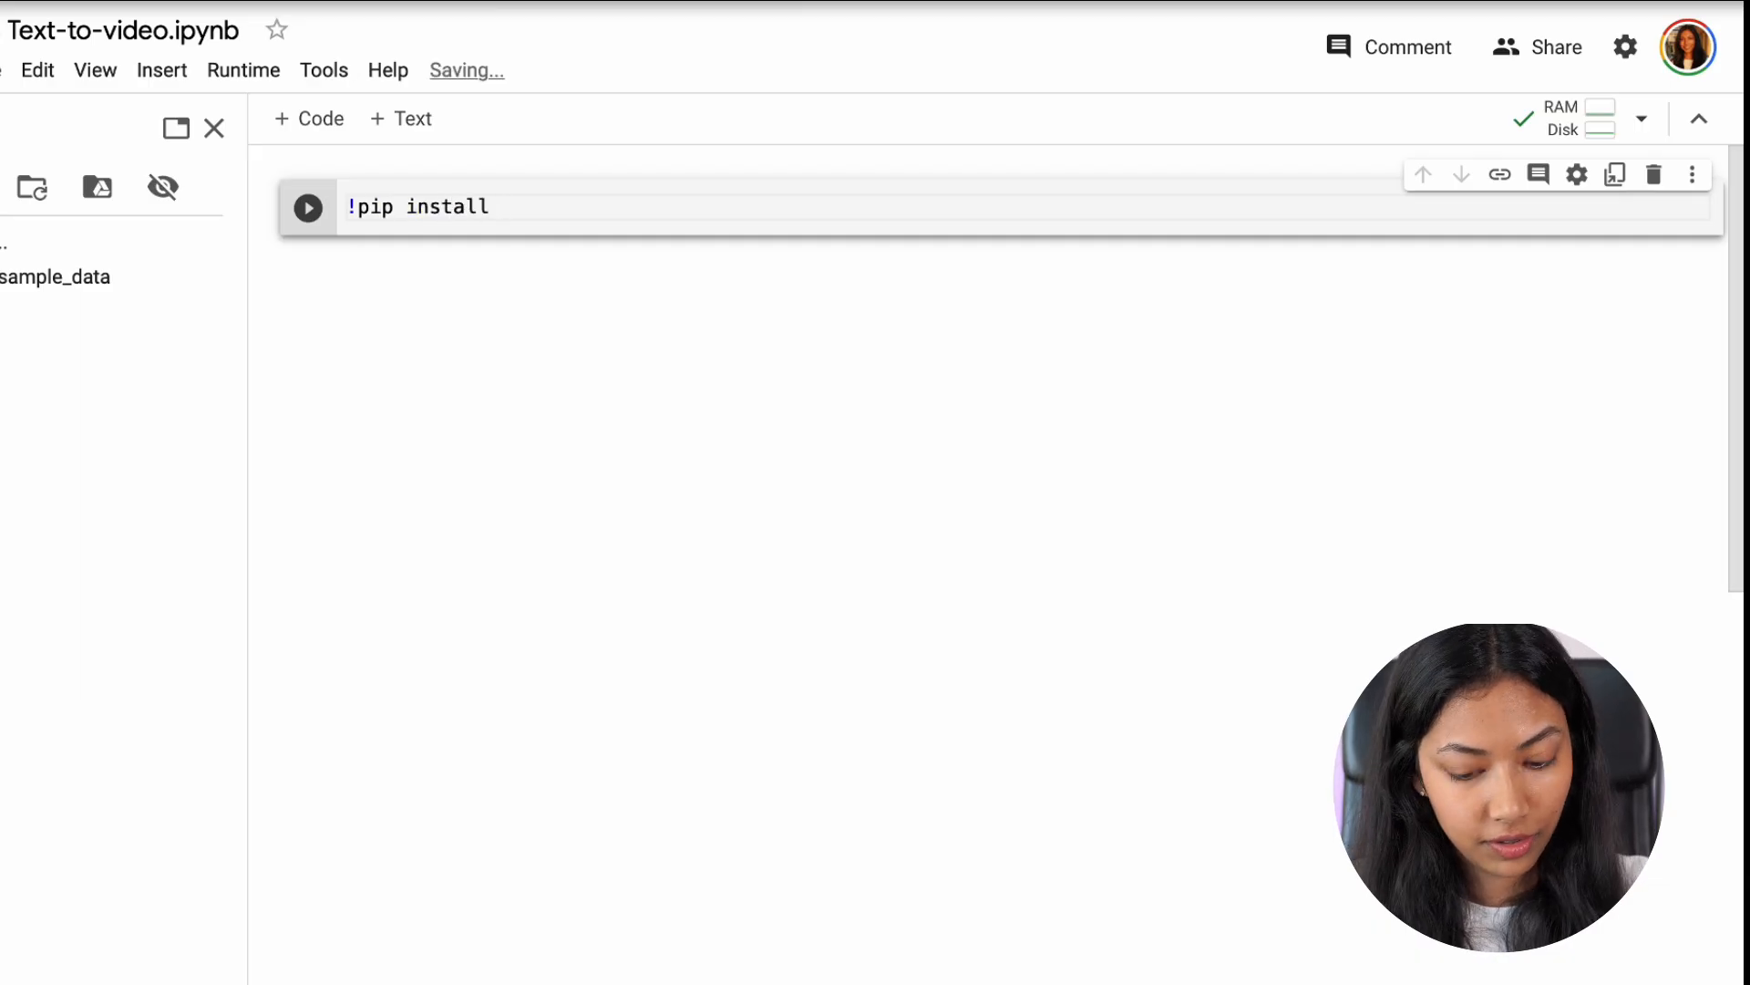
pyautogui.write('diffusers')
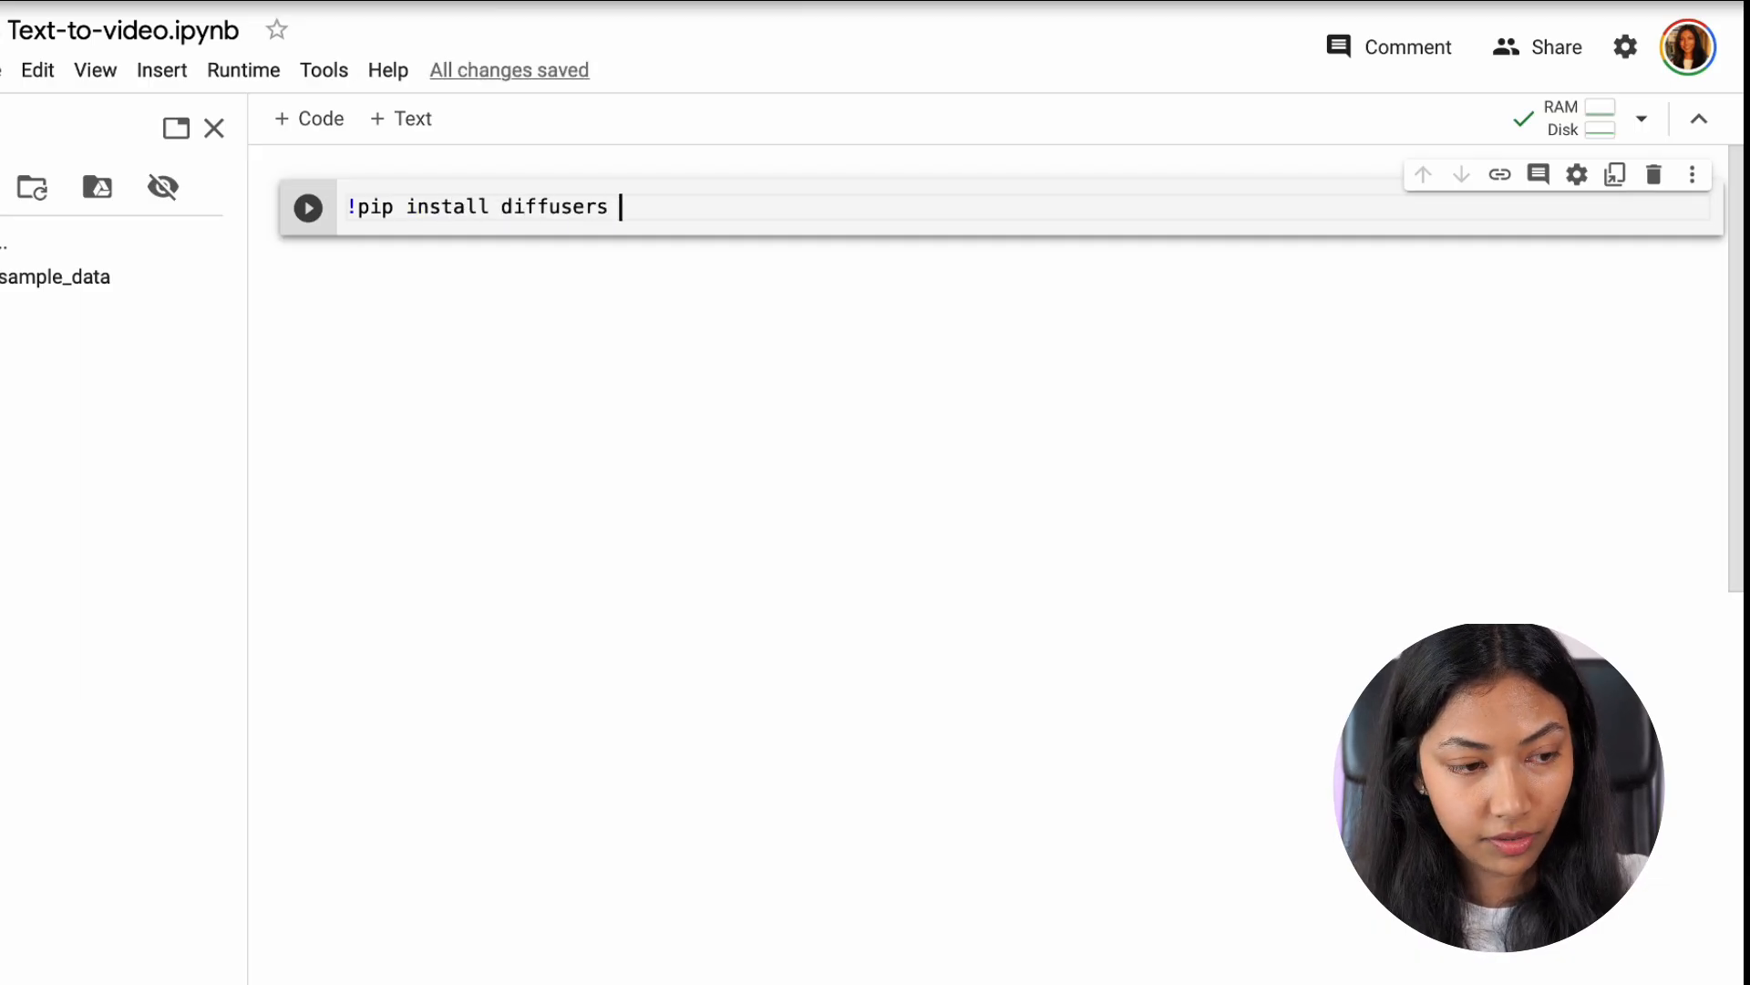
pyautogui.write('transfor')
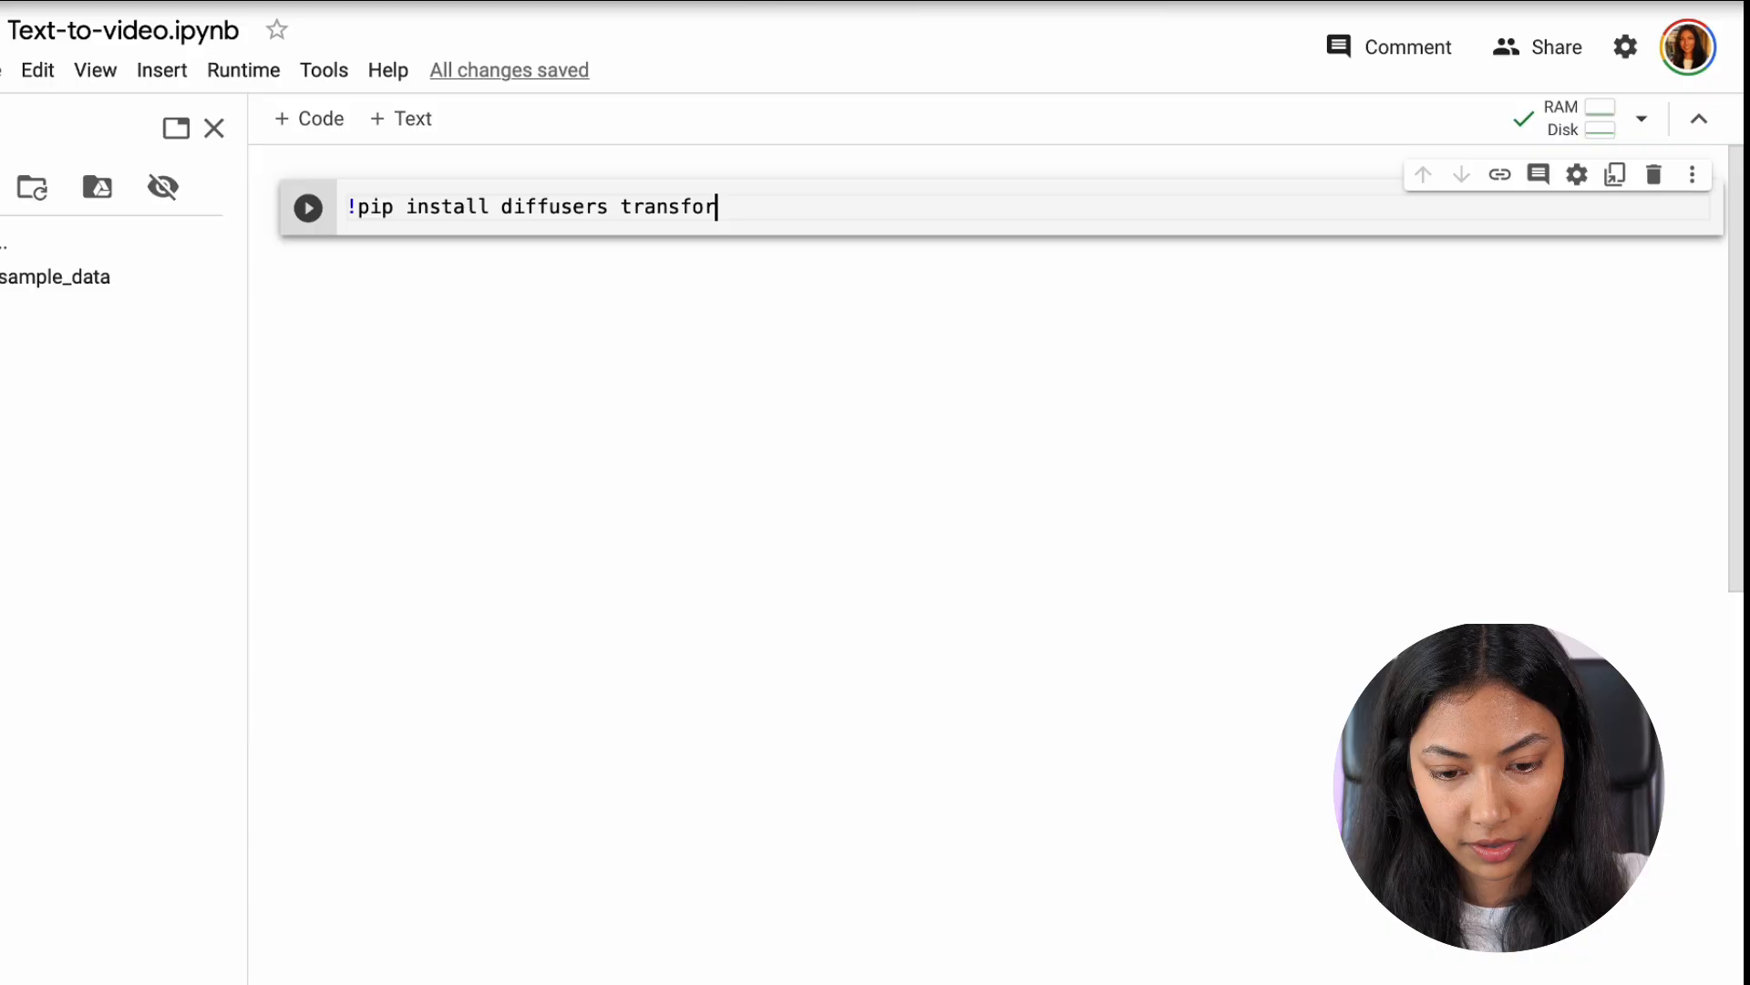
pyautogui.write('mers a')
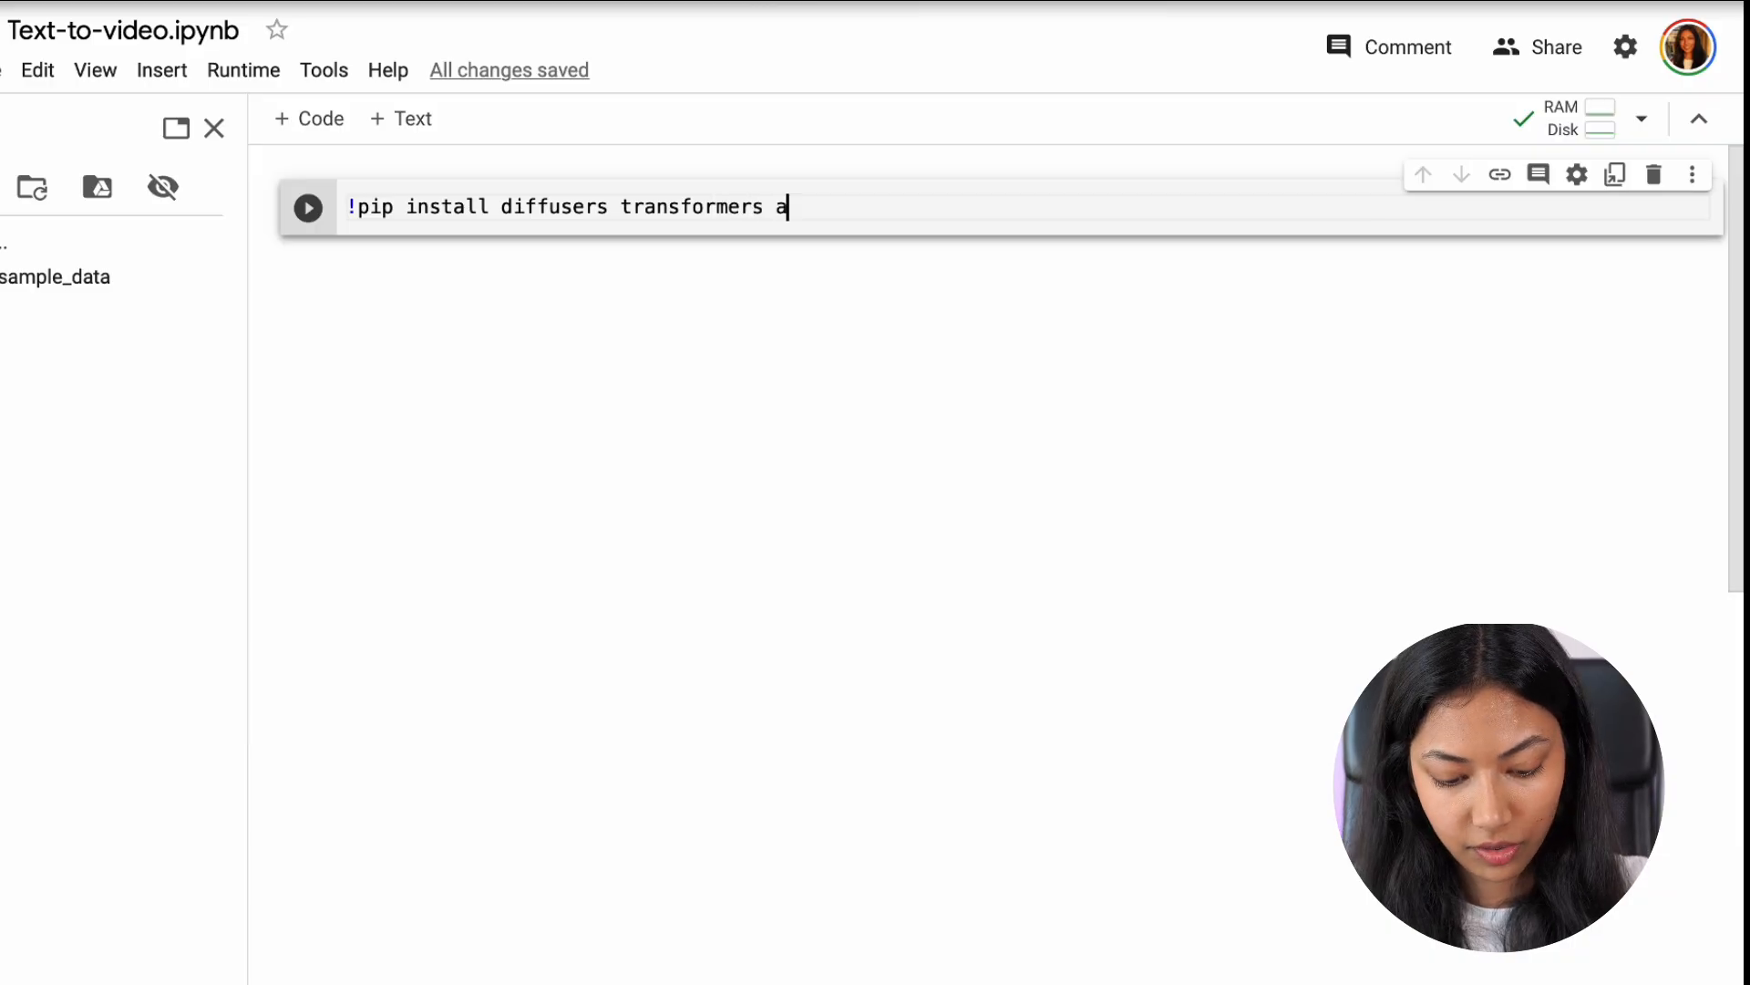
pyautogui.write('cceral')
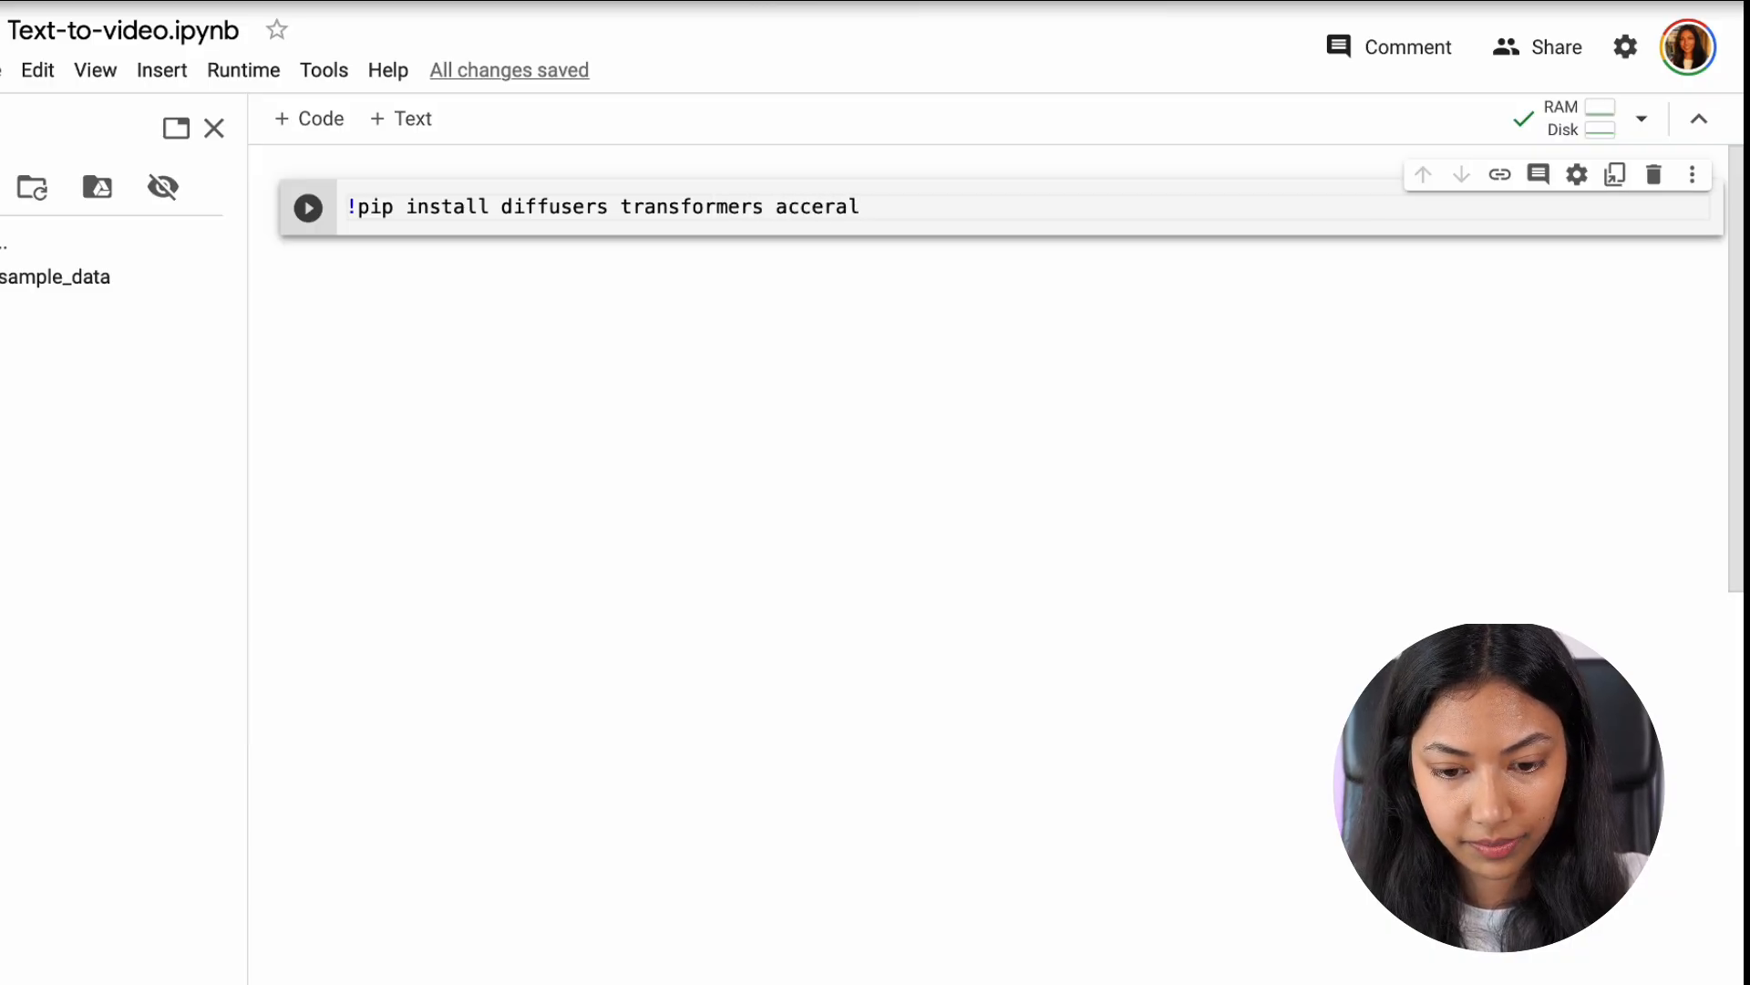
pyautogui.write('accele')
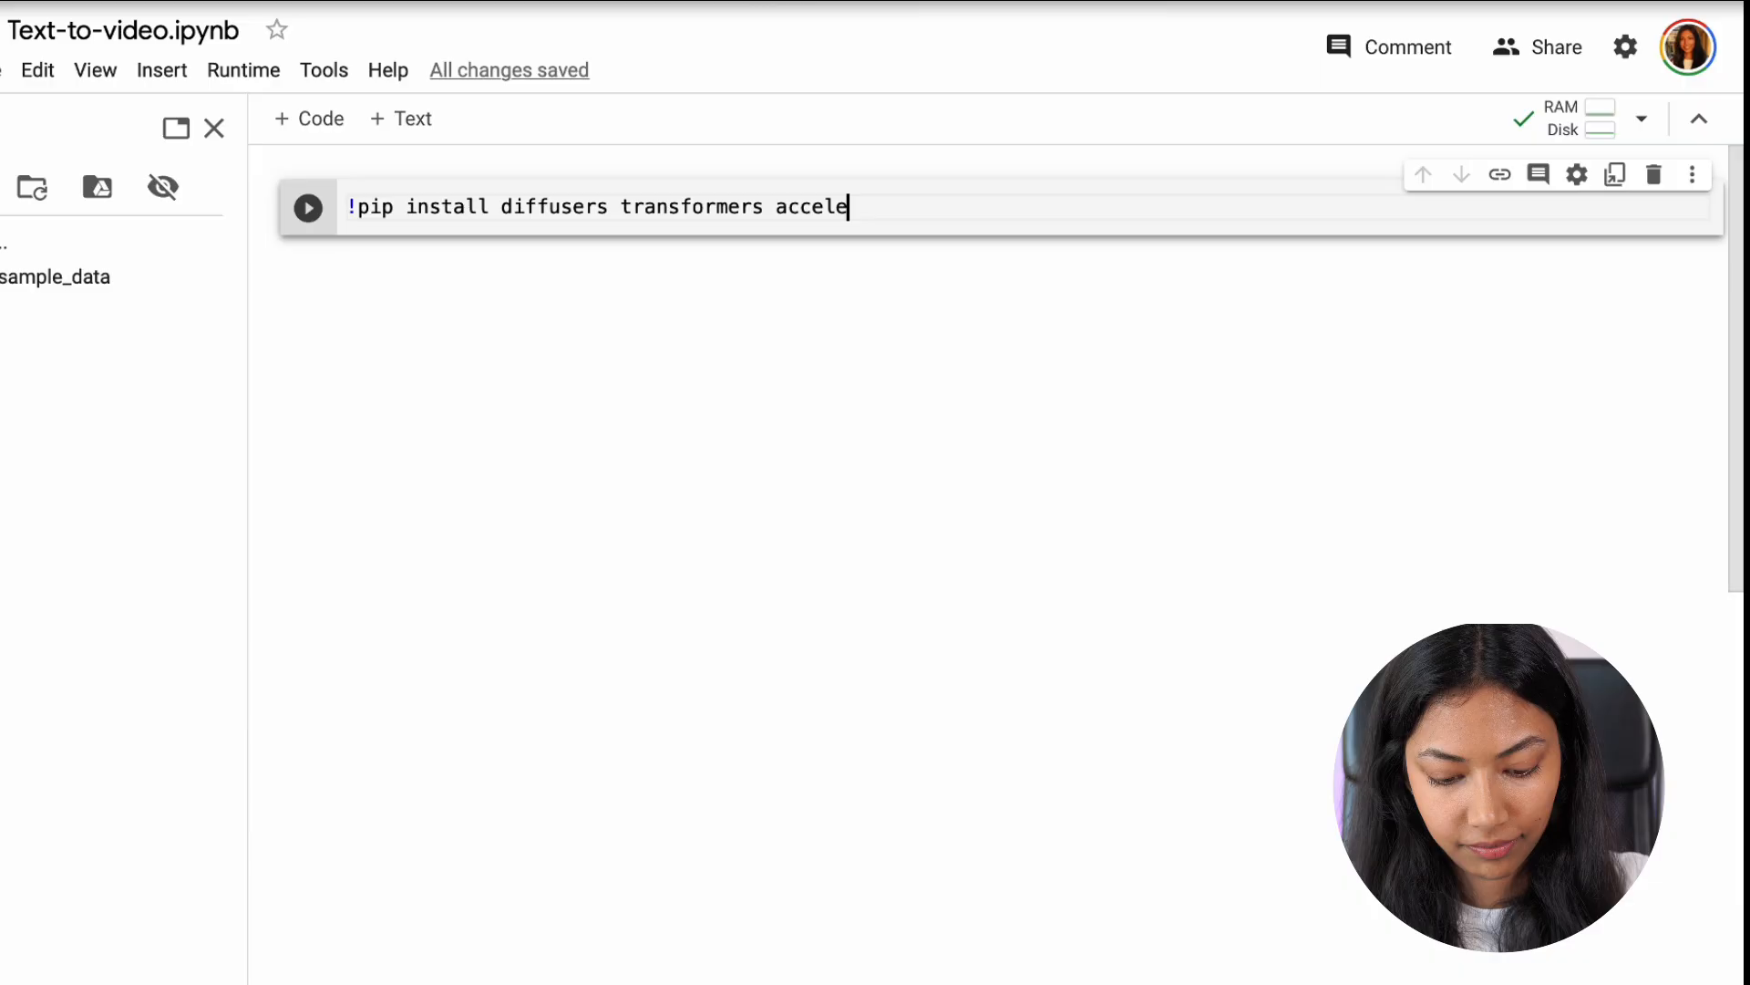
pyautogui.write('rate')
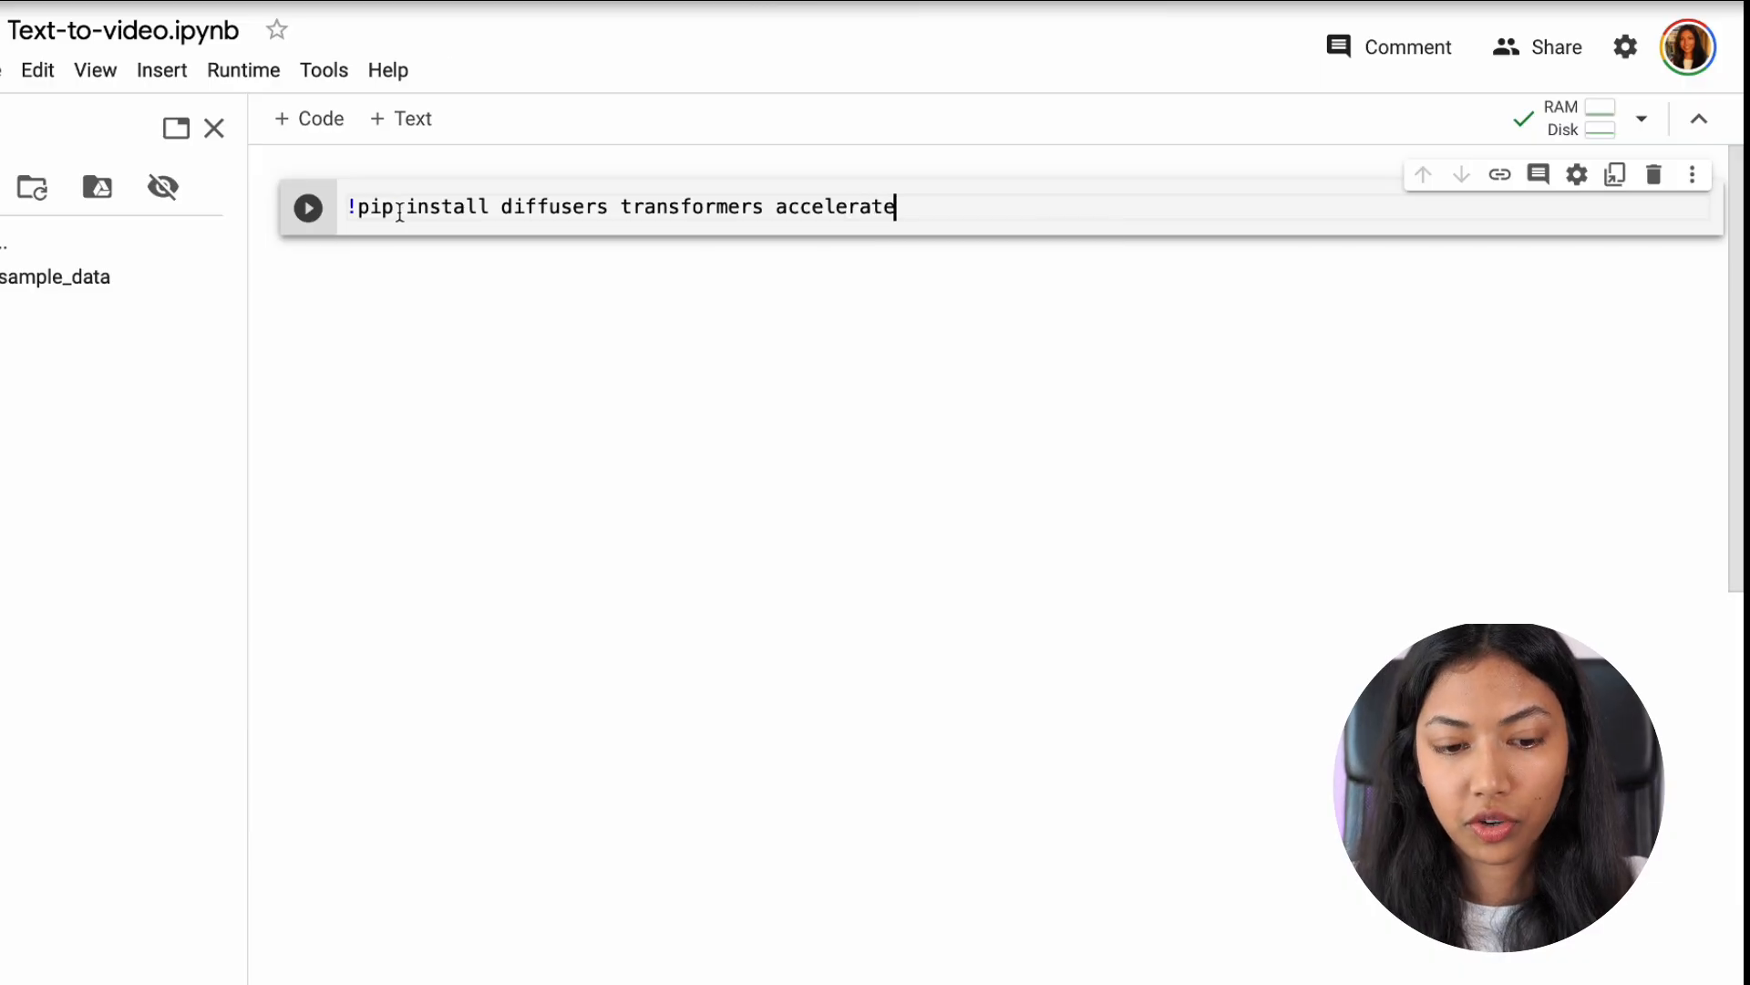
pyautogui.click(308, 208)
pyautogui.write('imp')
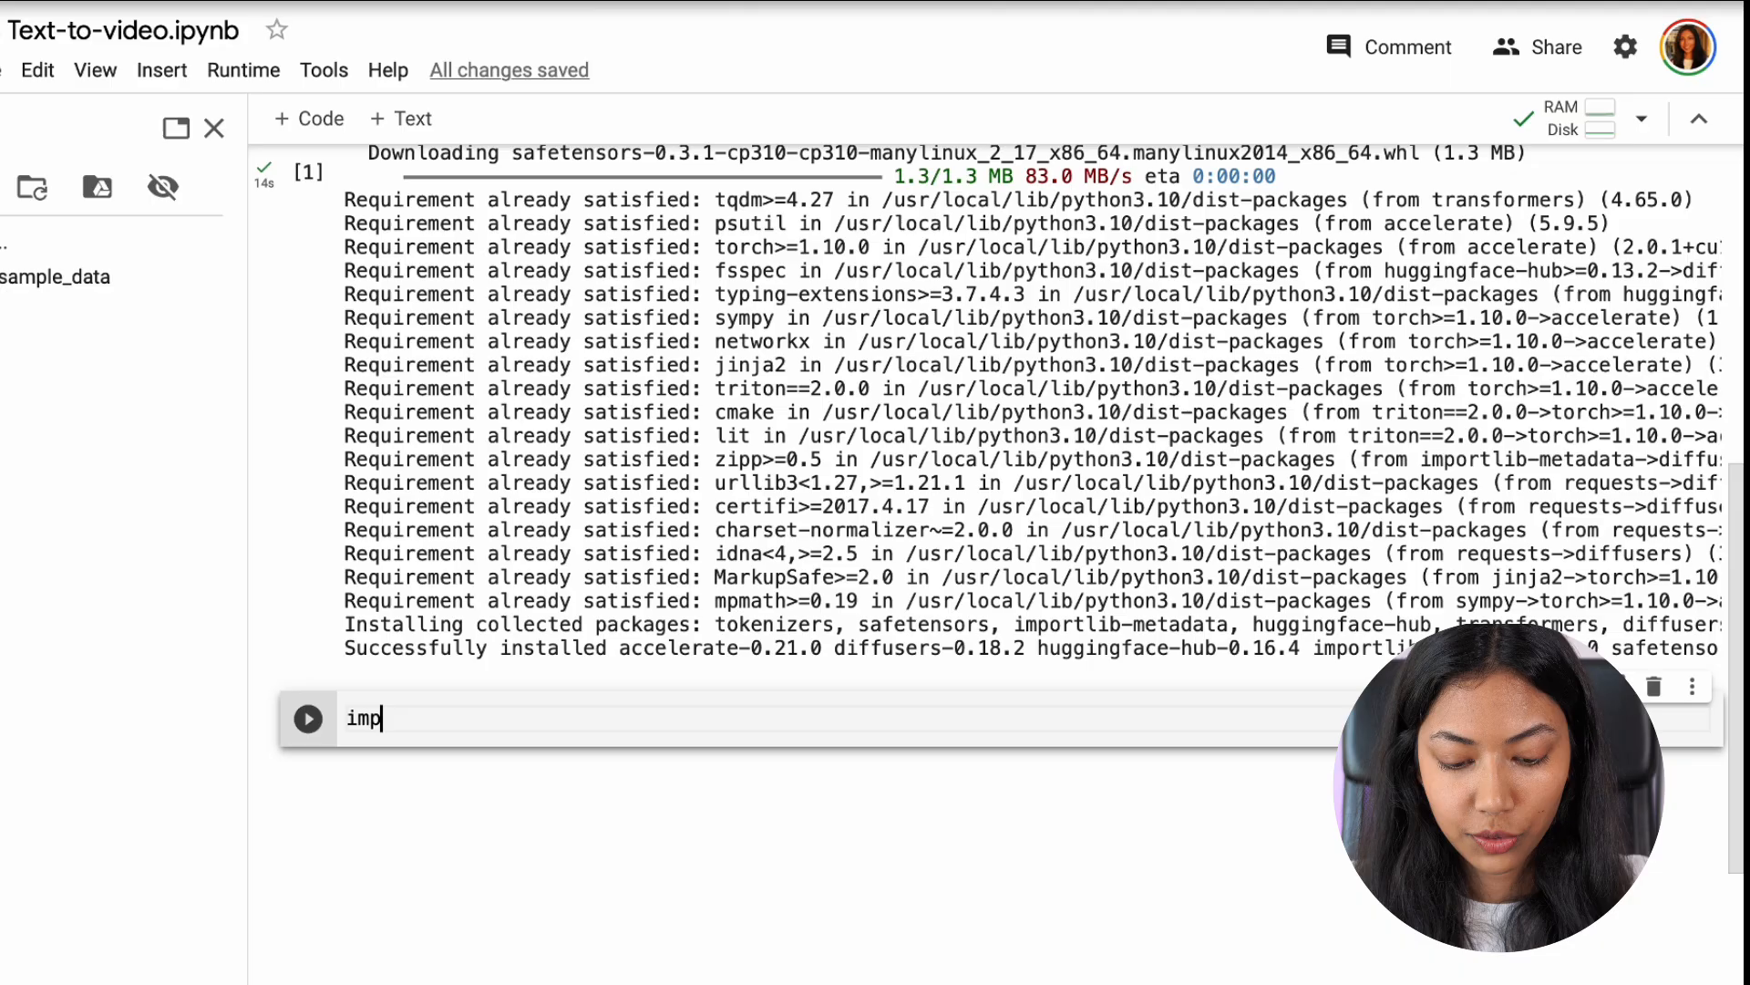
# - Import torch plus DiffusionPipeline, DPMSolverMultistepScheduler and export_to_video from diffusers
pyautogui.write('ort')
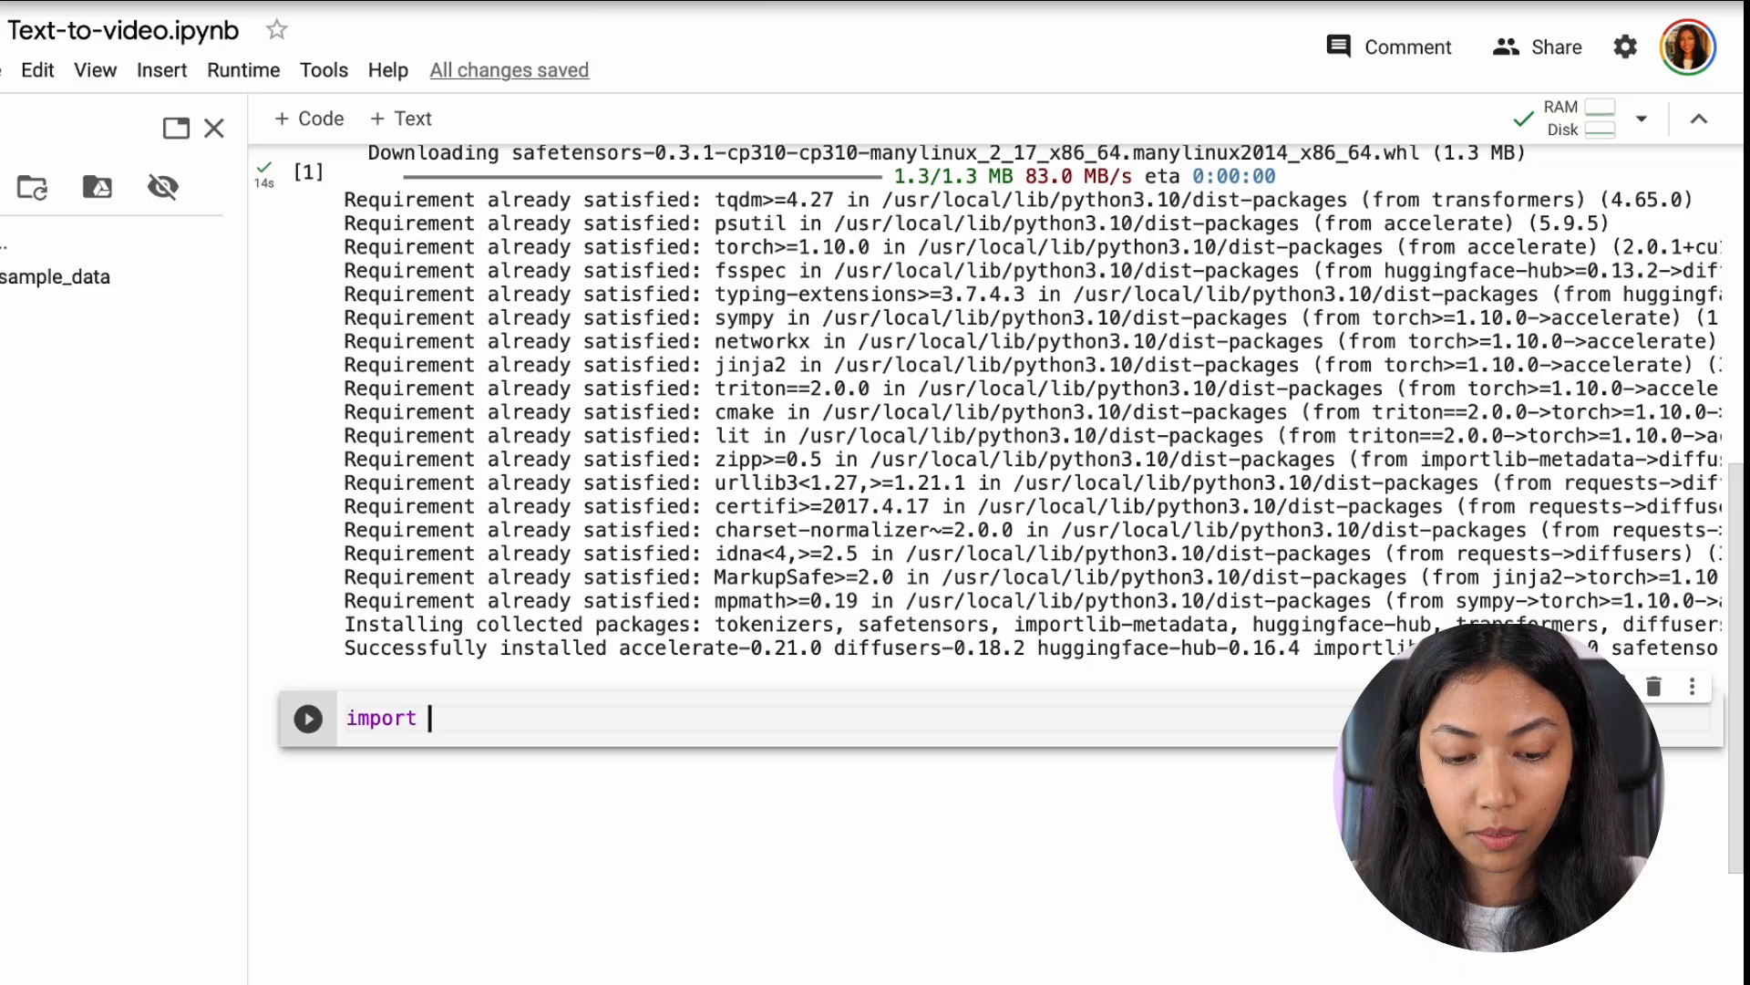
pyautogui.write('torch')
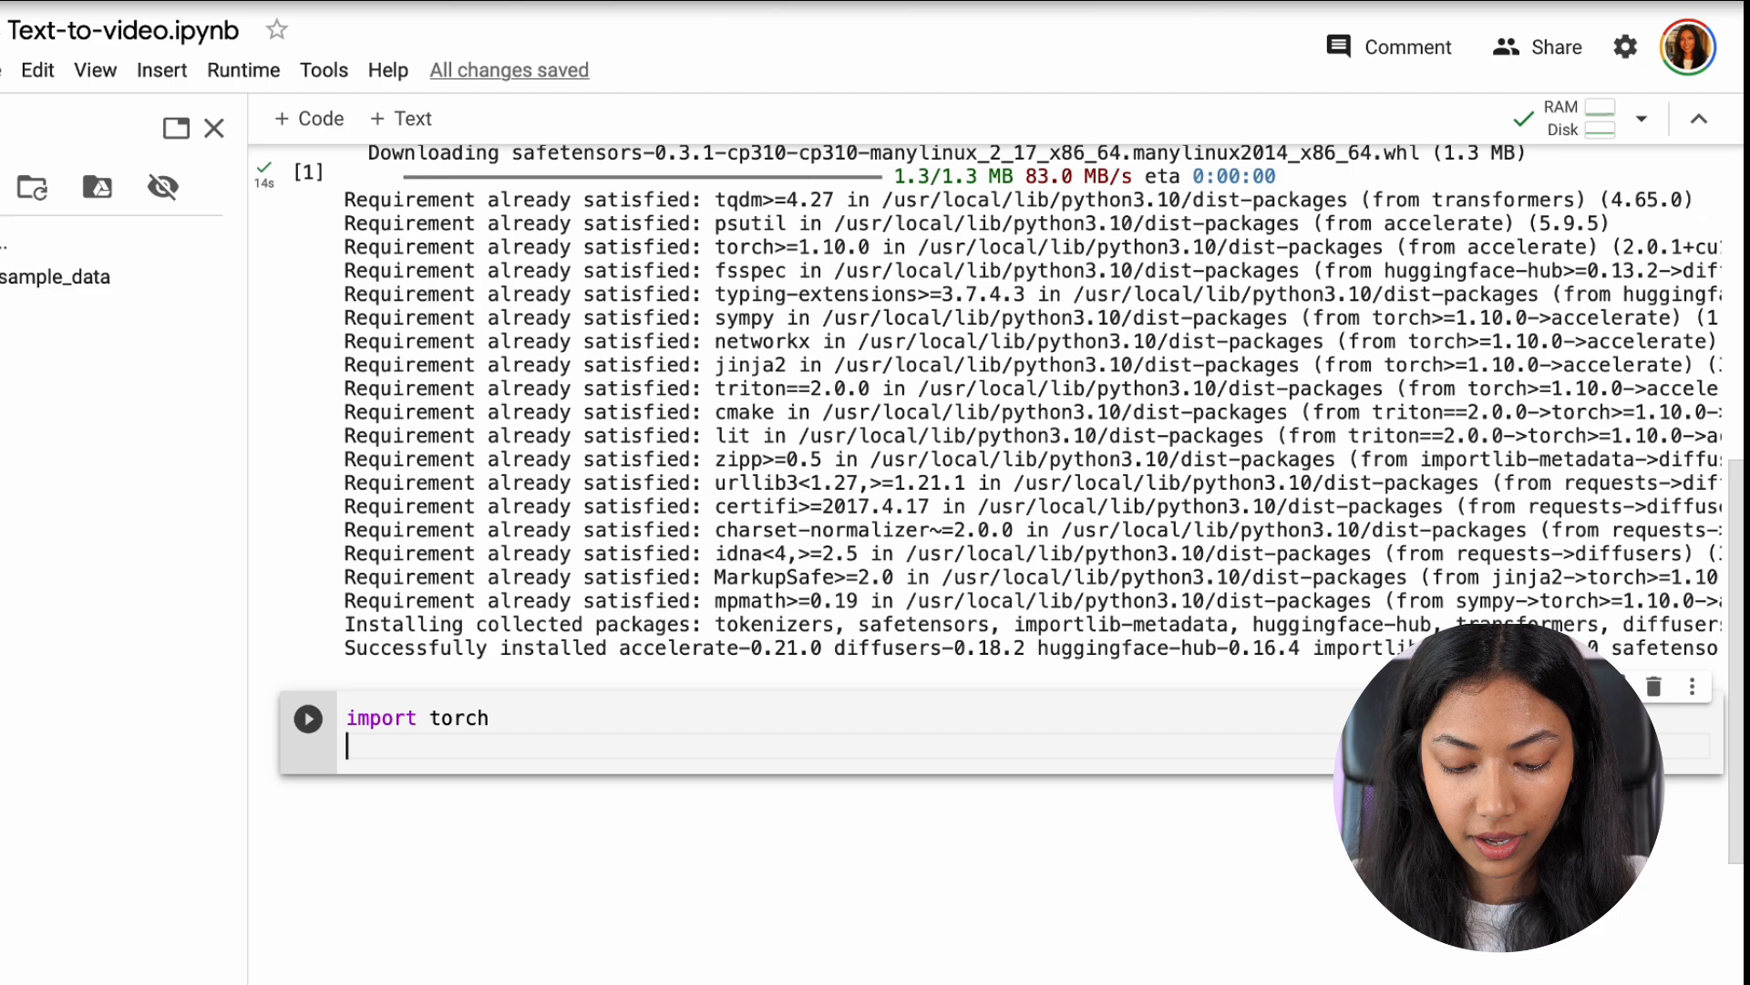
pyautogui.write('from diffusers import DiffusionPipeline, DPMSolverMultistepScheduler')
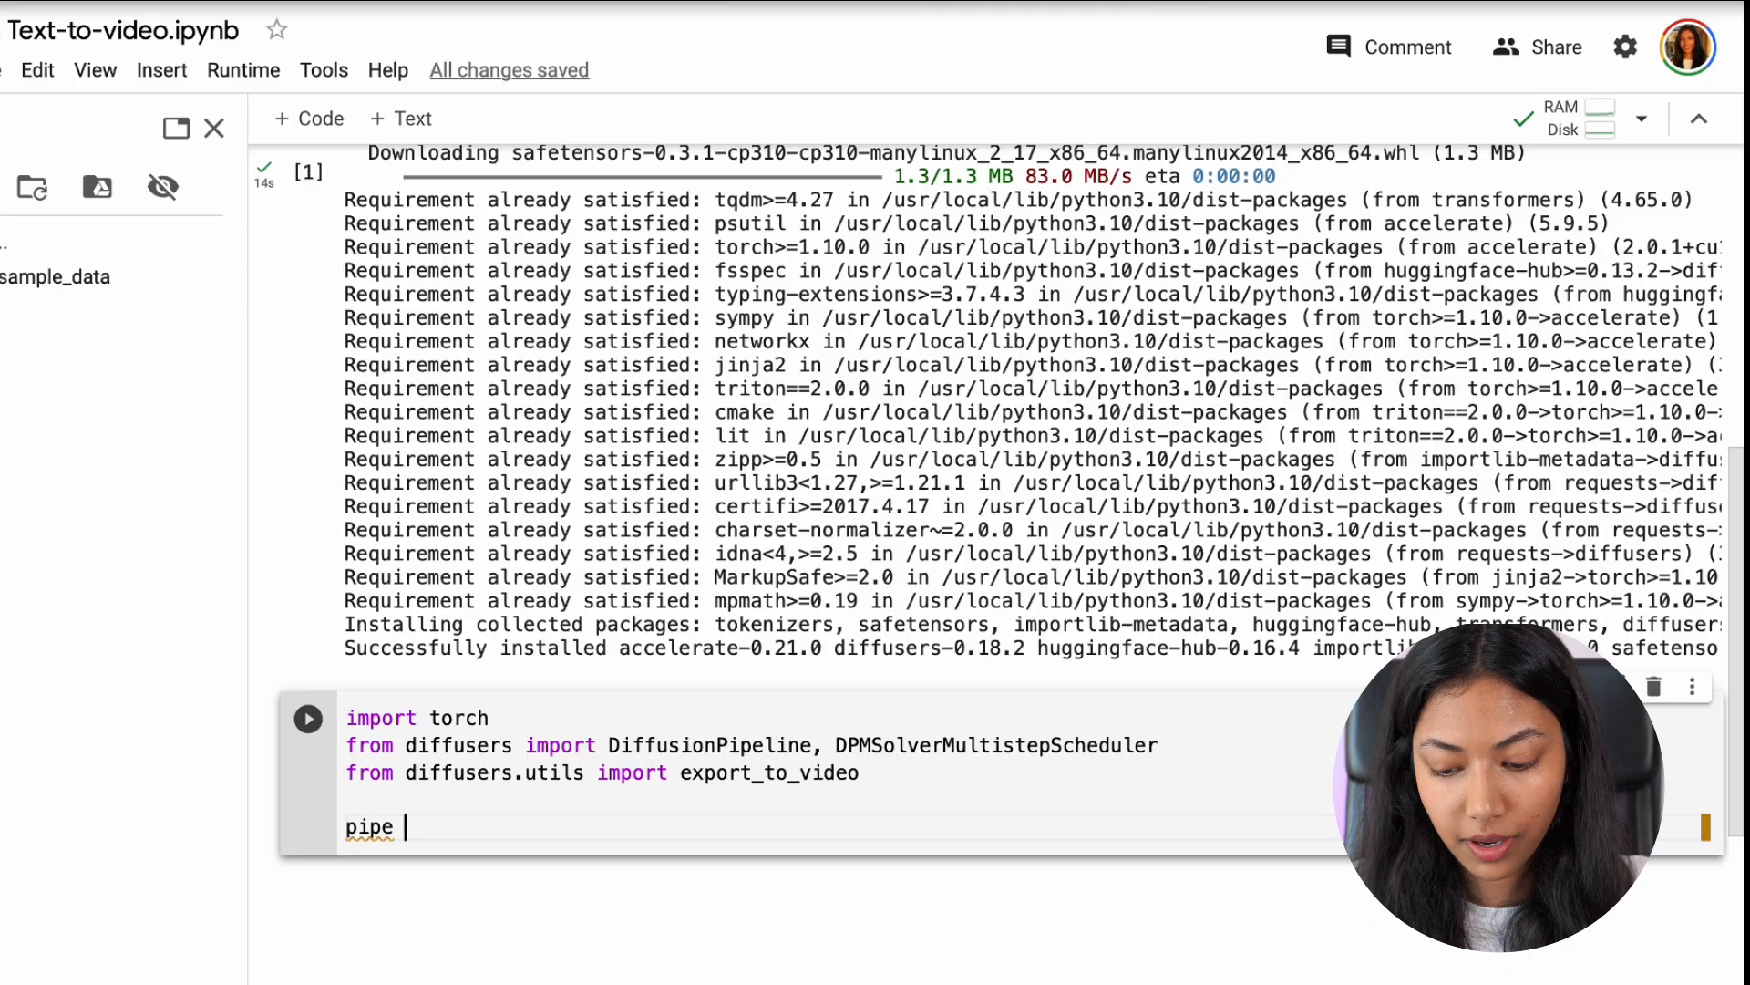
# - Begin pipe = DiffusionPipeline.from_pretrained("") and copy the model name from Hugging Face
pyautogui.write('= Di')
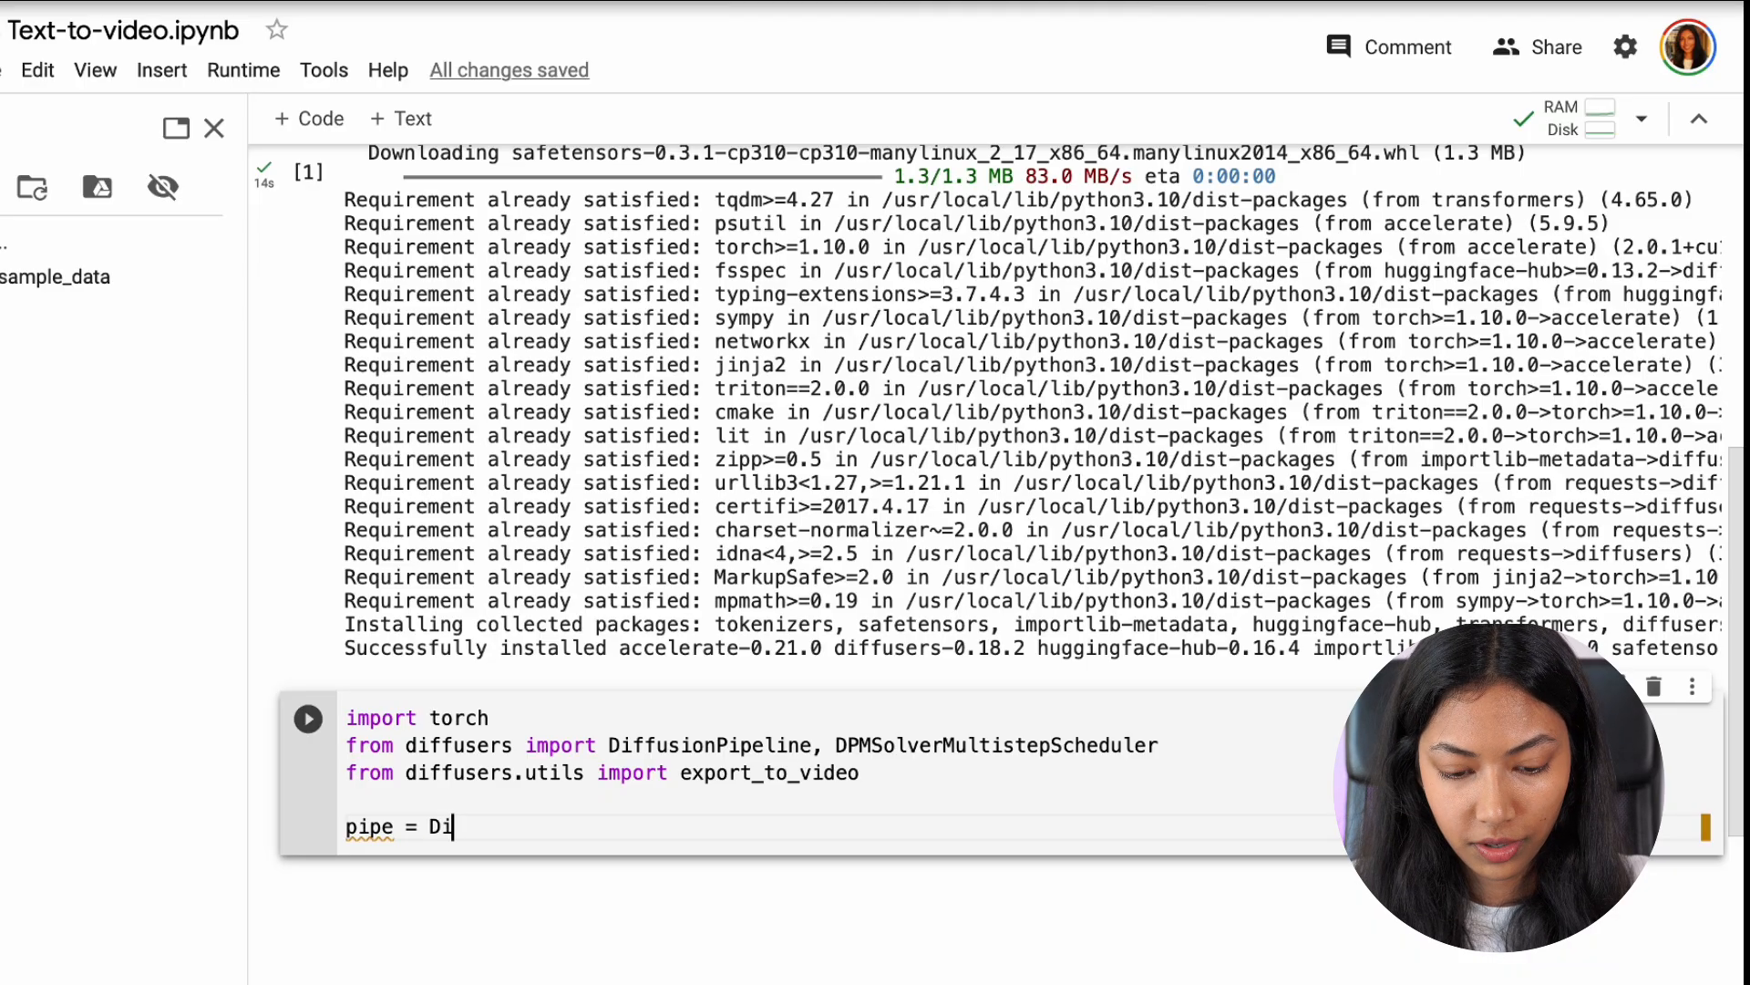
pyautogui.write('ffu')
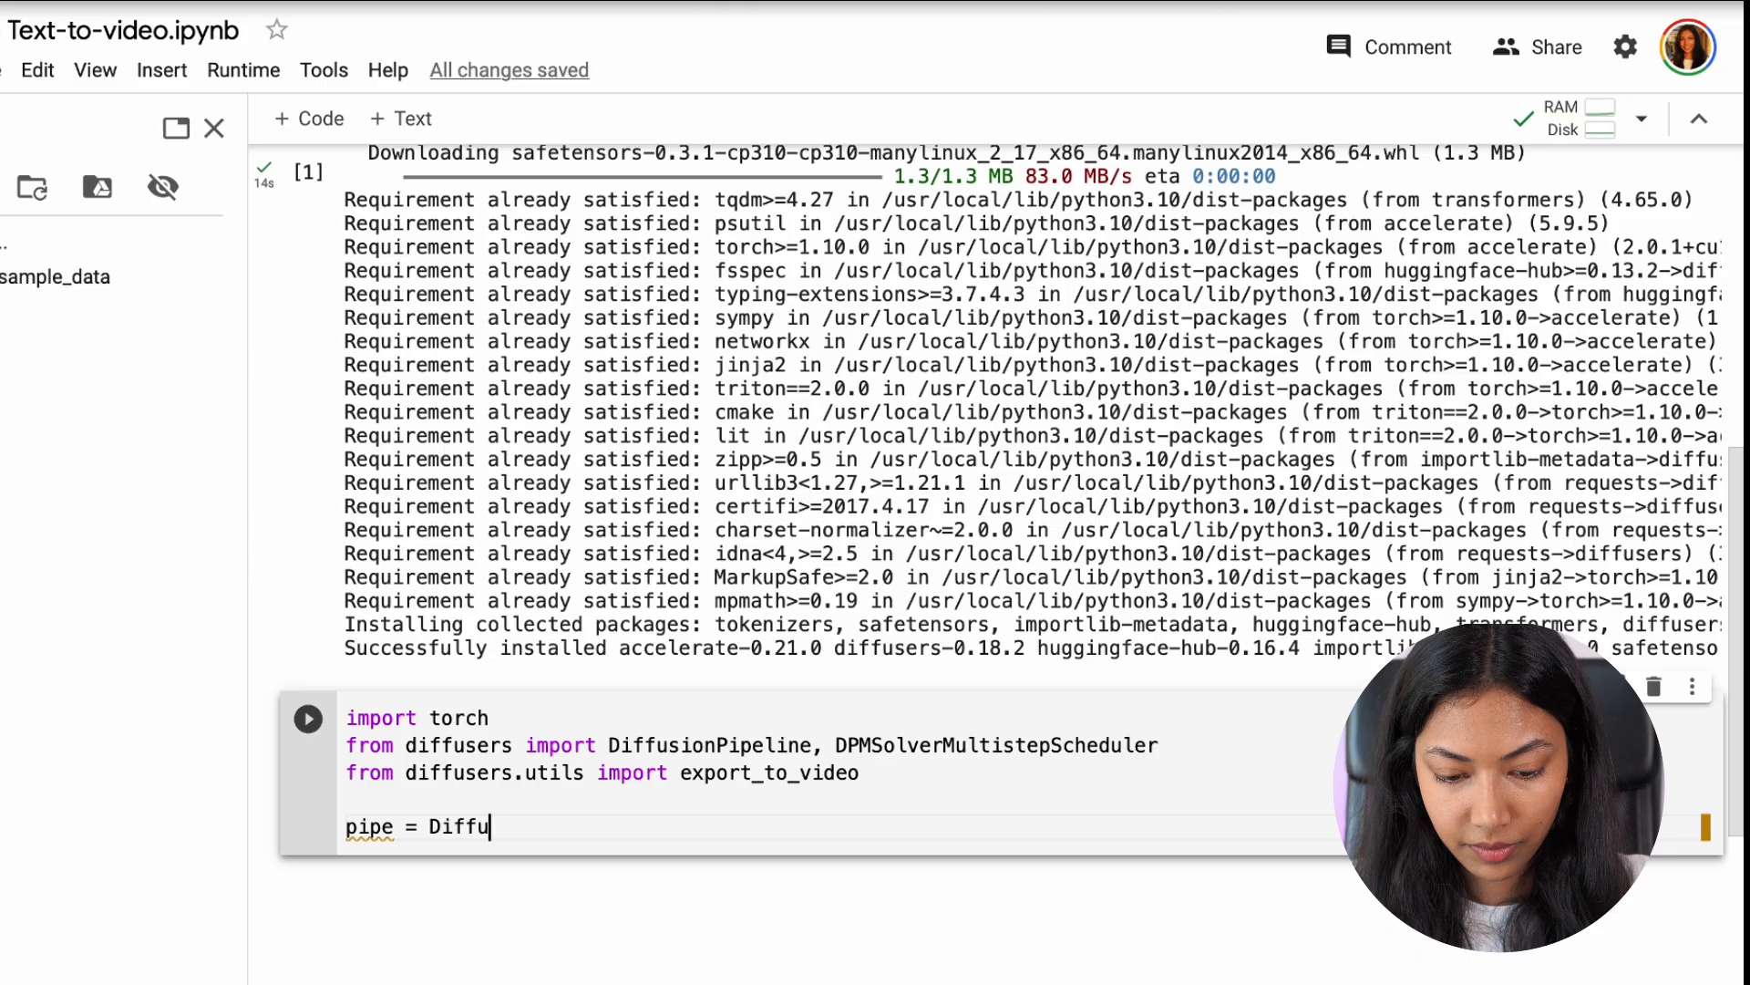
pyautogui.write('sionPipeline.fr')
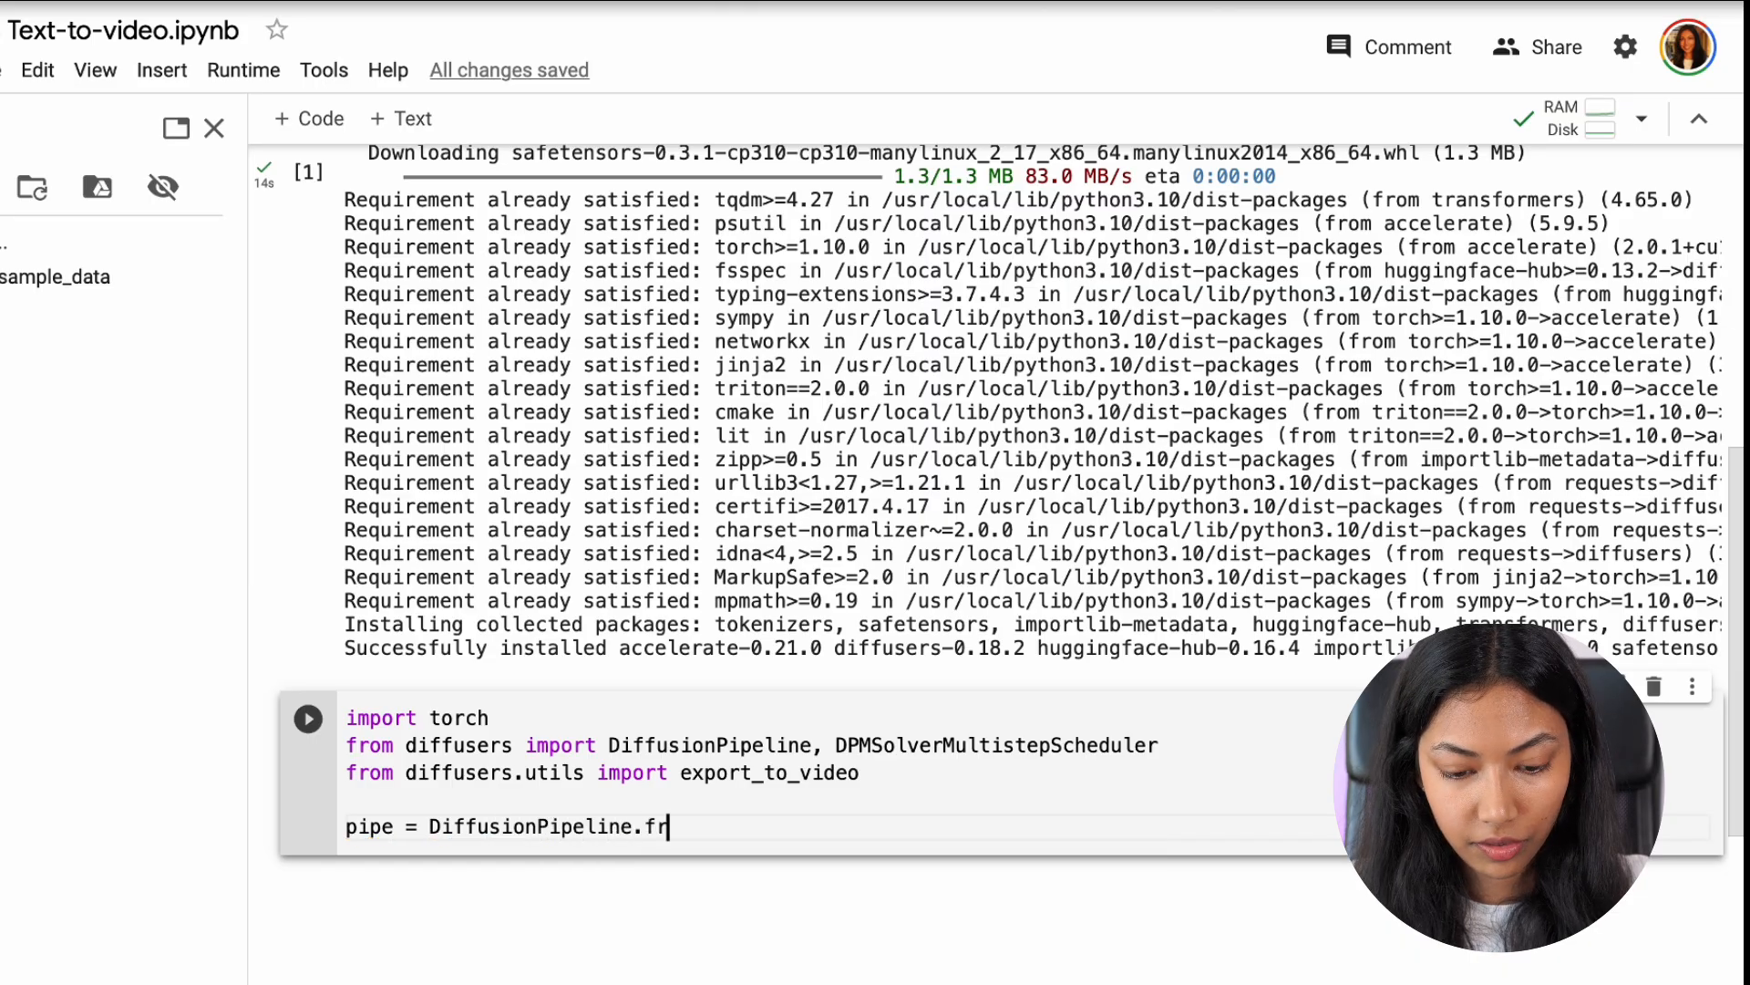
pyautogui.write('om_p')
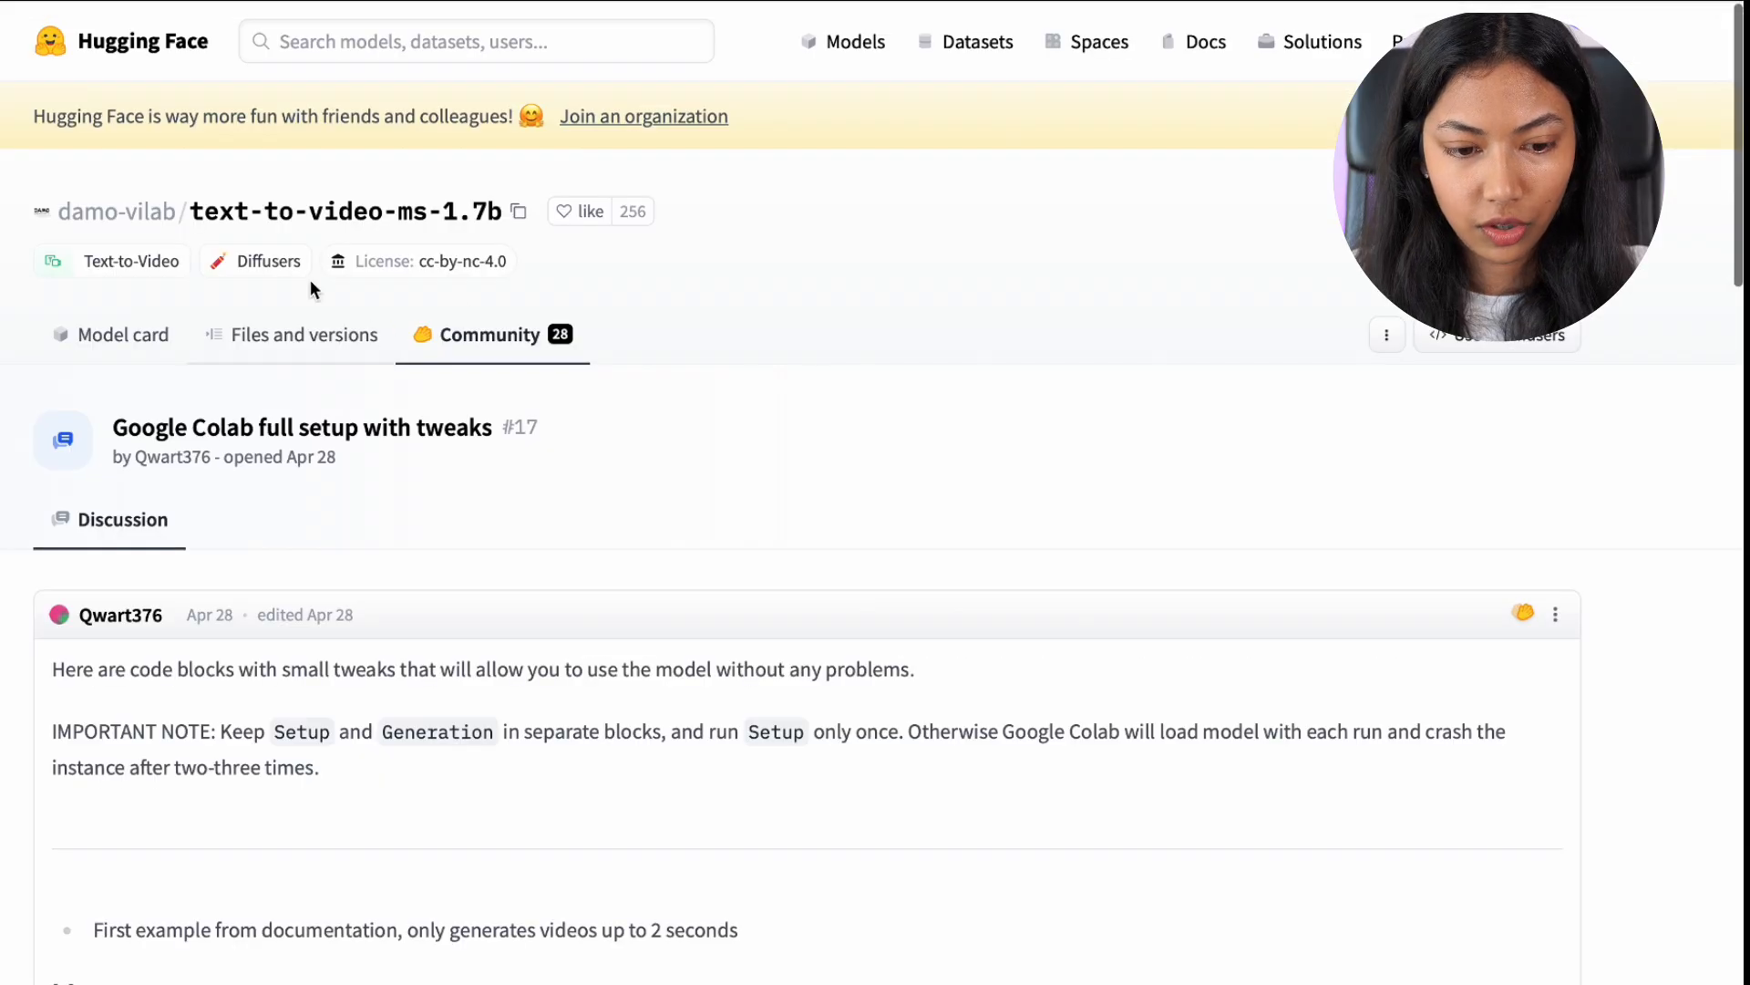
pyautogui.click(518, 212)
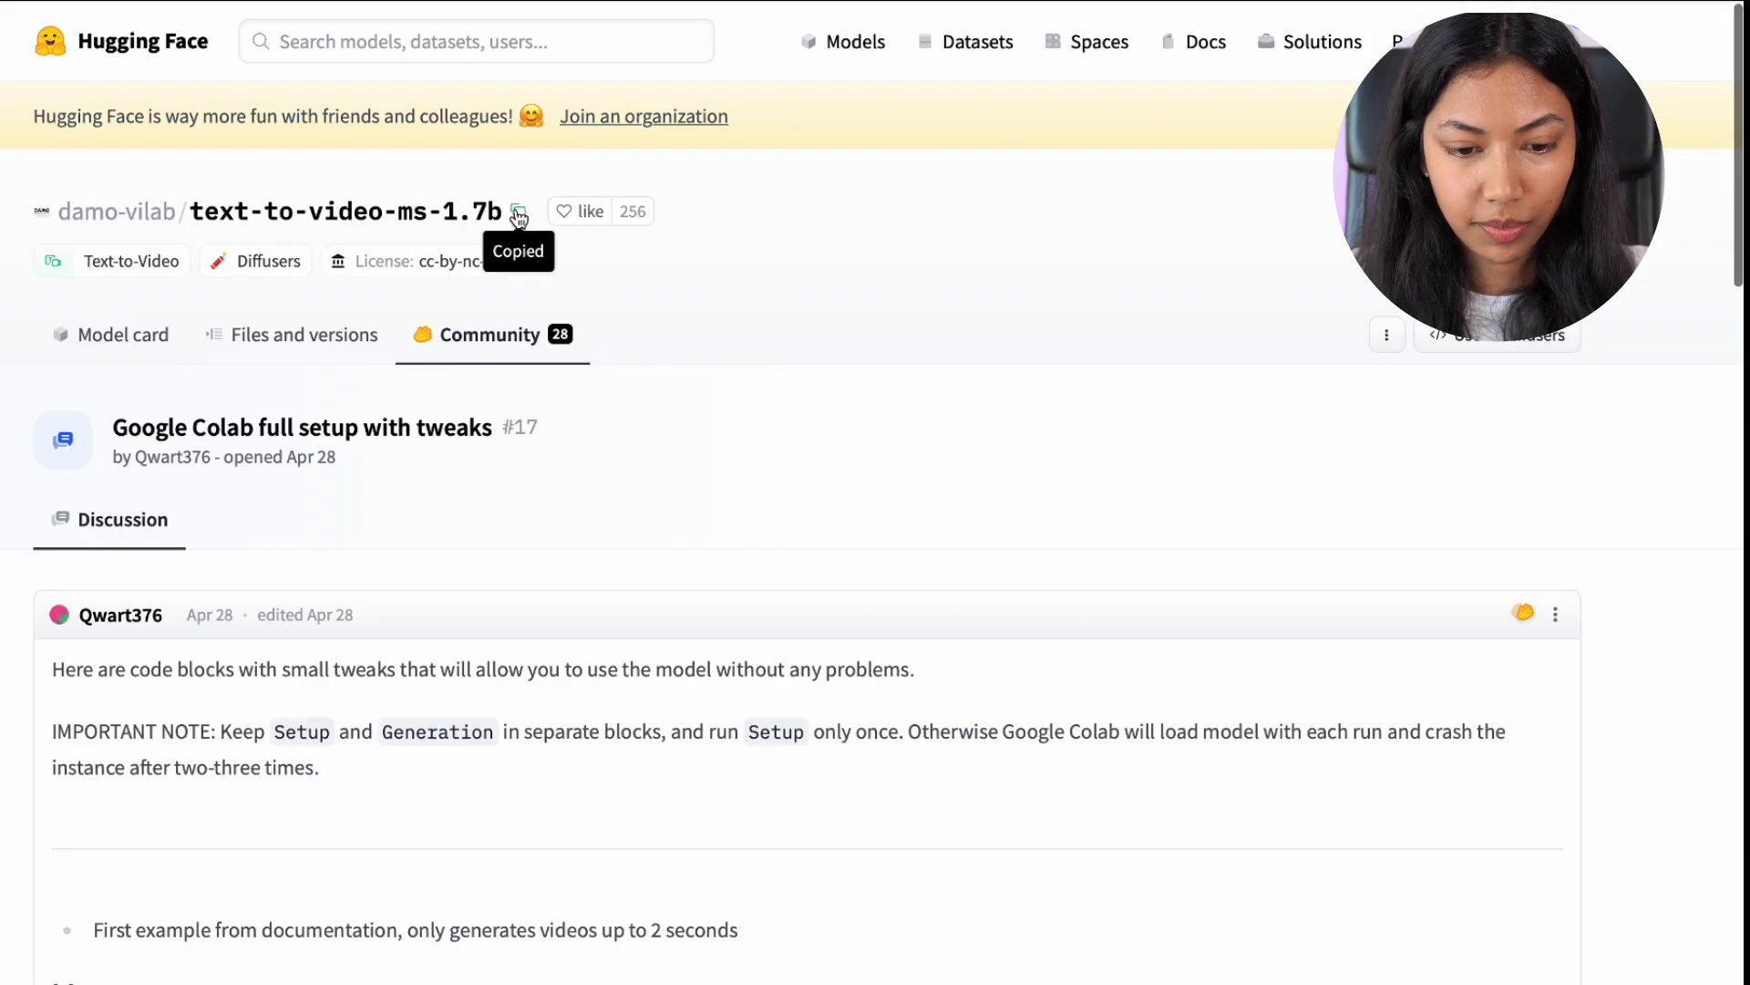
pyautogui.moveTo(48, 211)
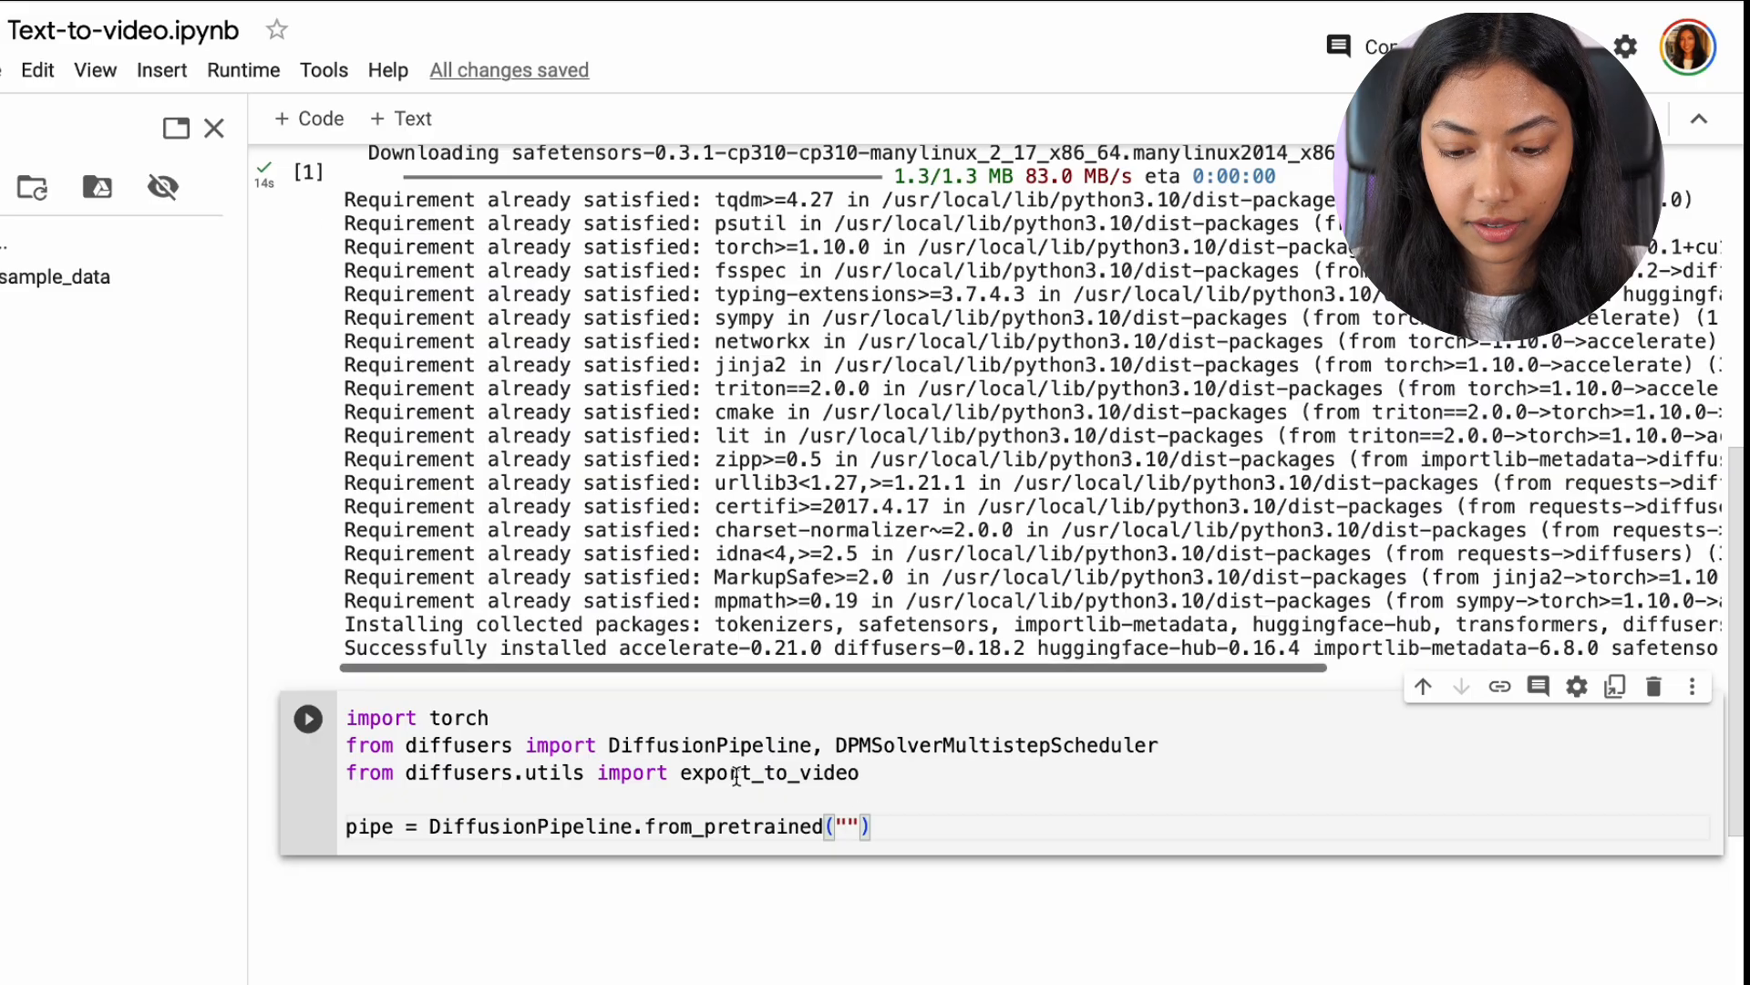
# - Load damo-vilab/text-to-video-ms-1.7b with torch.float16 and set pipe.scheduler via DPMSolverMultistepScheduler.from_config
pyautogui.write('damo-vilab/text-to-video-ms-1.7b')
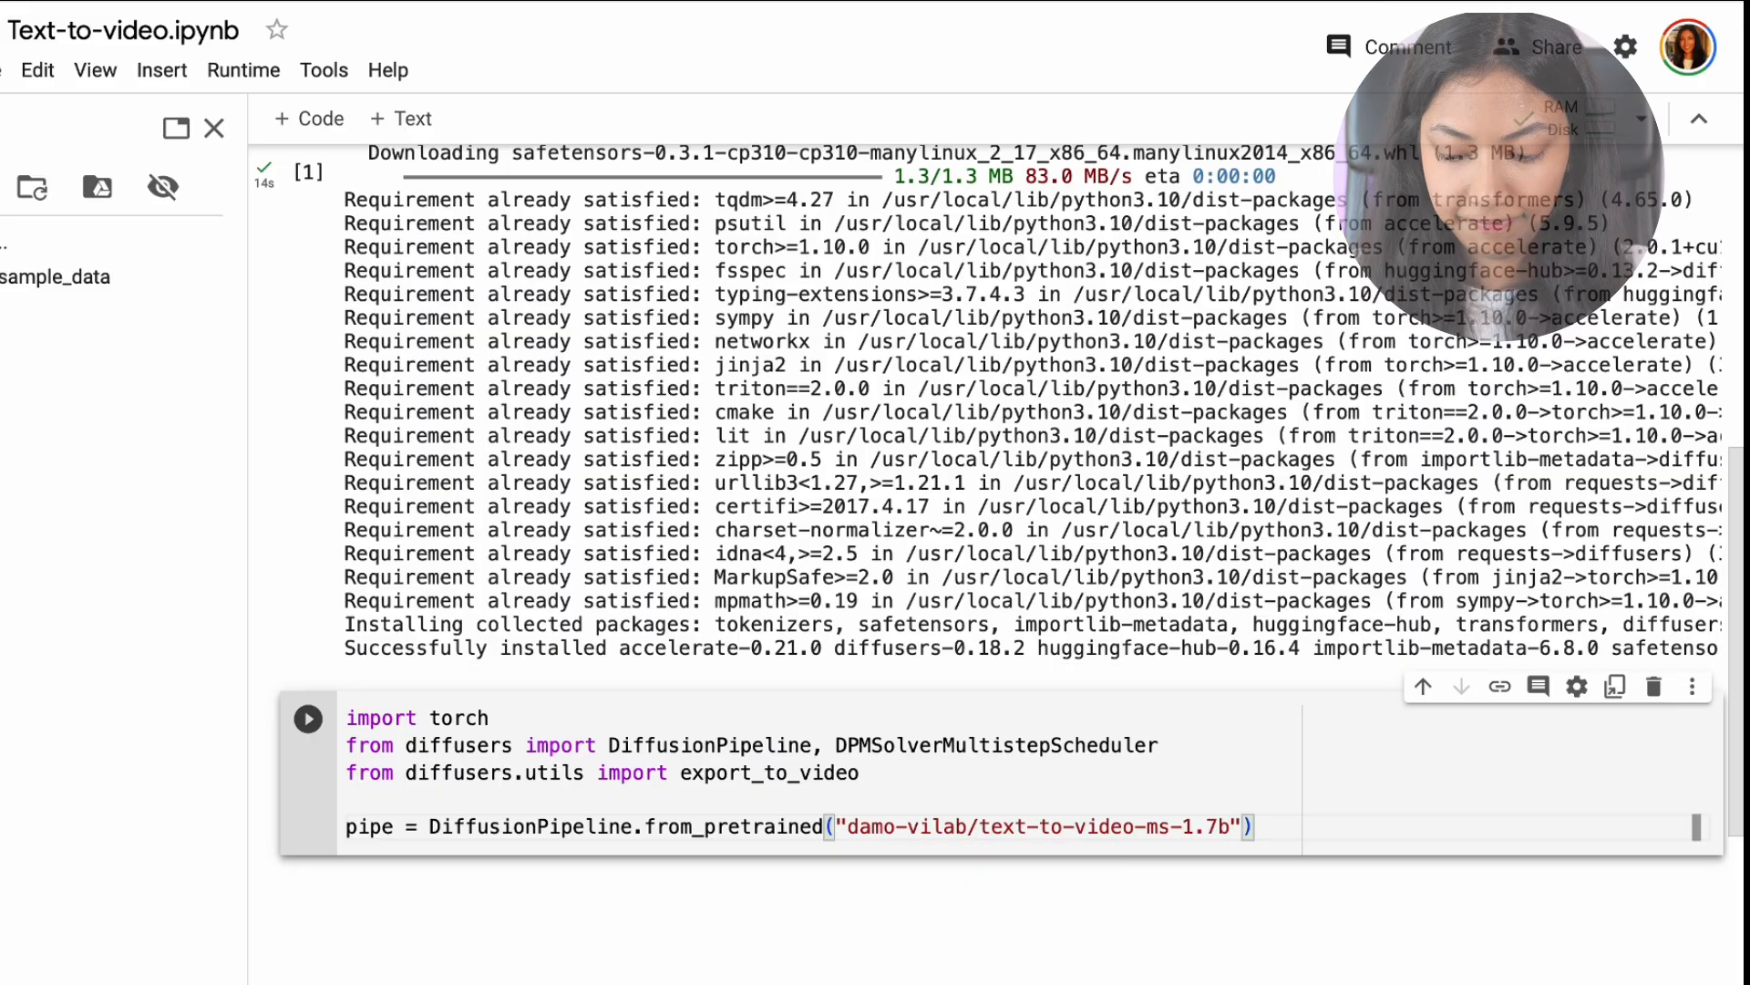
pyautogui.write(', torch_dtype = torch.float16,')
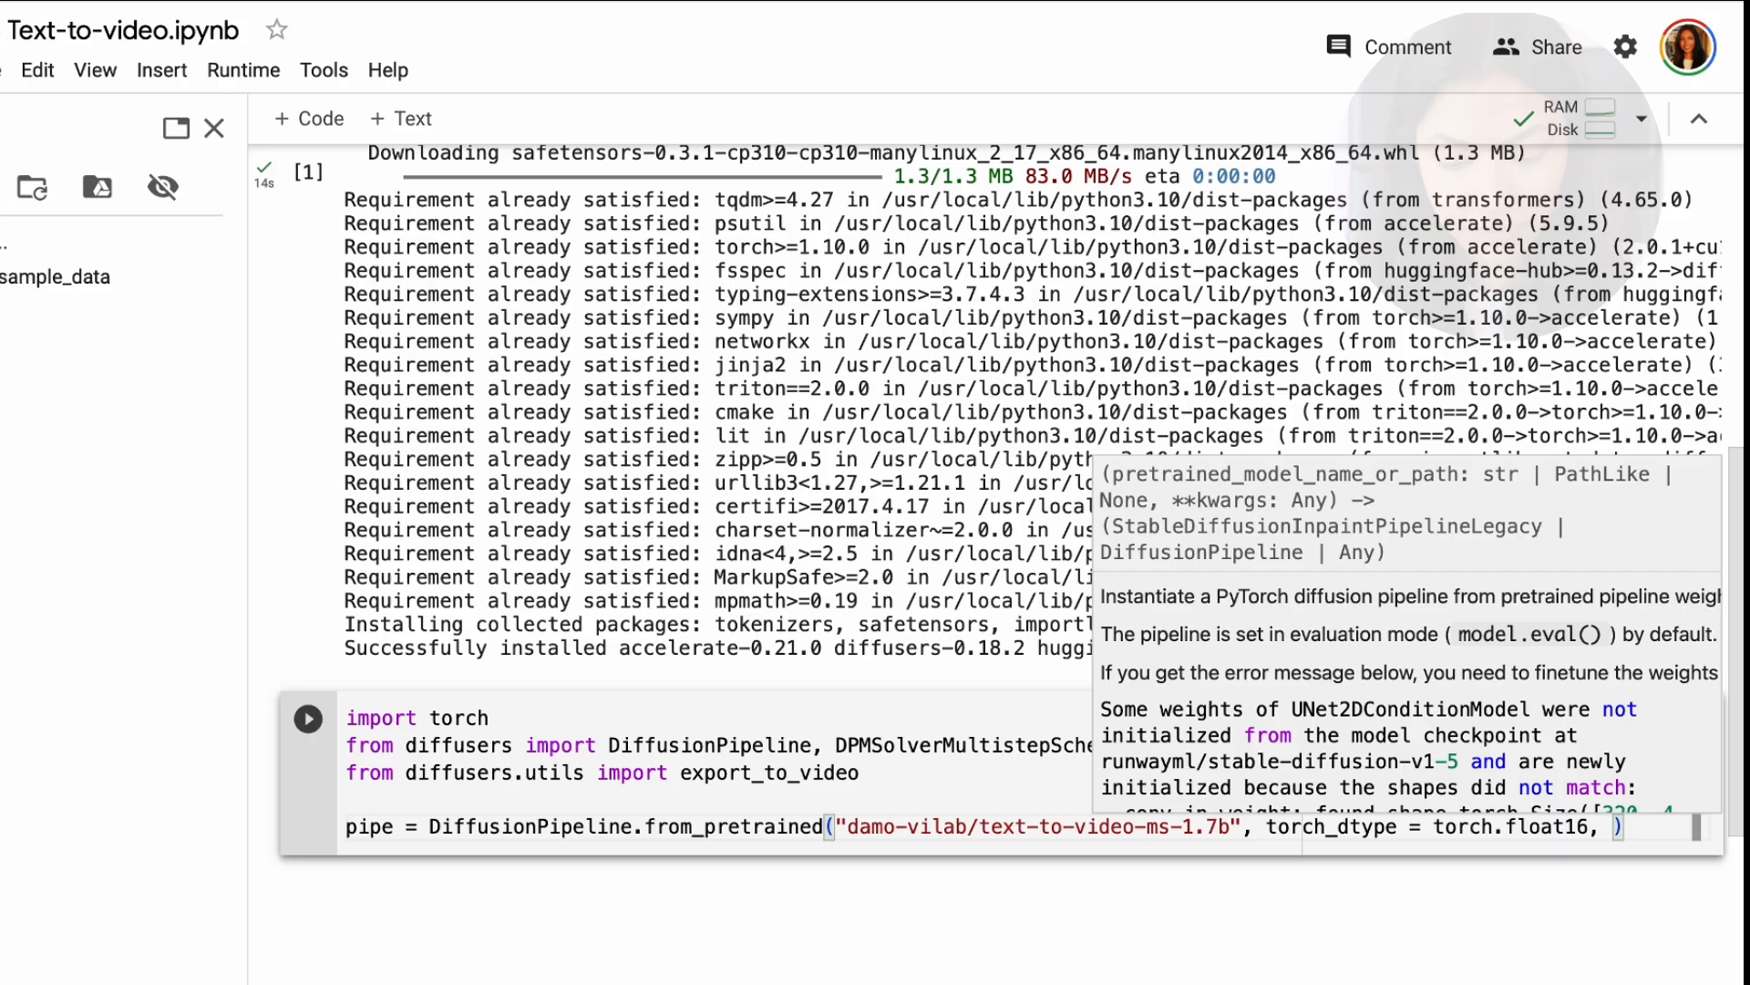
pyautogui.write('pipe.schedu')
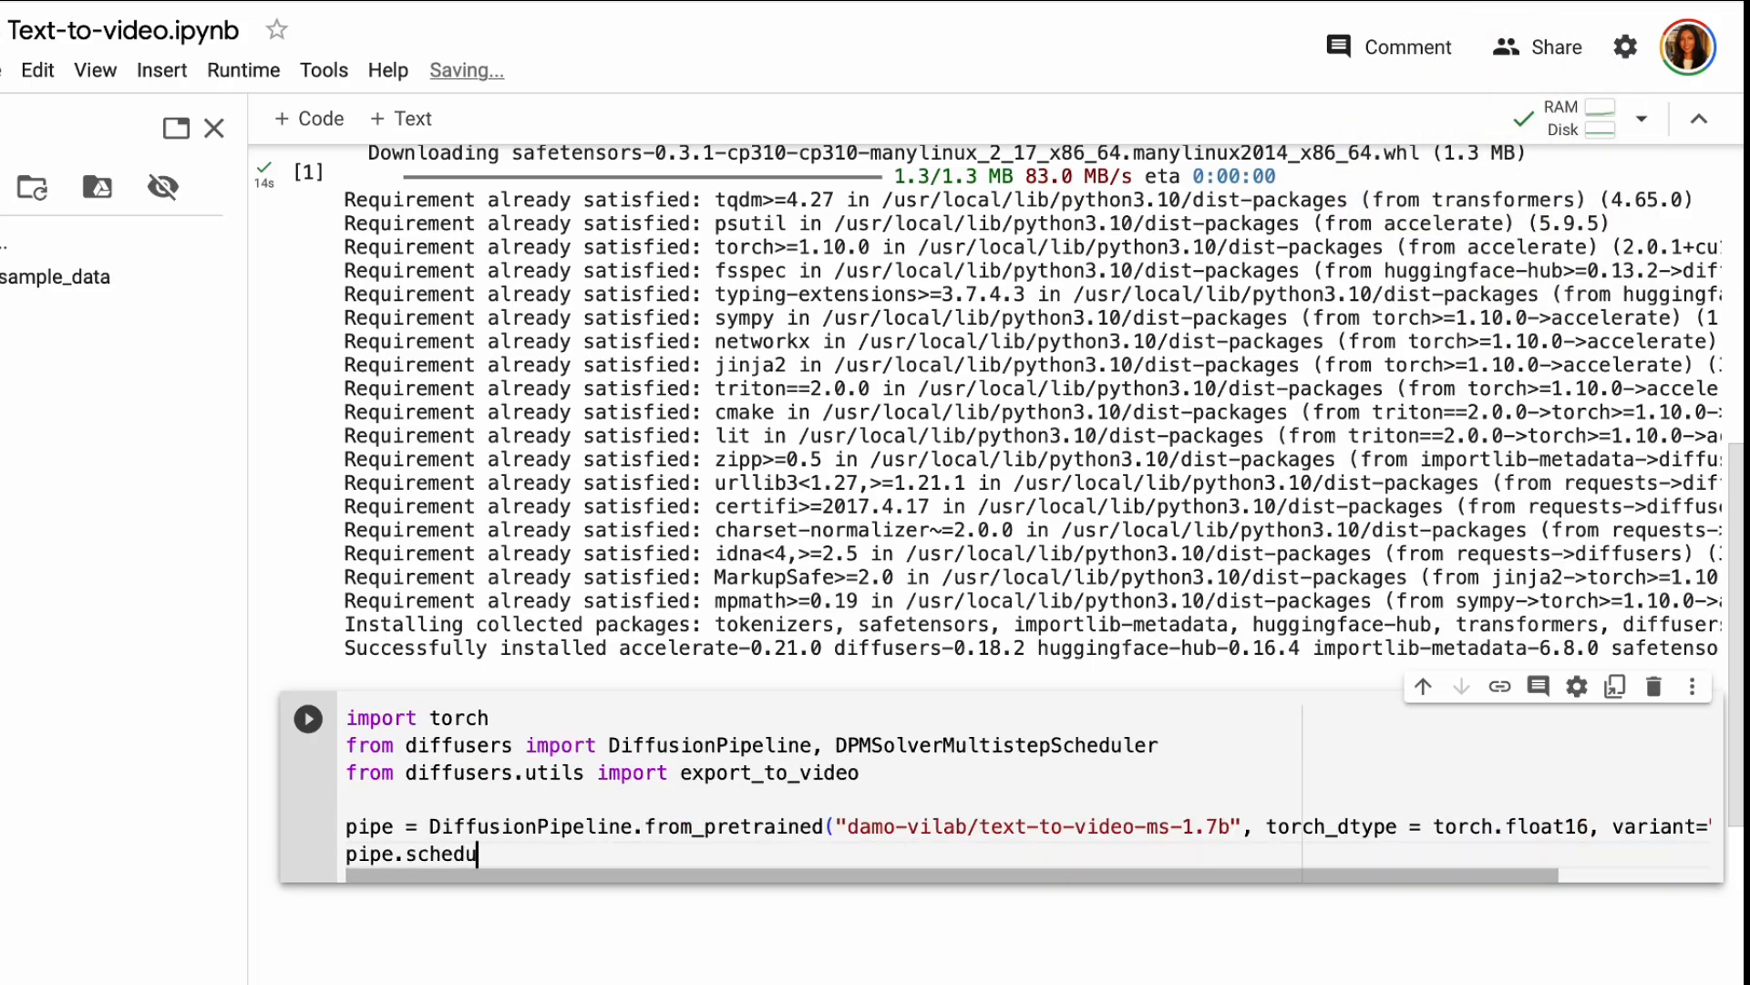
pyautogui.write('ler = DPMSolverMultistepScheduler.from_co')
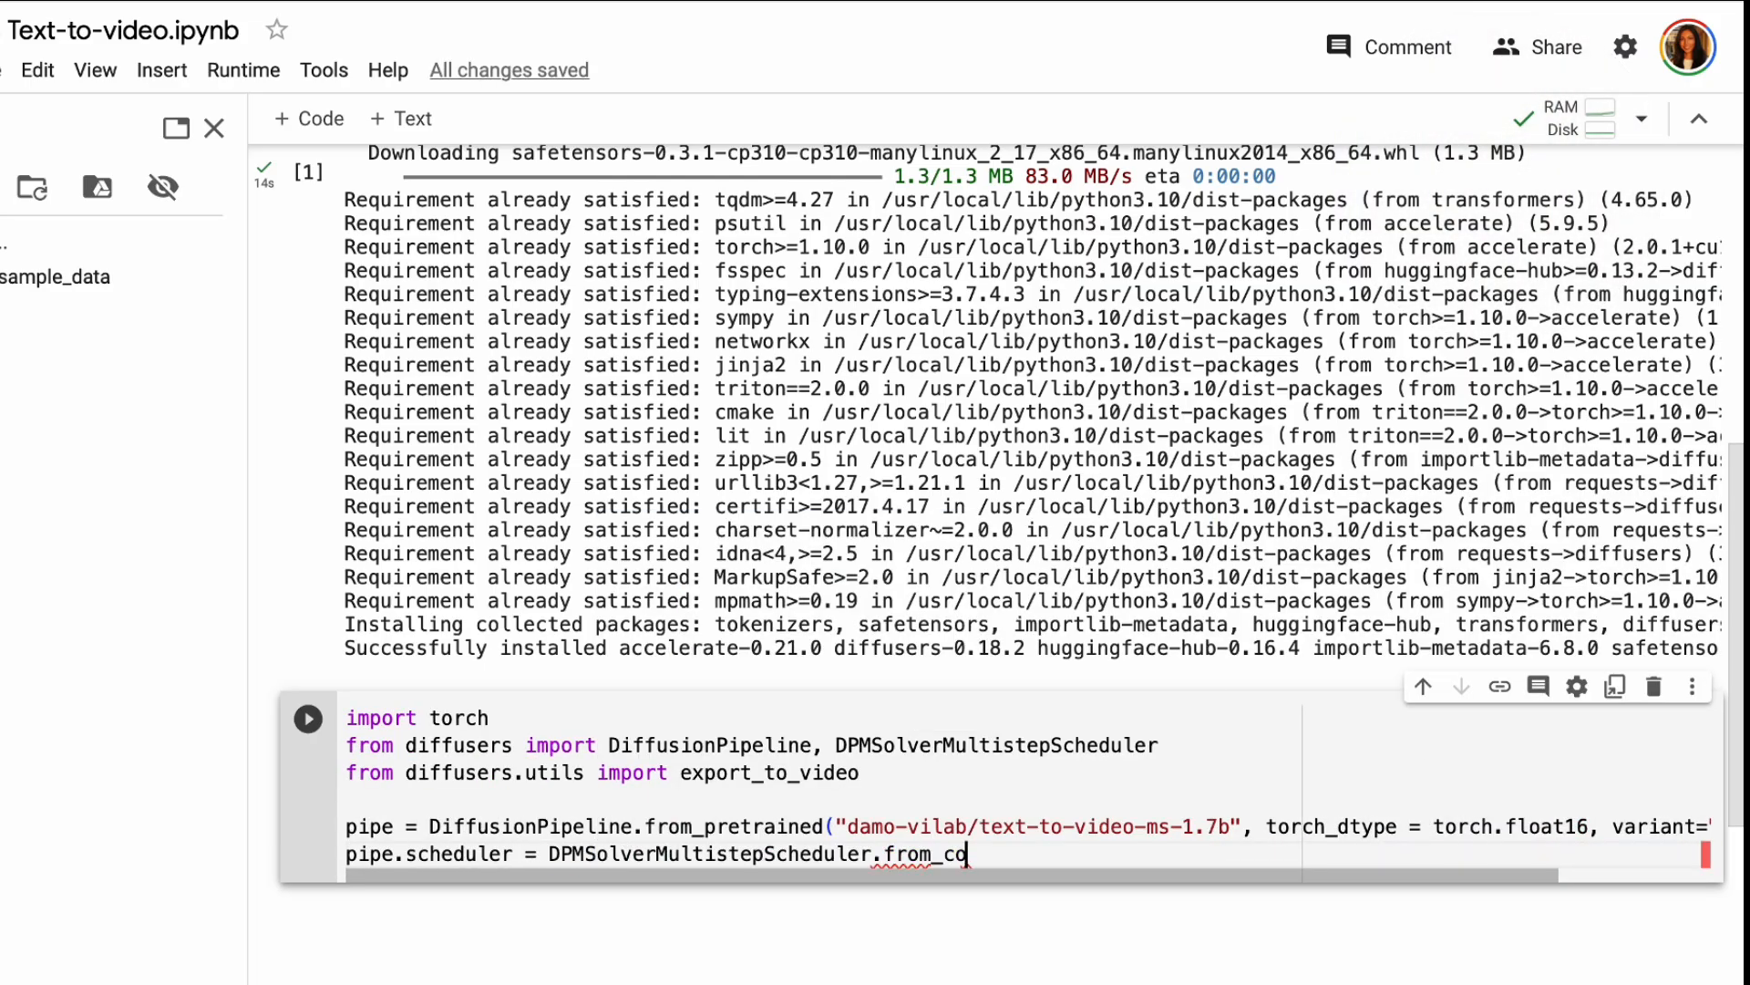
pyautogui.write('nfig(pipe.scheduler.config')
pyautogui.write('pipe.enable_')
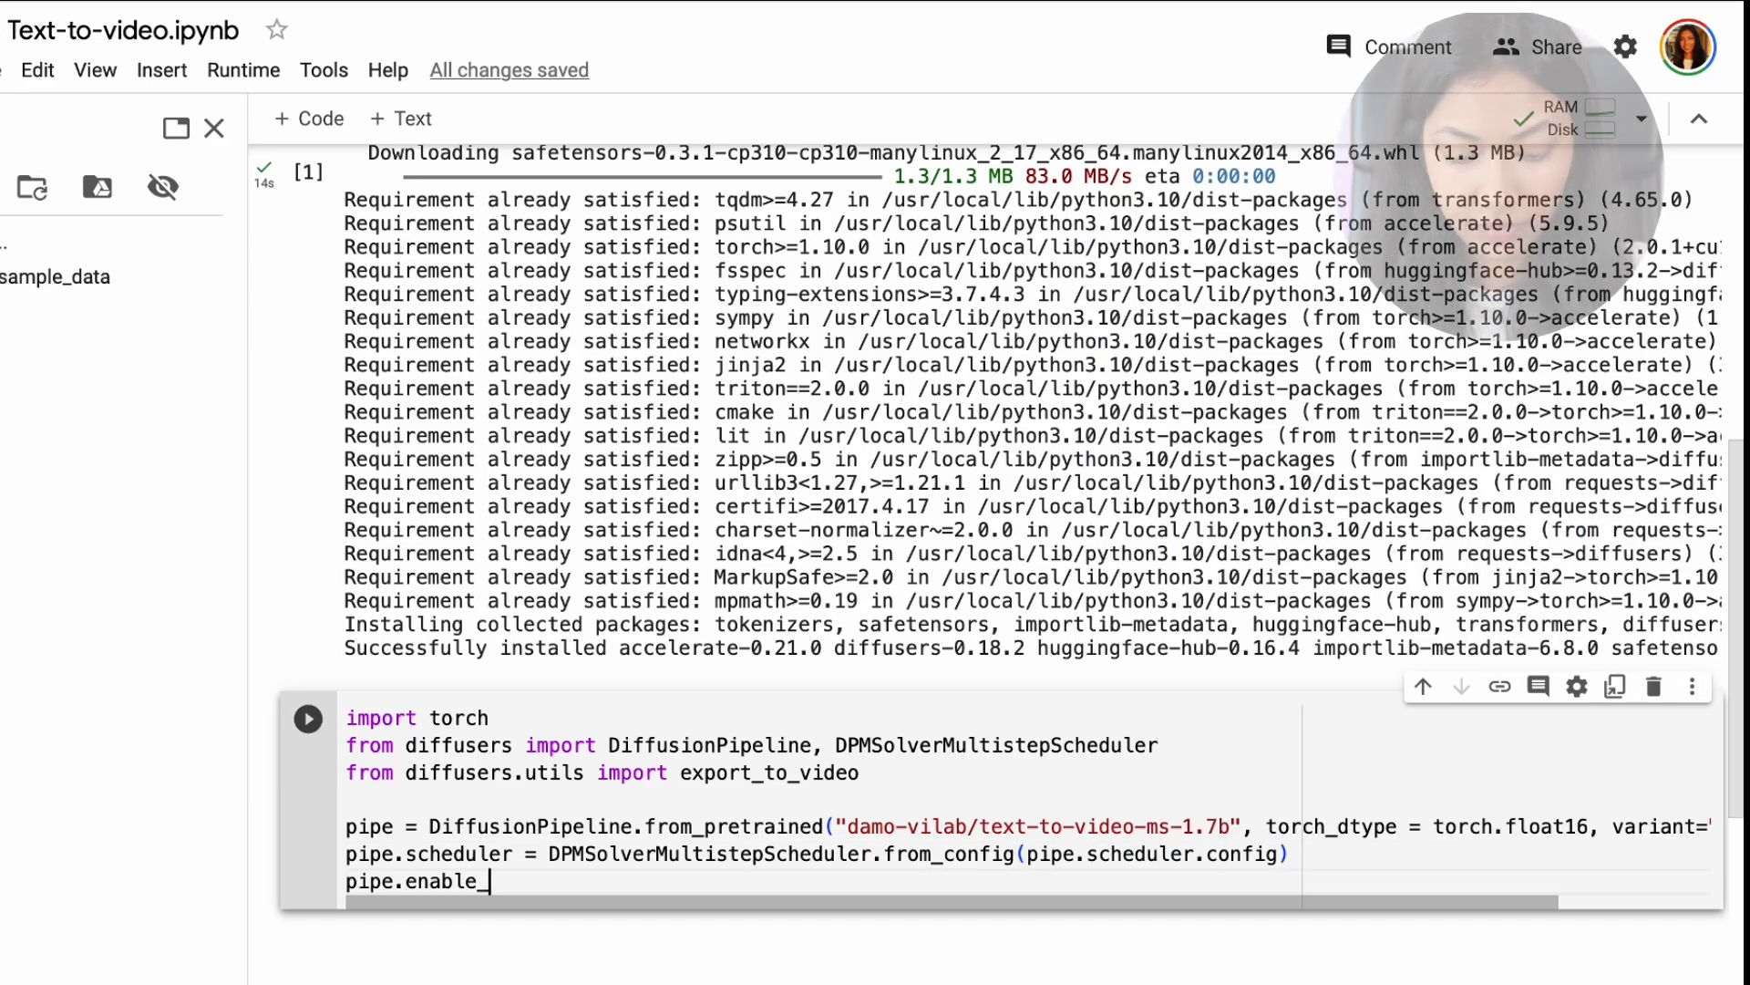
# - End the setup with pipe.enable_model_cpu_offload() and run the pipeline setup cell
pyautogui.write('model_cpu_offload()')
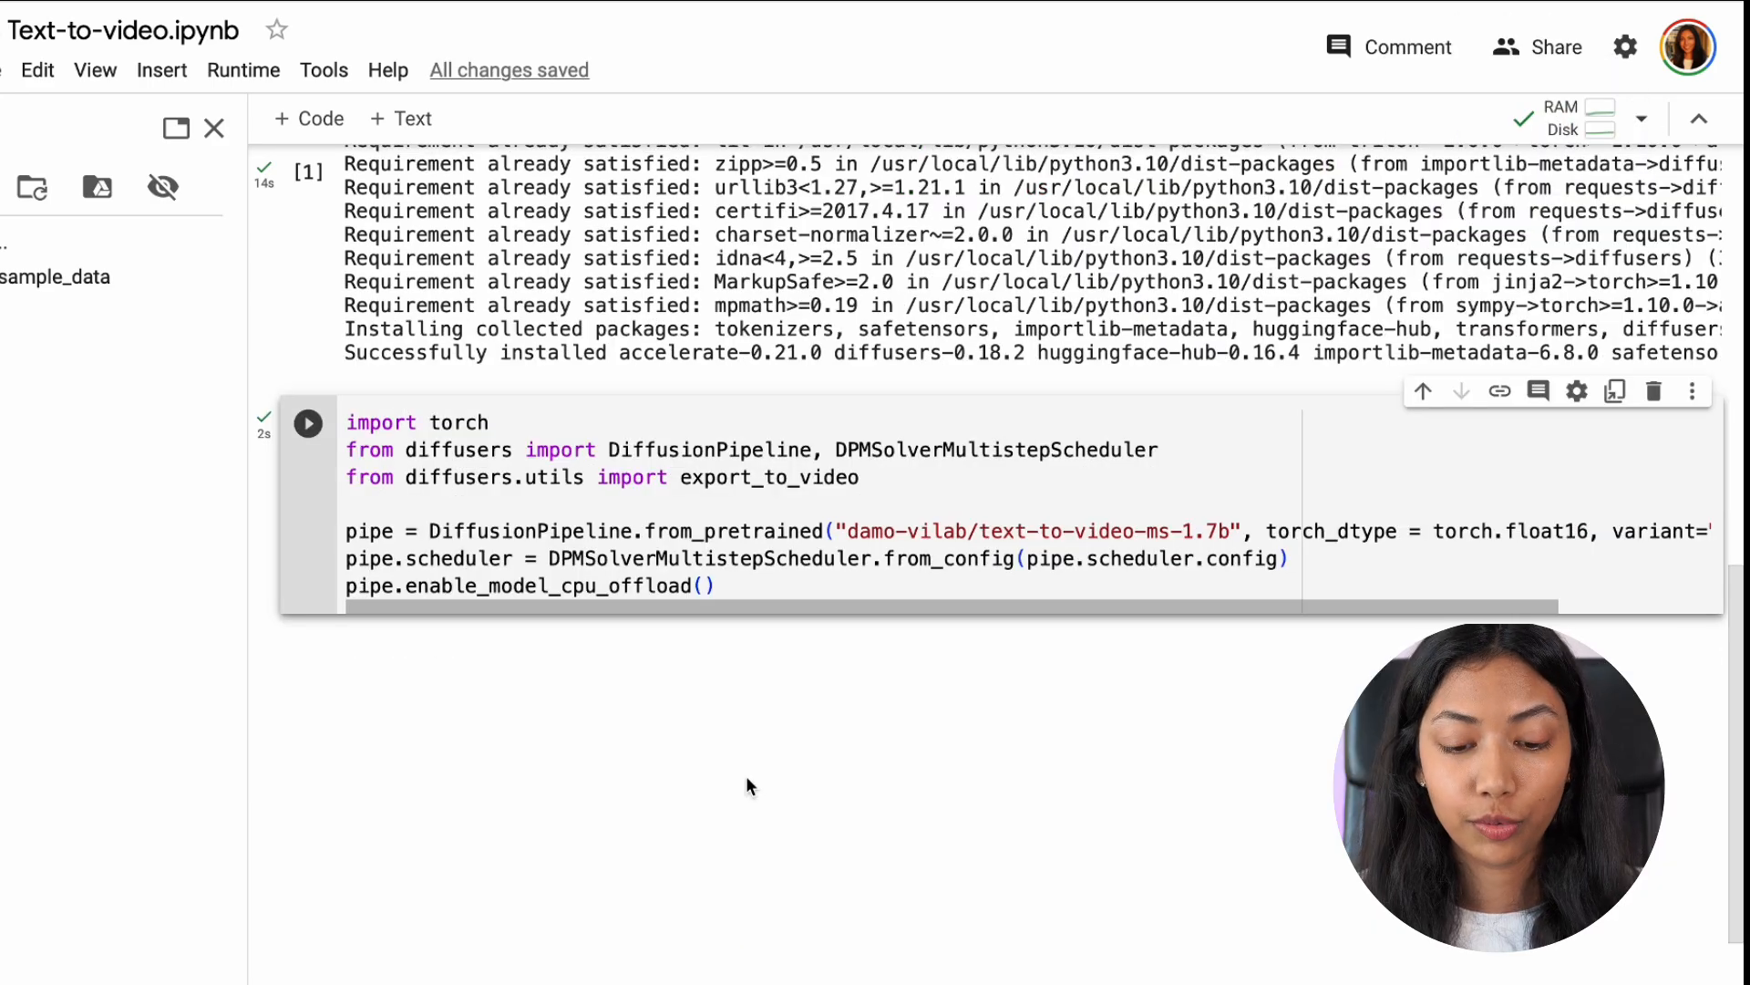
pyautogui.moveTo(735, 773)
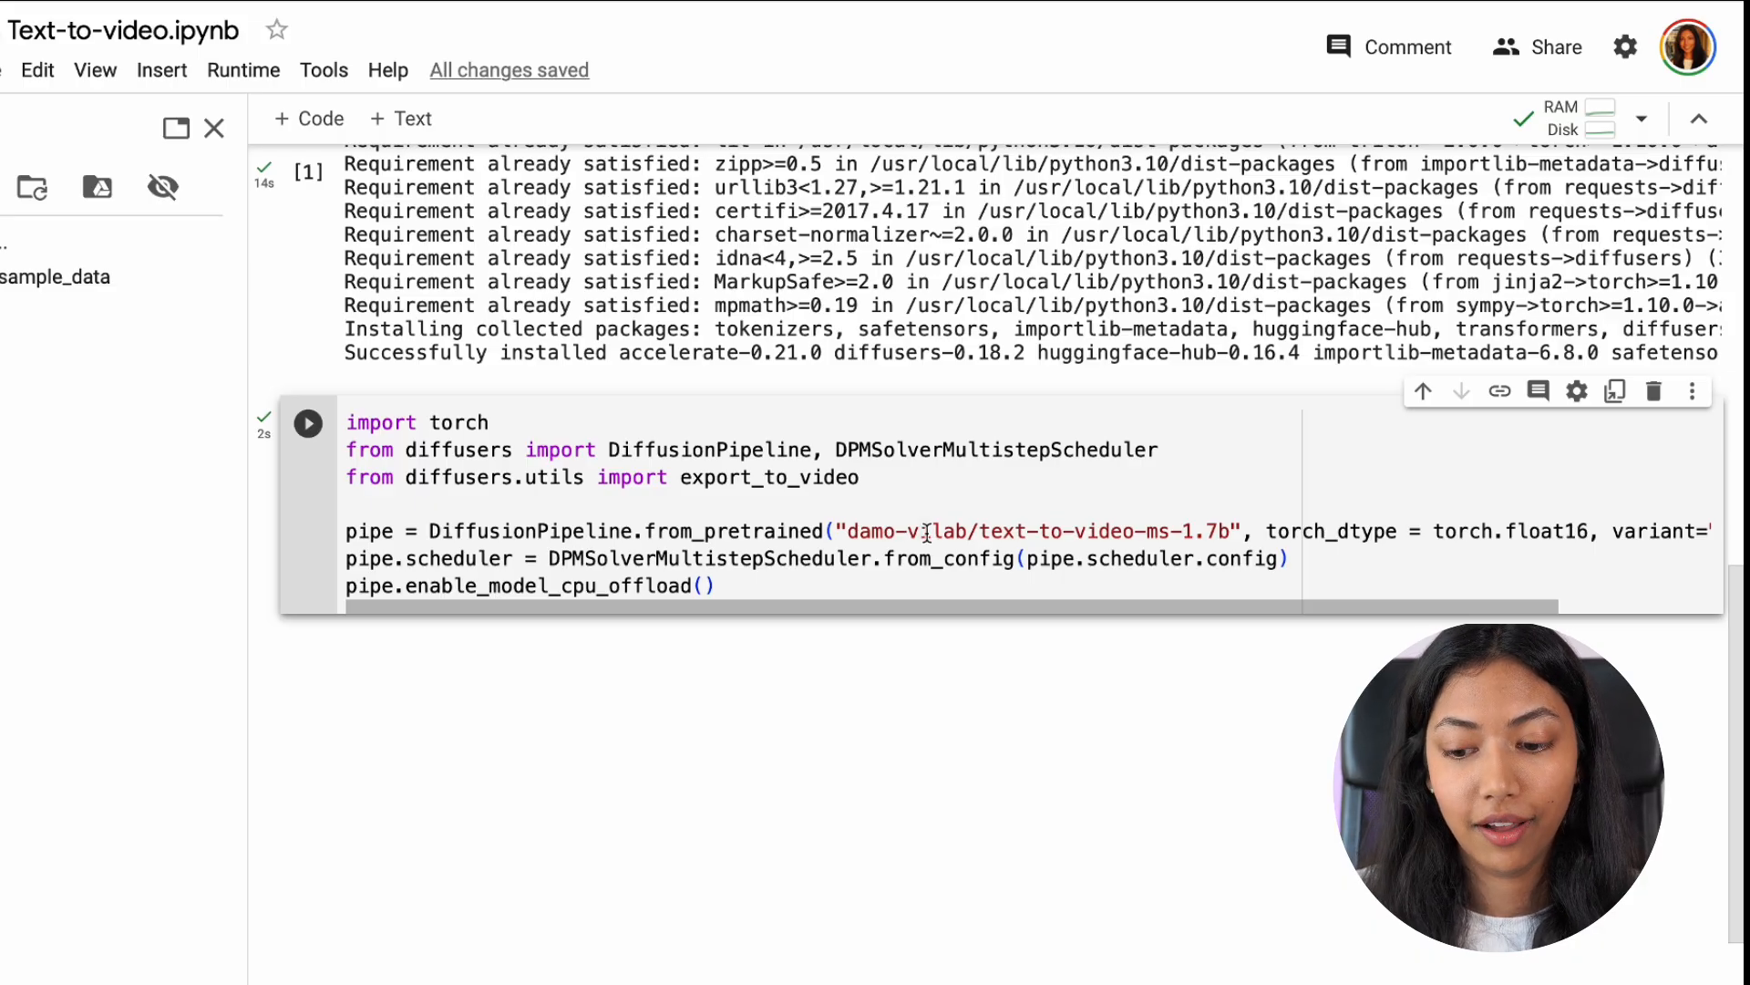
pyautogui.scroll(3)
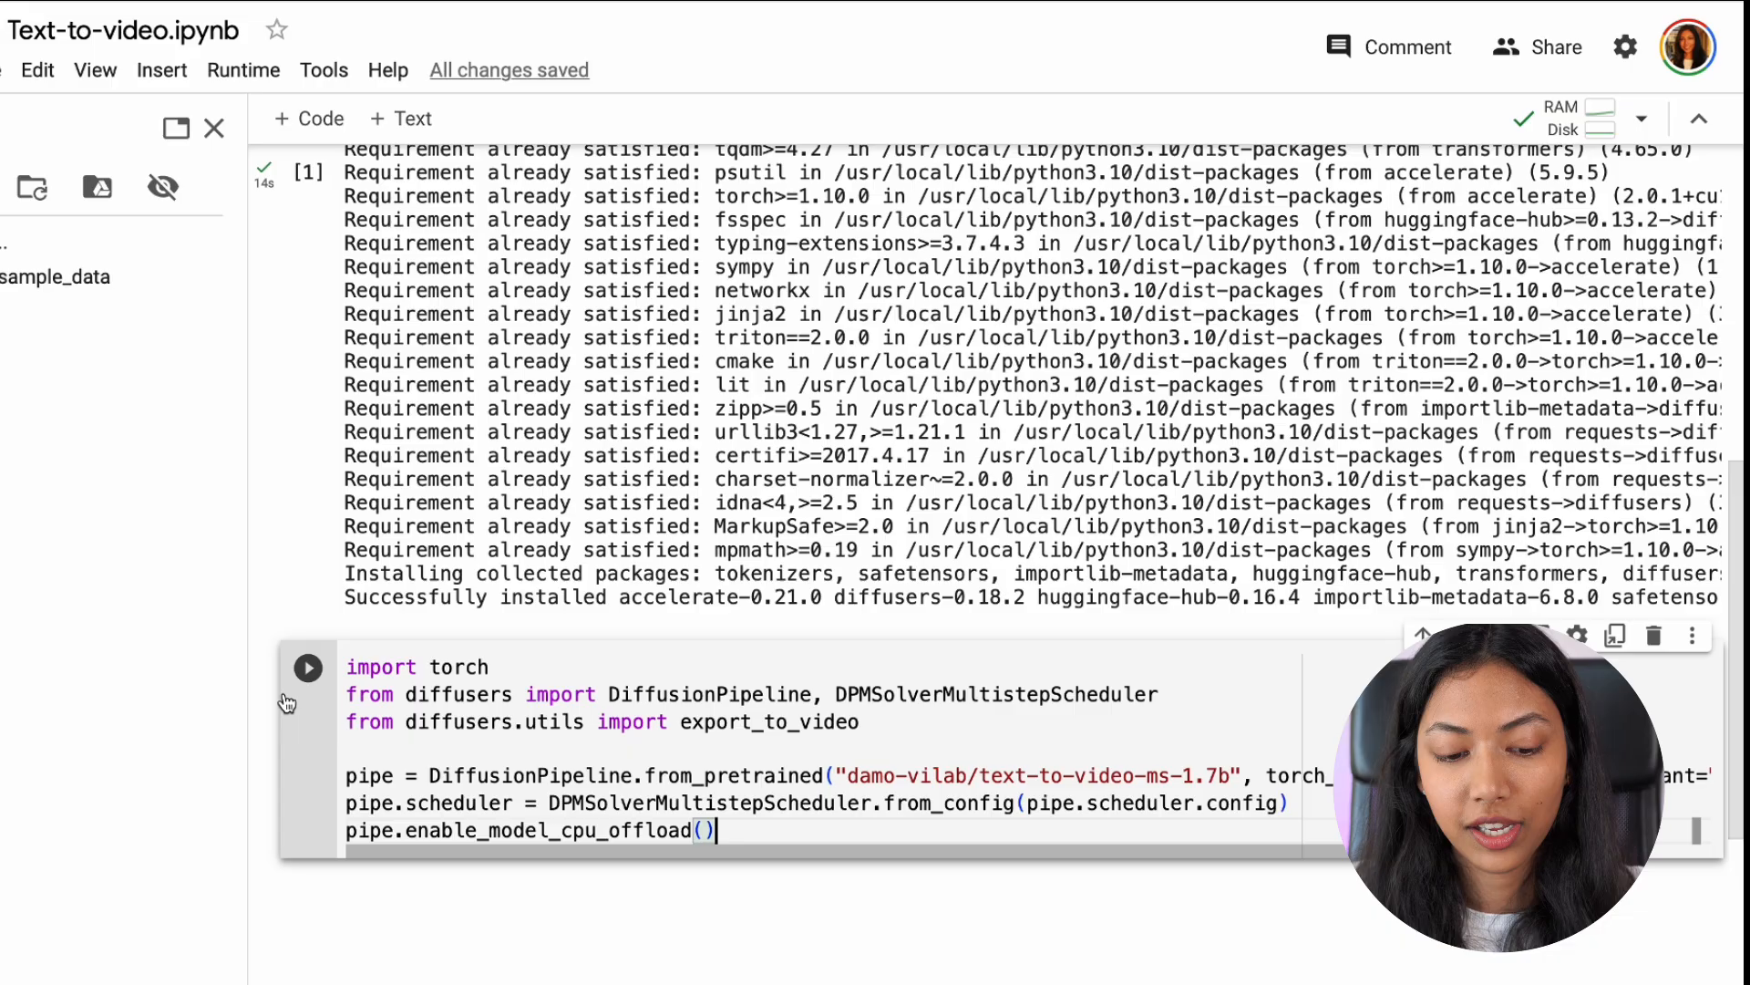
pyautogui.click(310, 667)
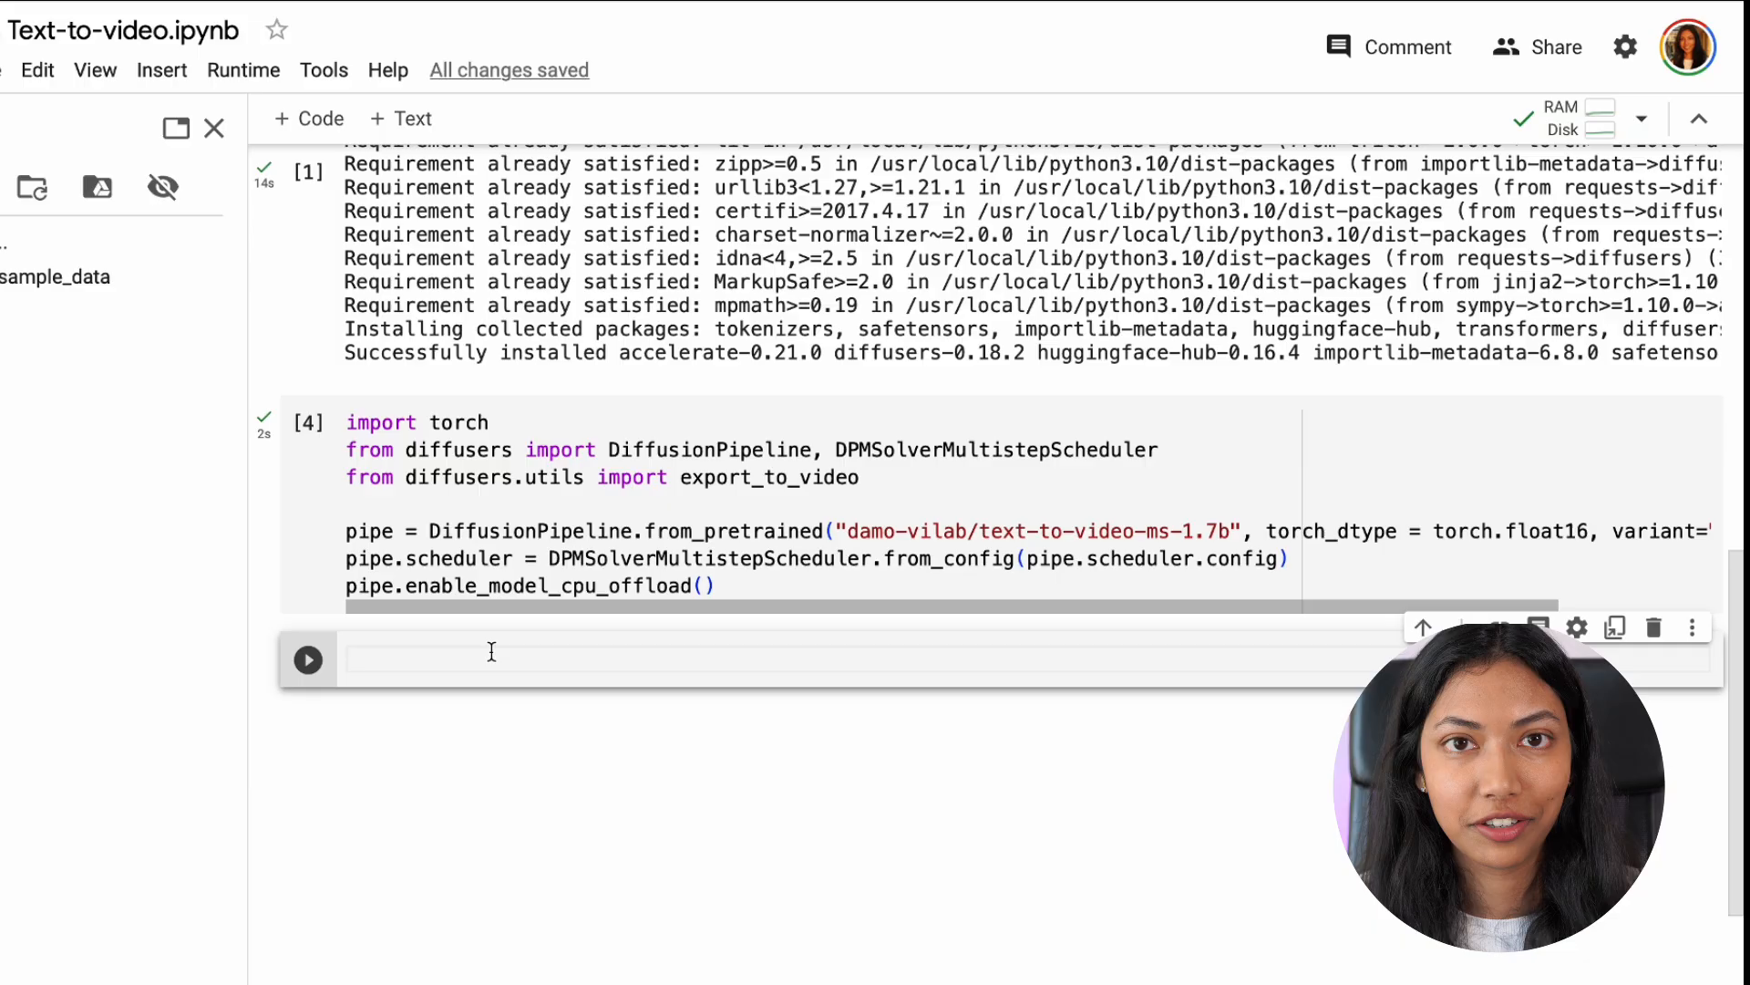
# - Define prompt = "Spiderman is surfing" in the new cell
pyautogui.write('pro')
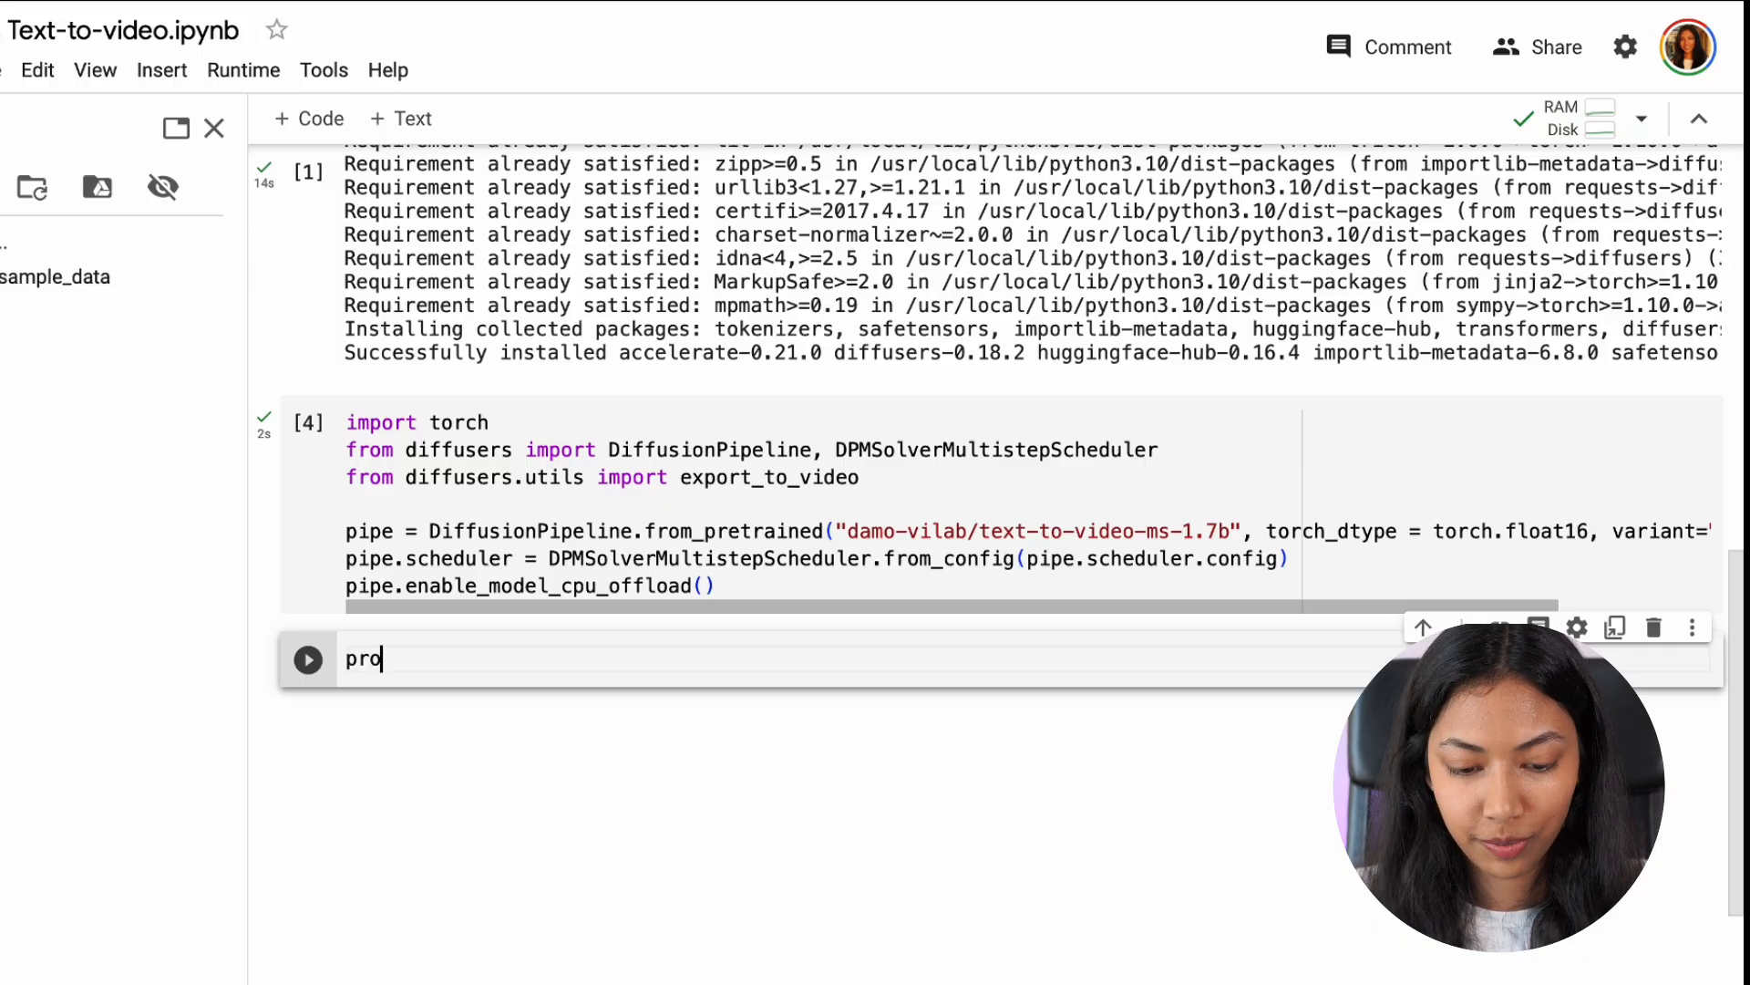
pyautogui.write('mpt -')
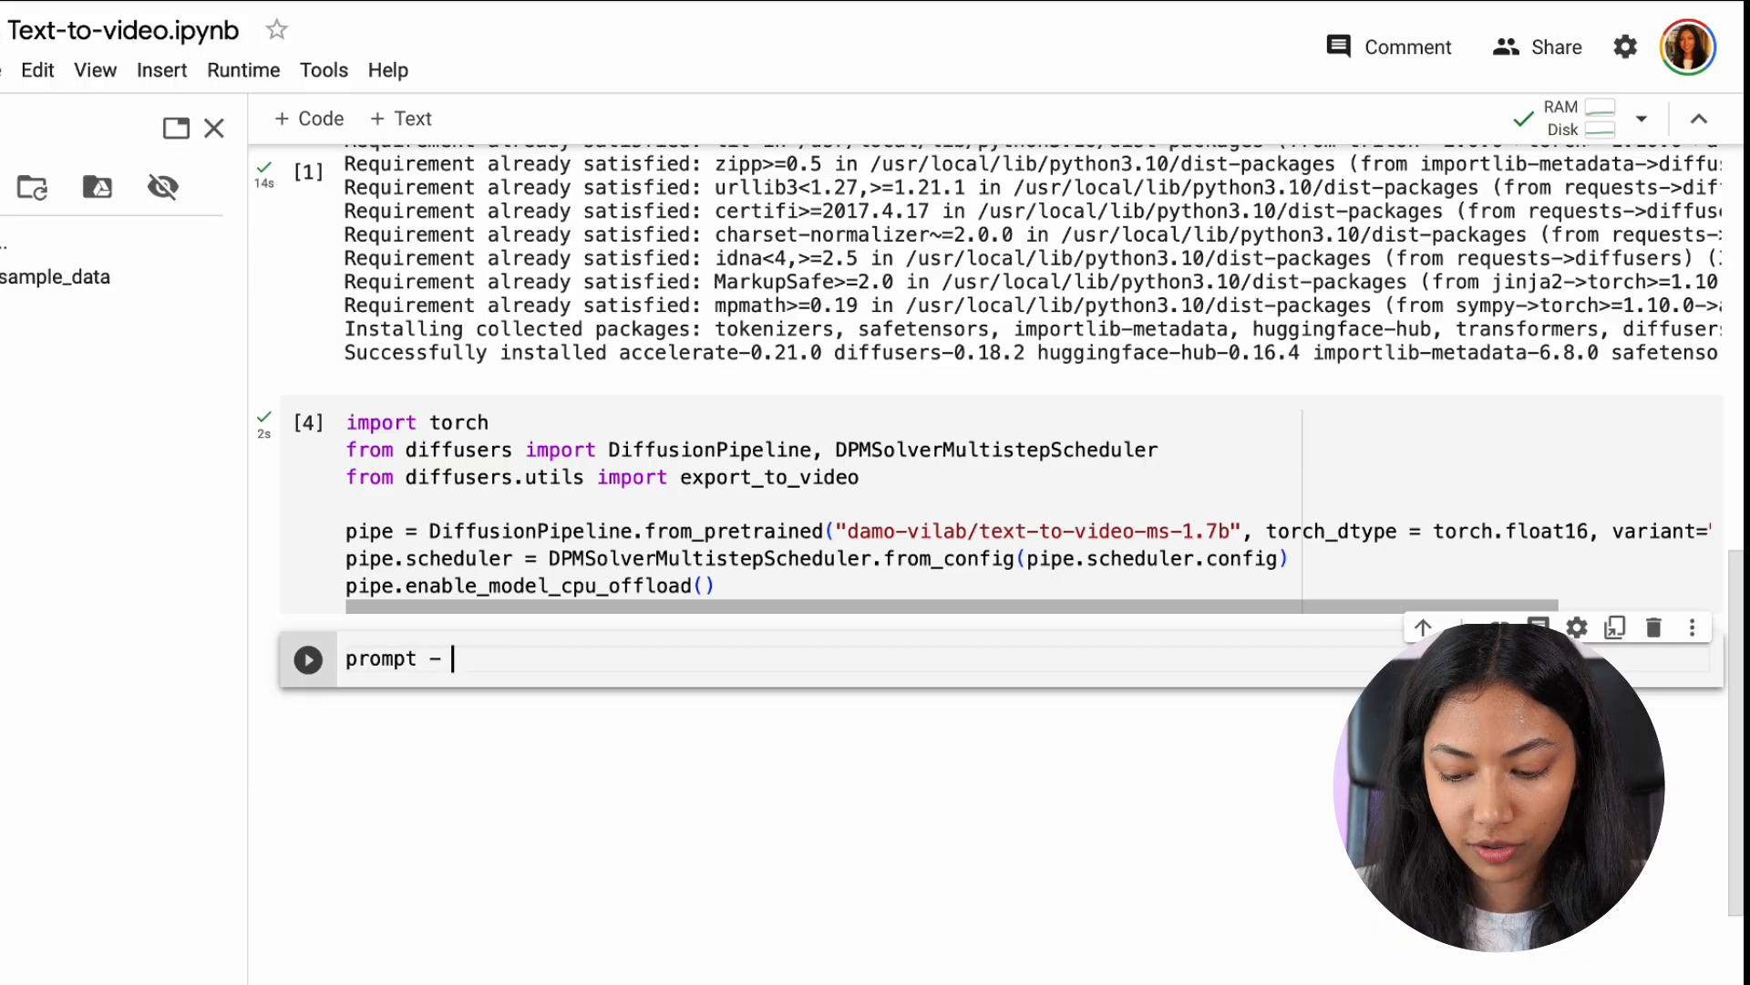
pyautogui.press('Backspace')
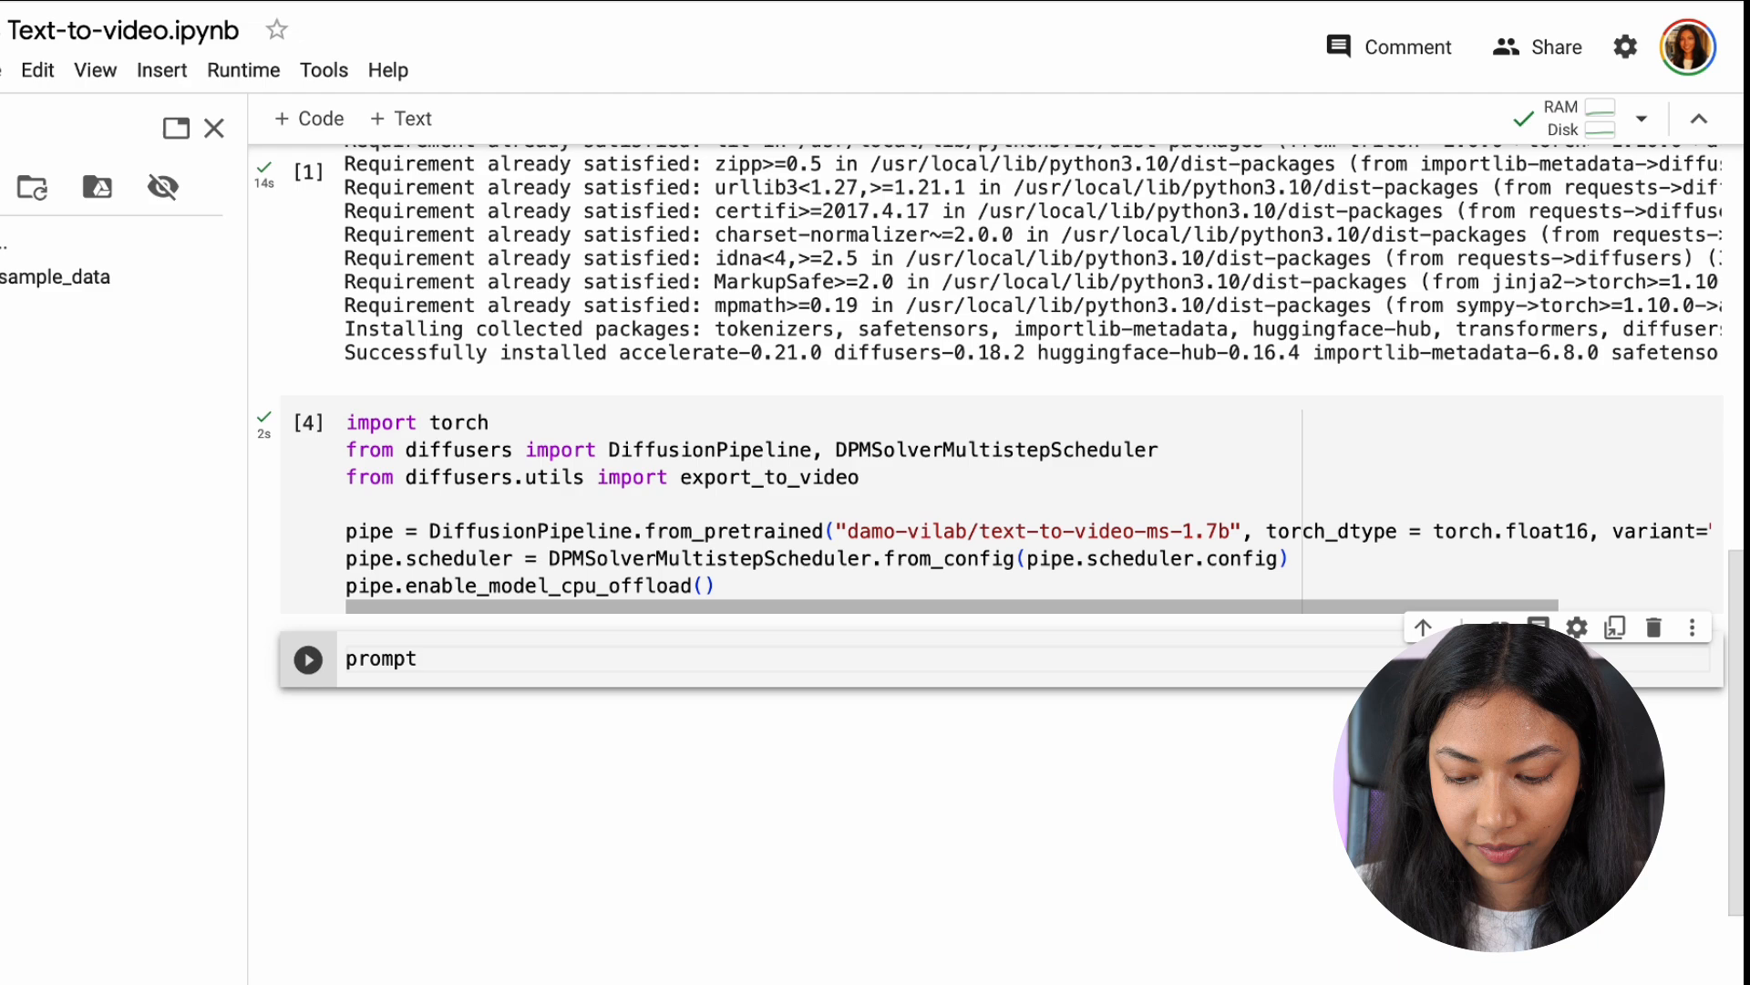
pyautogui.write('= "Sp"')
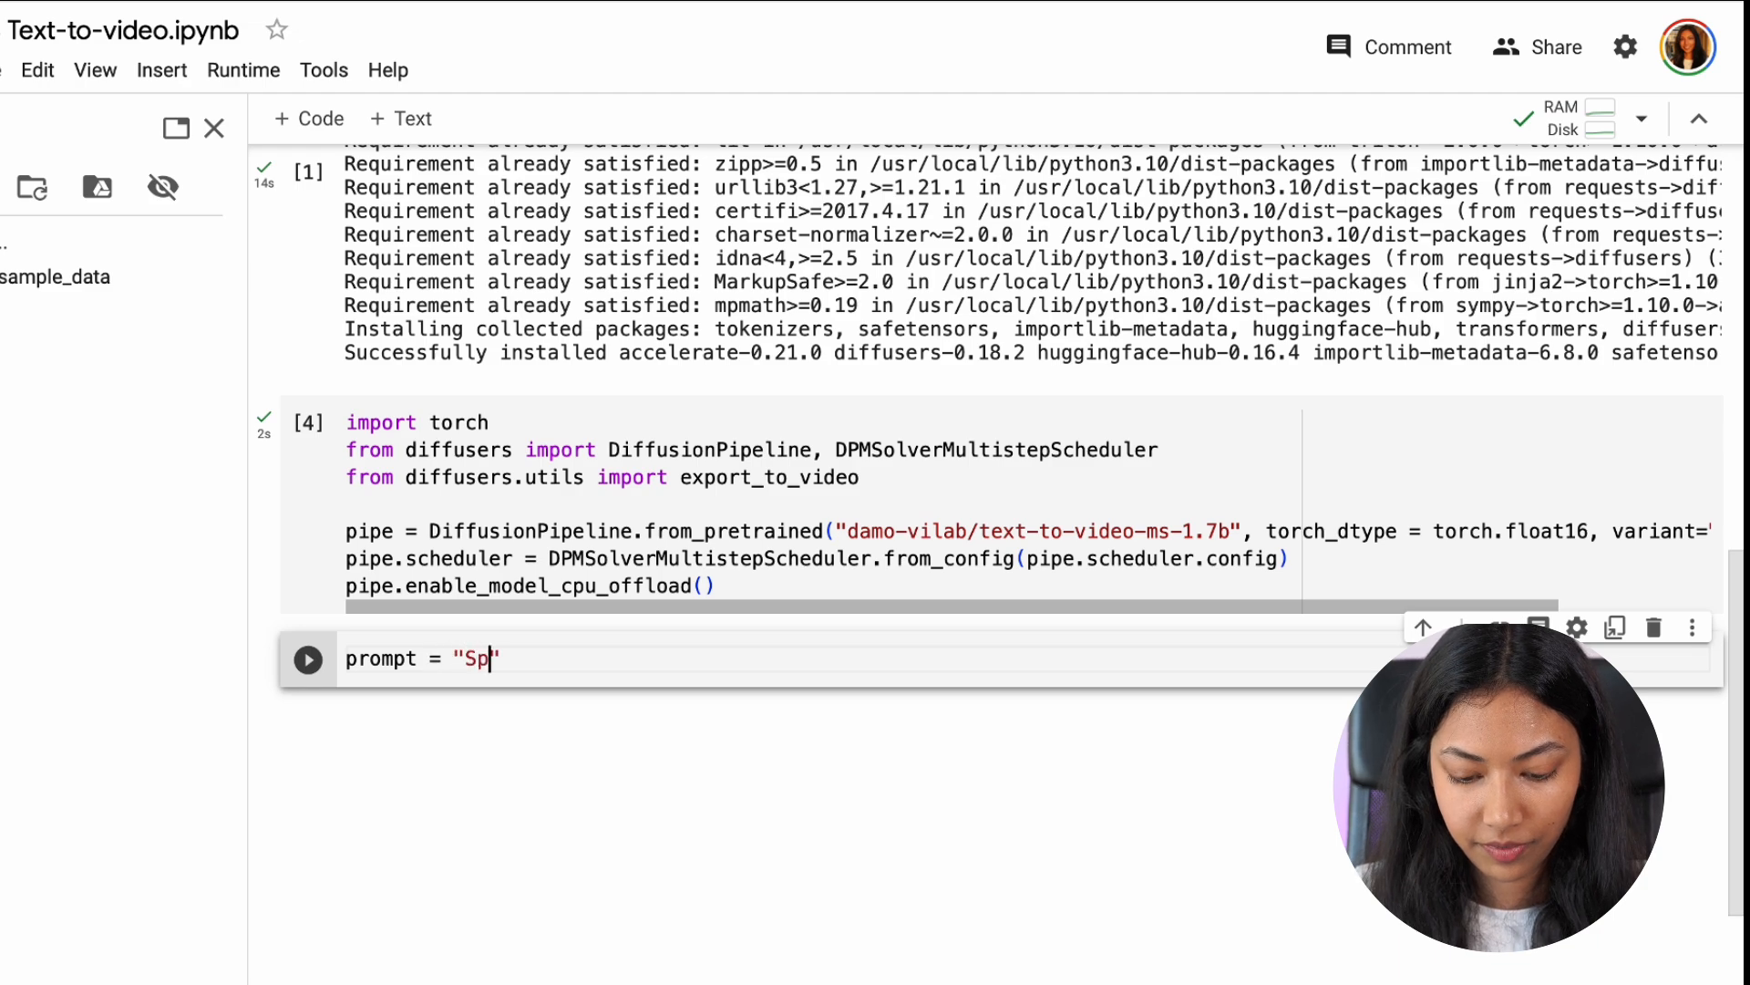
pyautogui.write('i')
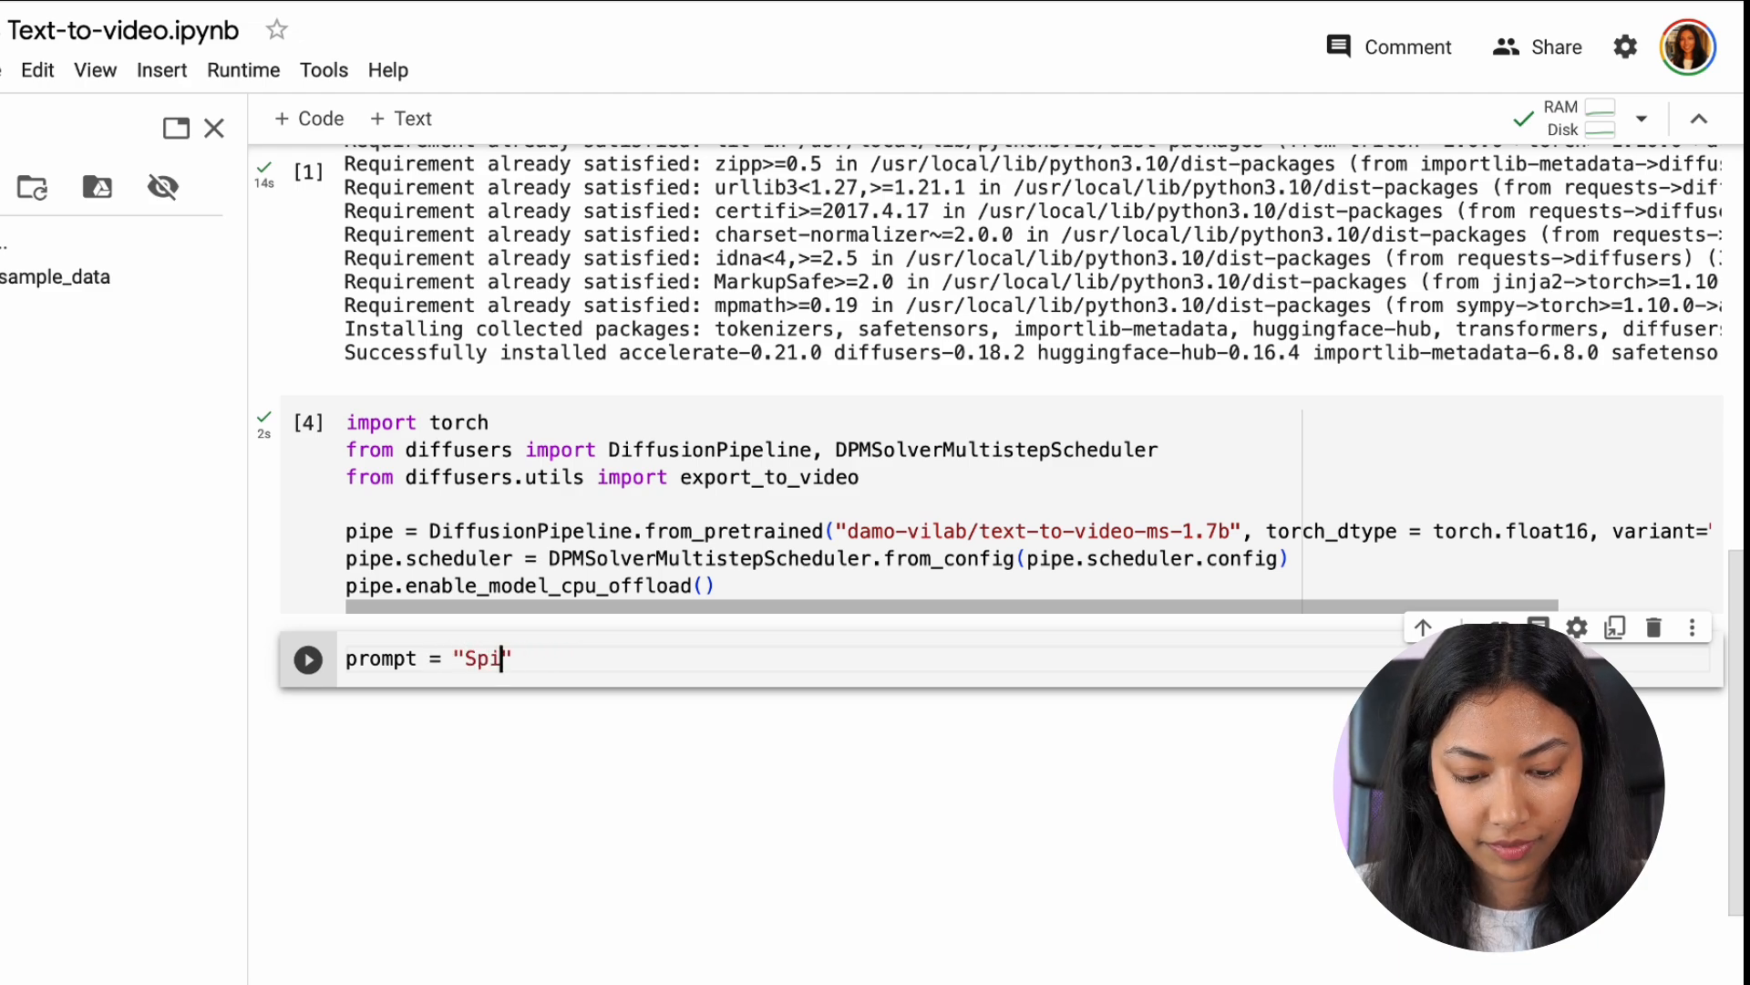
pyautogui.write('derman is')
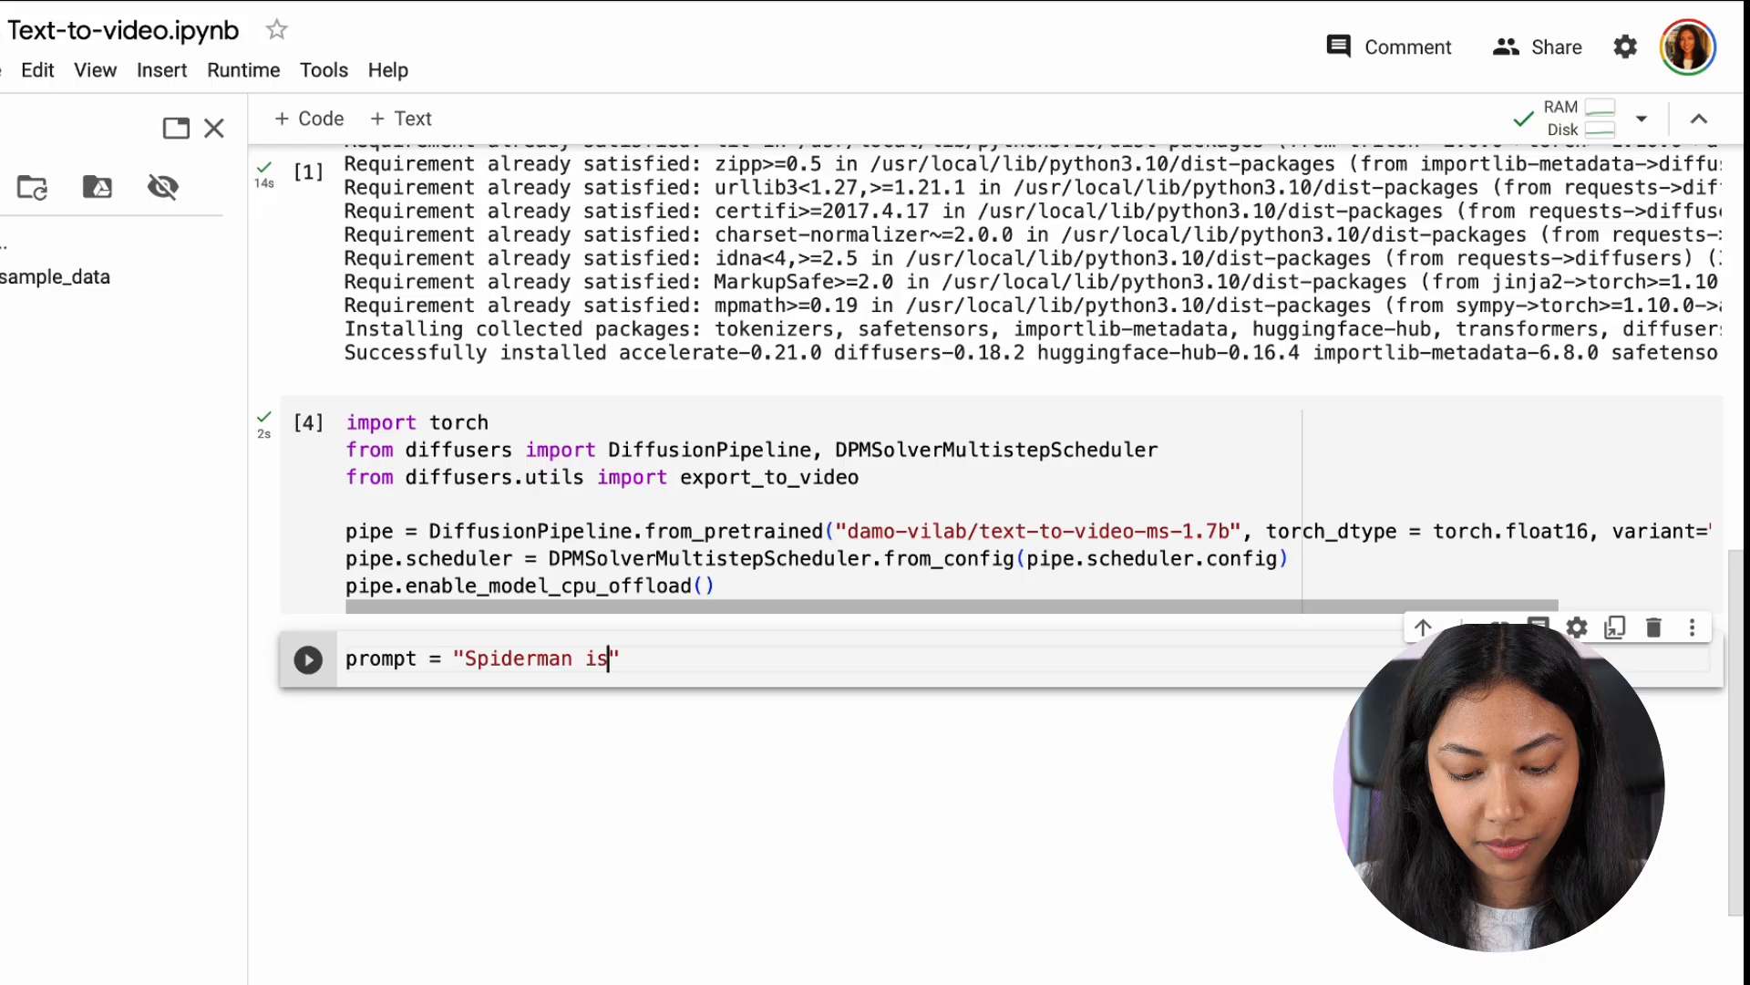
pyautogui.write('surfing')
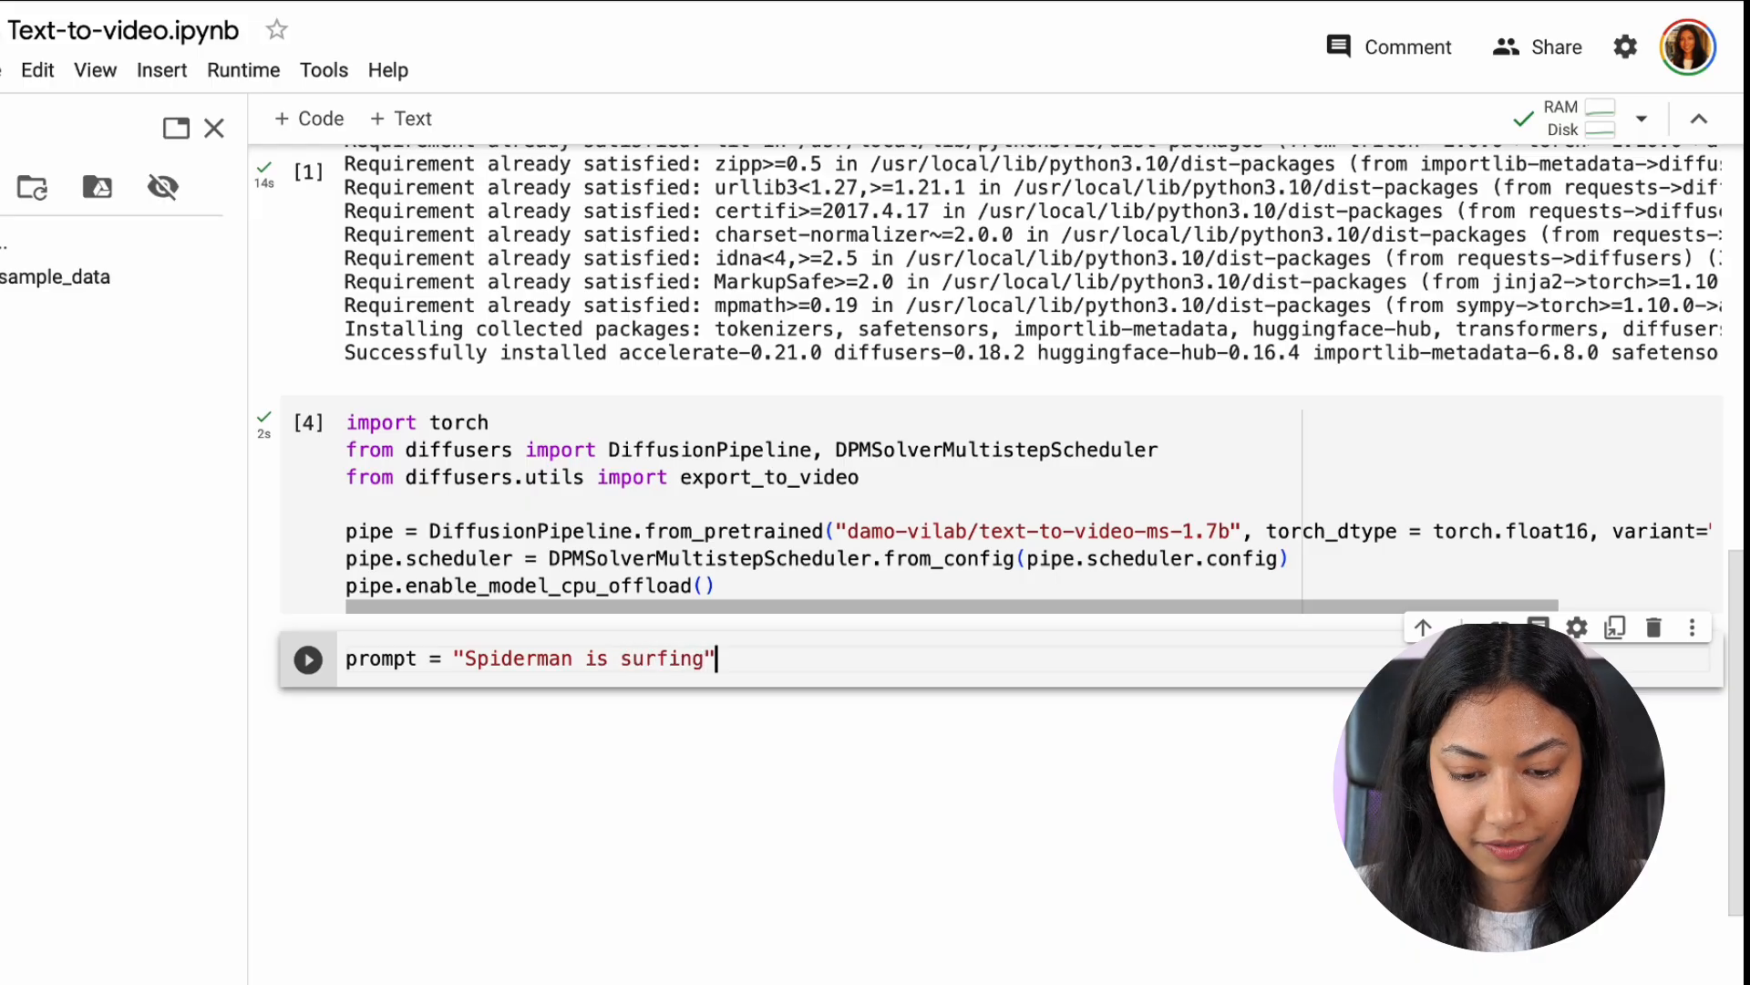
pyautogui.press('enter')
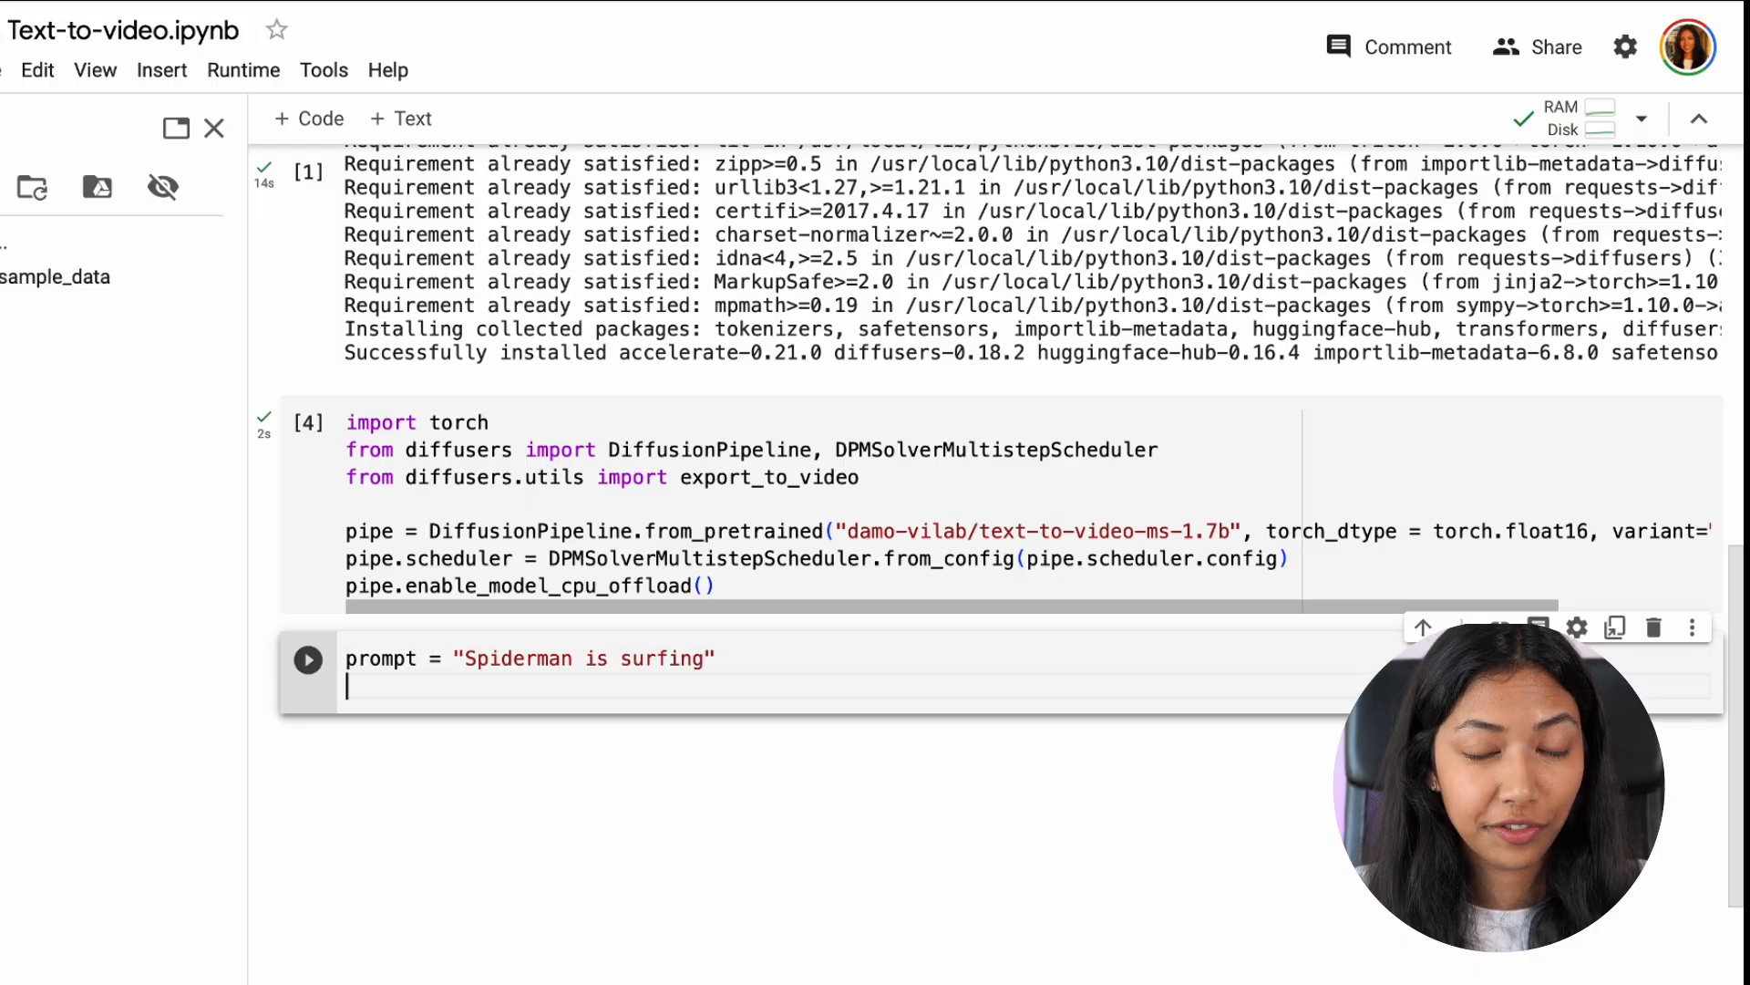
# - Generate video frames with pipe(prompt, num_inference_steps=25)
pyautogui.write('video_frames =')
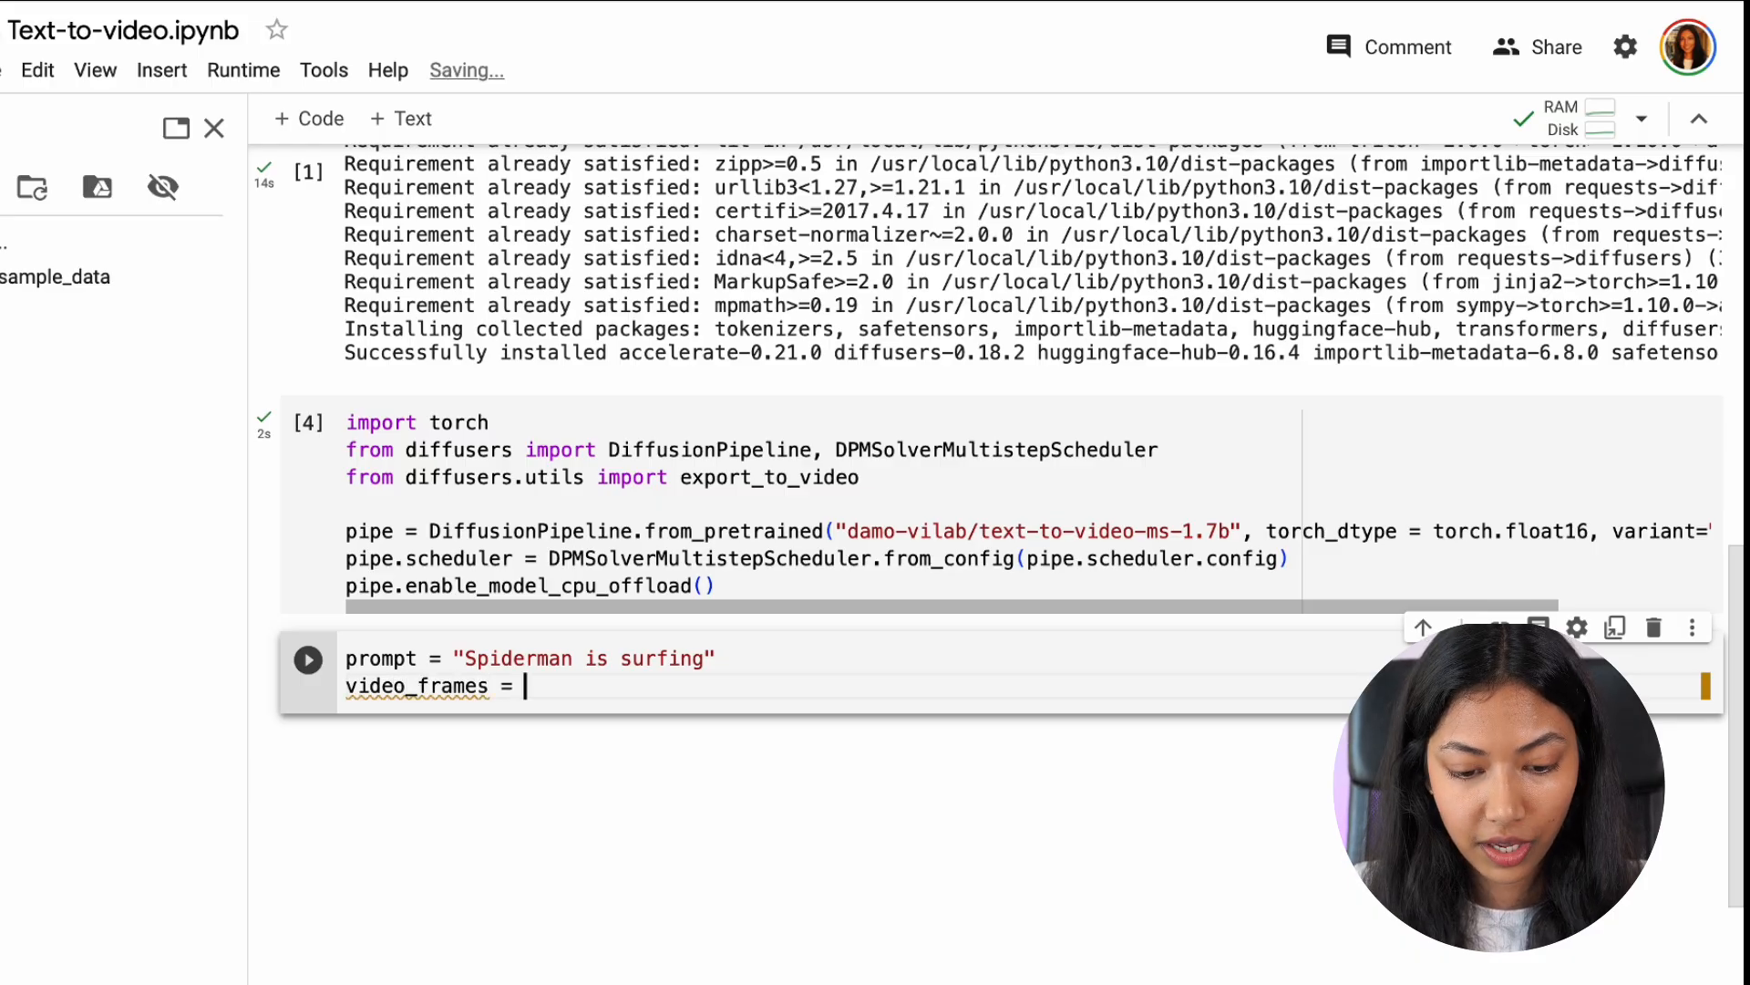
pyautogui.write('pipe(prompt, n')
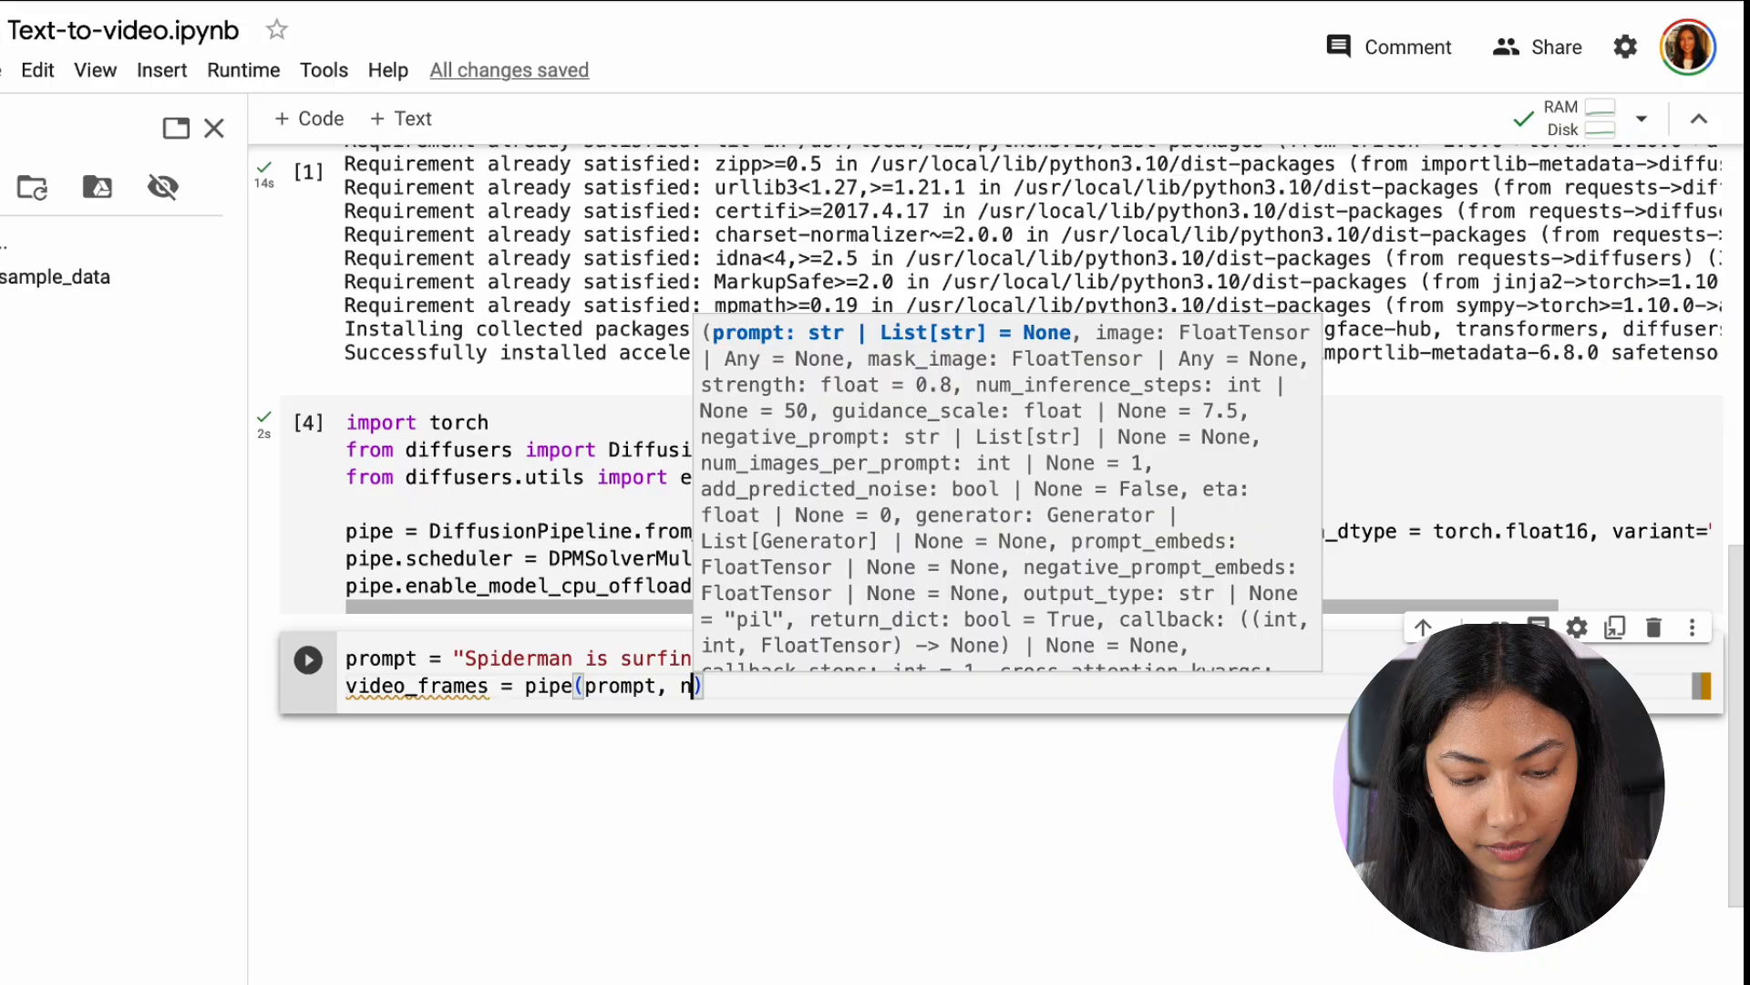
pyautogui.write('um_inference_steps=')
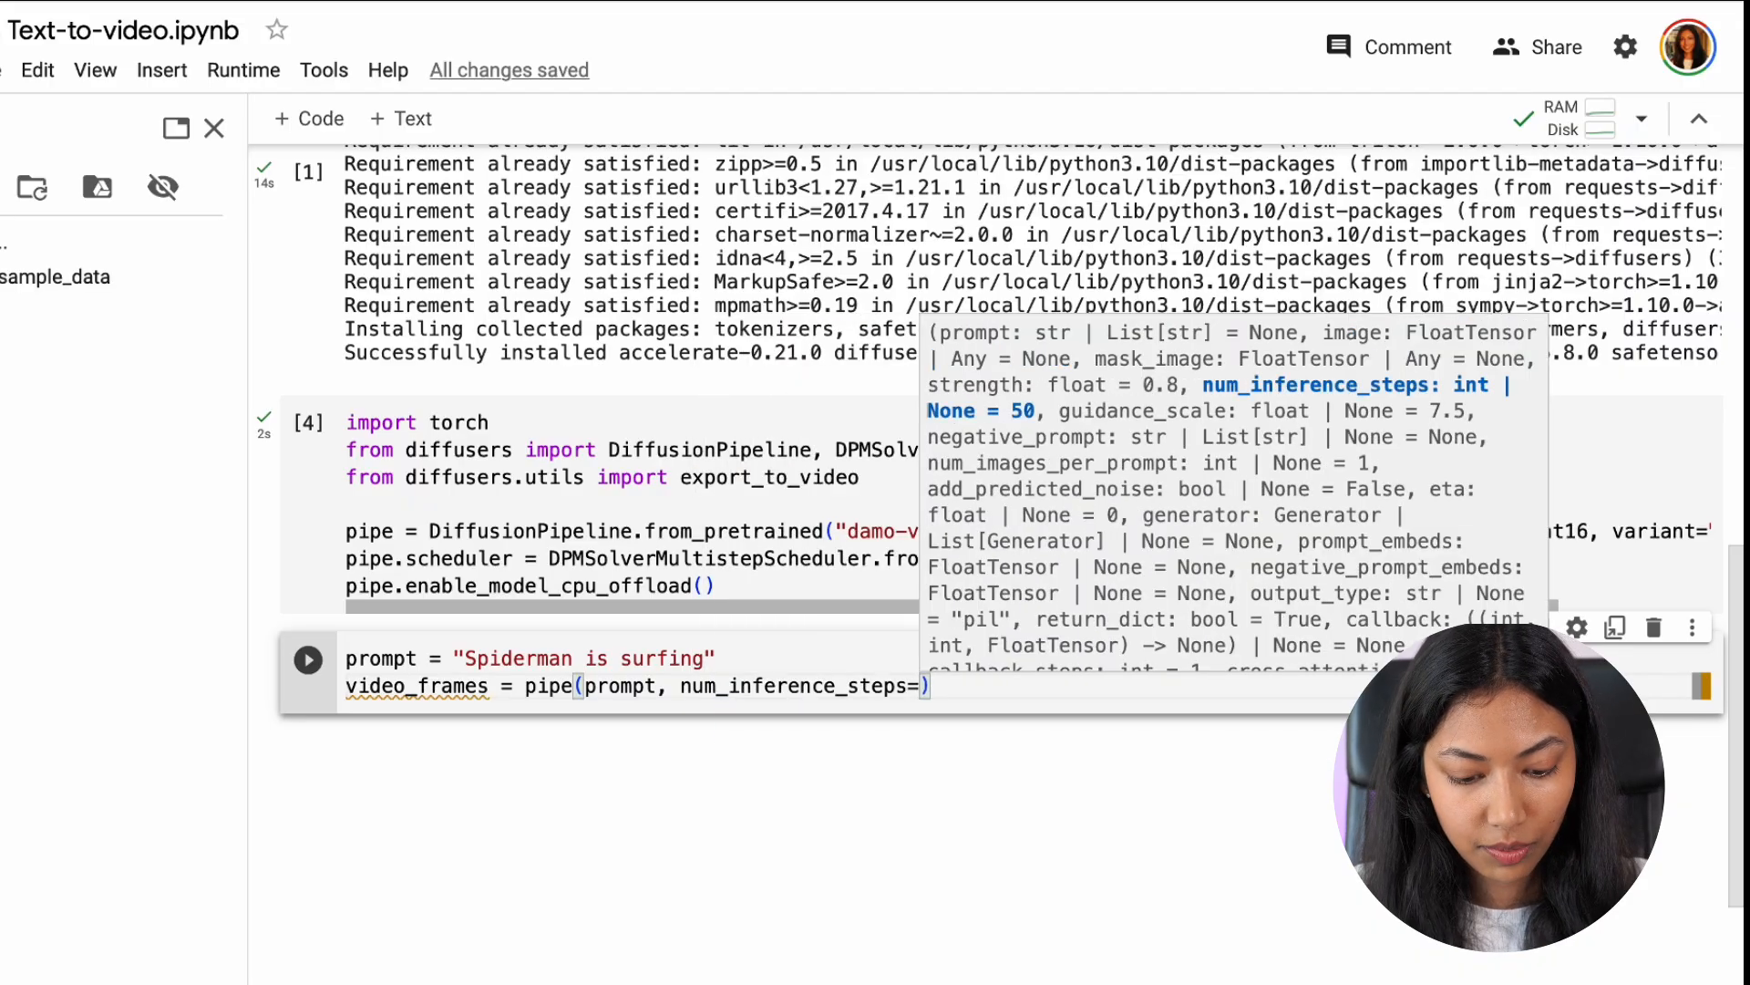
pyautogui.write('25')
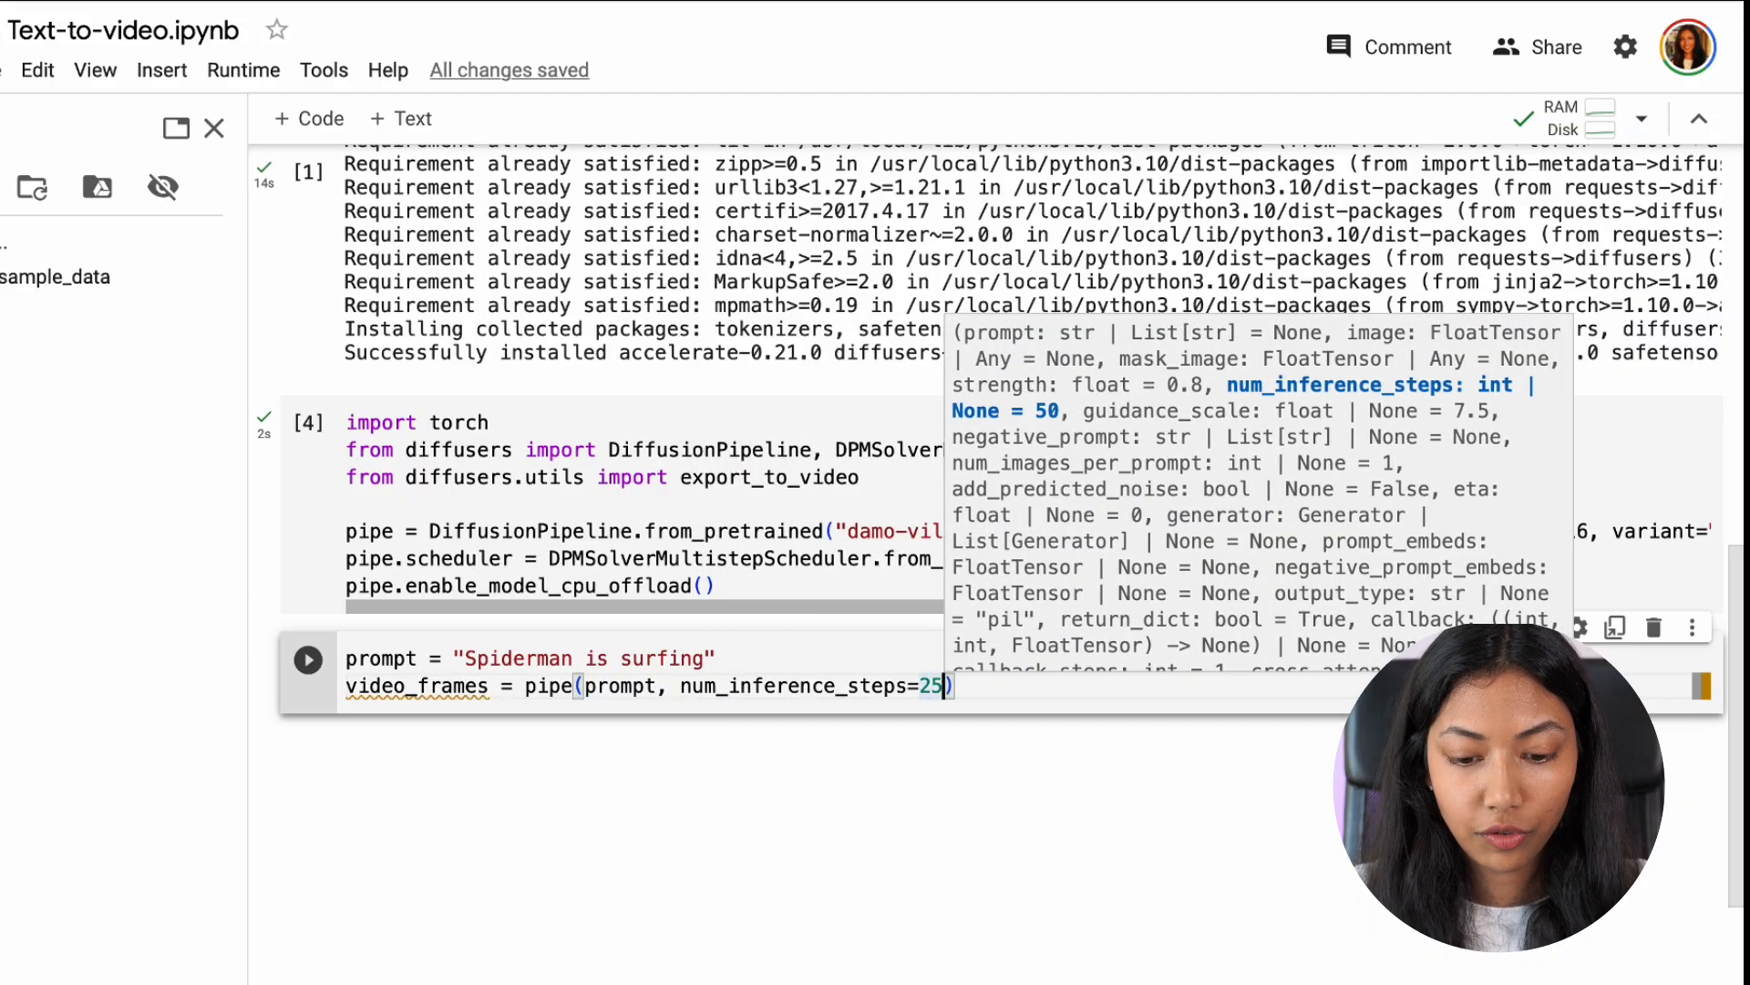
pyautogui.write(',')
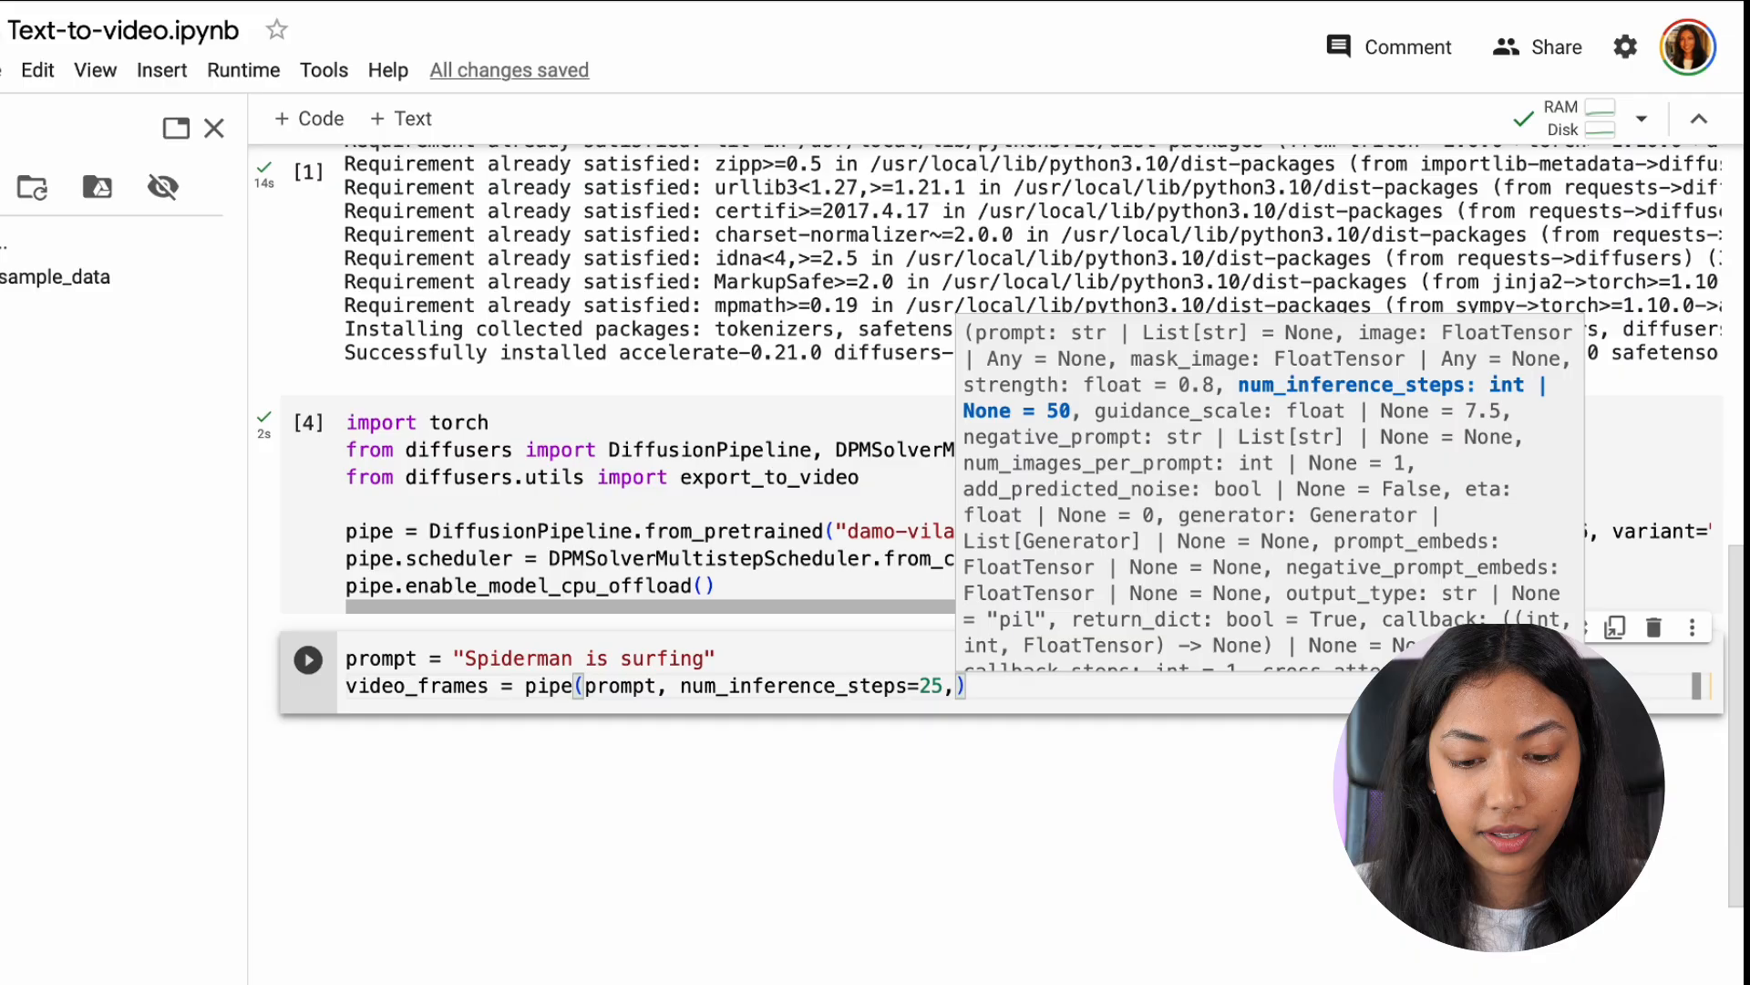
pyautogui.press('Backspace')
pyautogui.write('.frames')
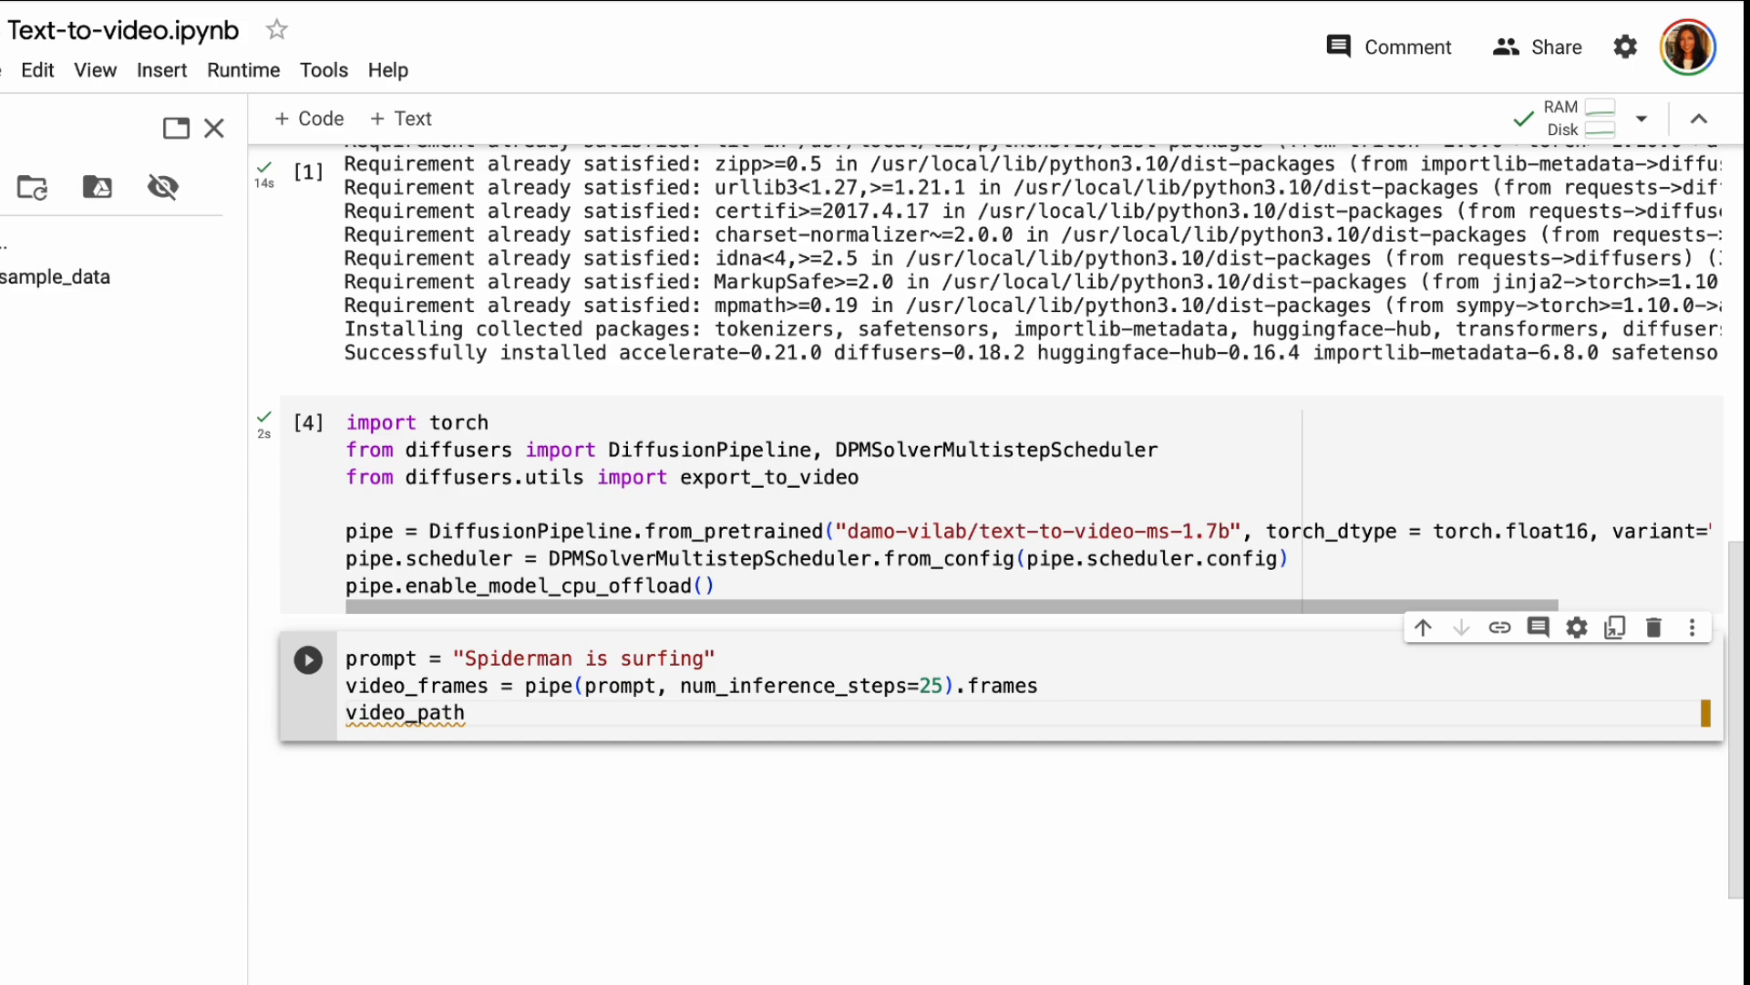
# - Export the frames to video, derive video_name from video_path, print it and call torch.cuda.empty_cache()
pyautogui.write('= export_to_video(video_frames)')
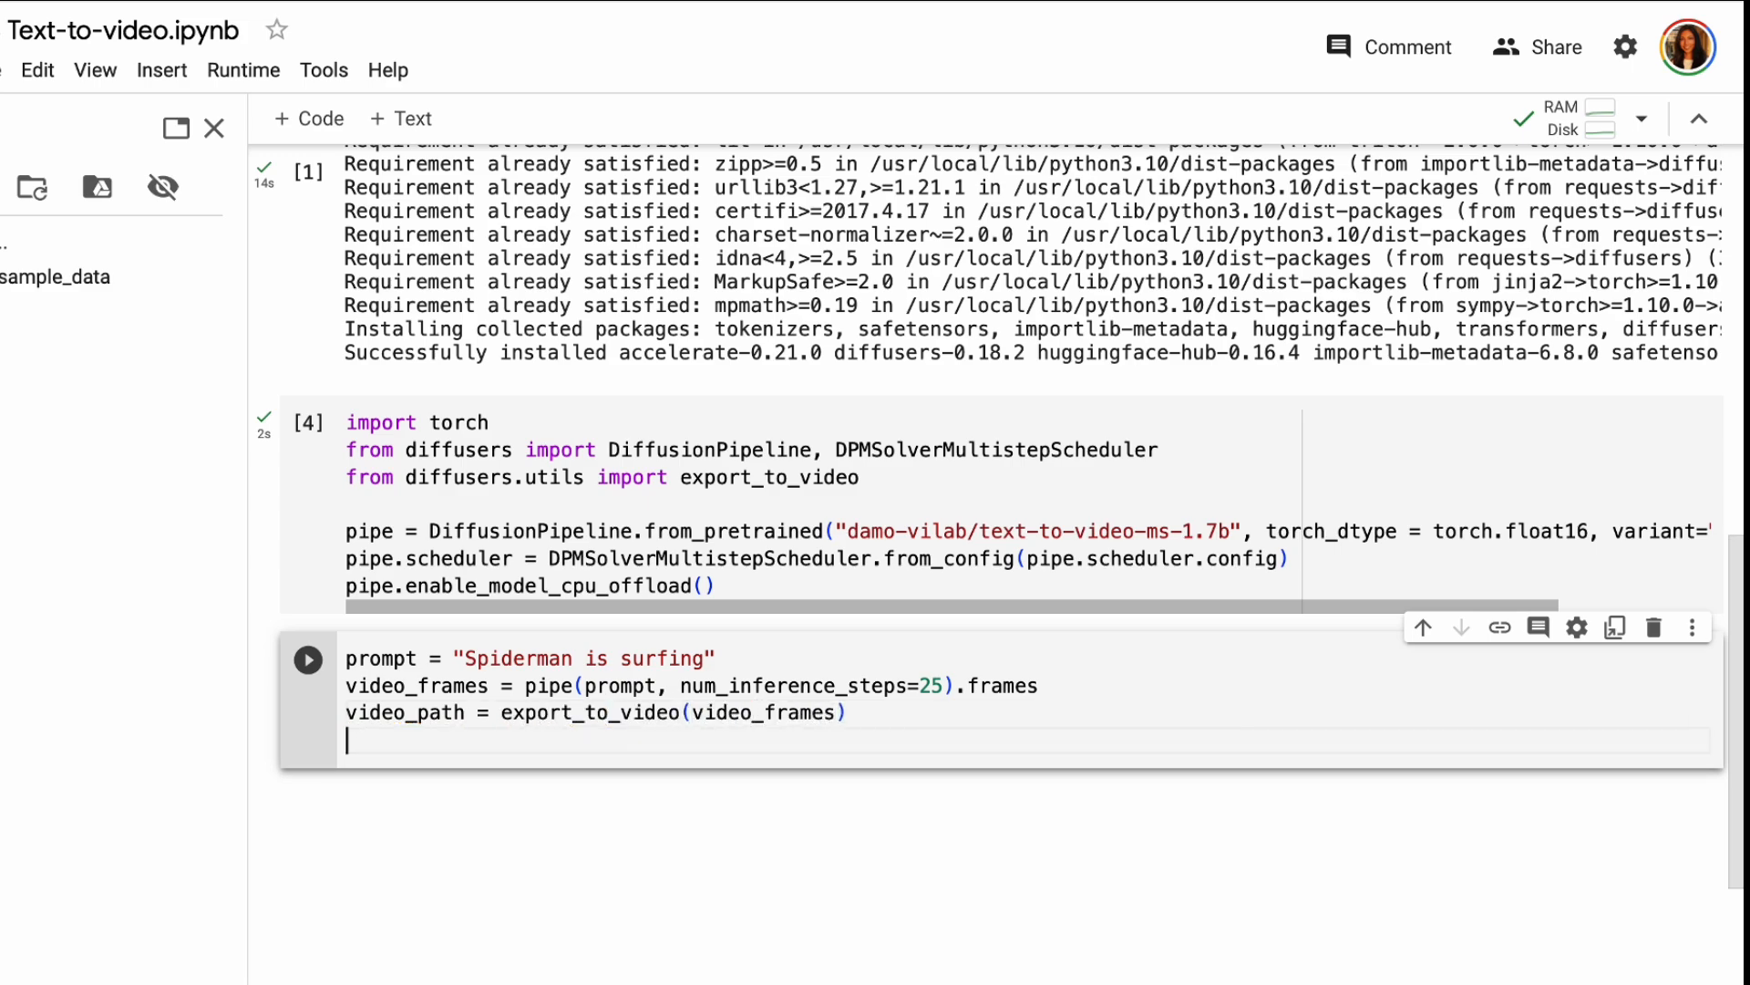
pyautogui.write("video_name = video_path.replace('/tmp', '")
pyautogui.write("print('N")
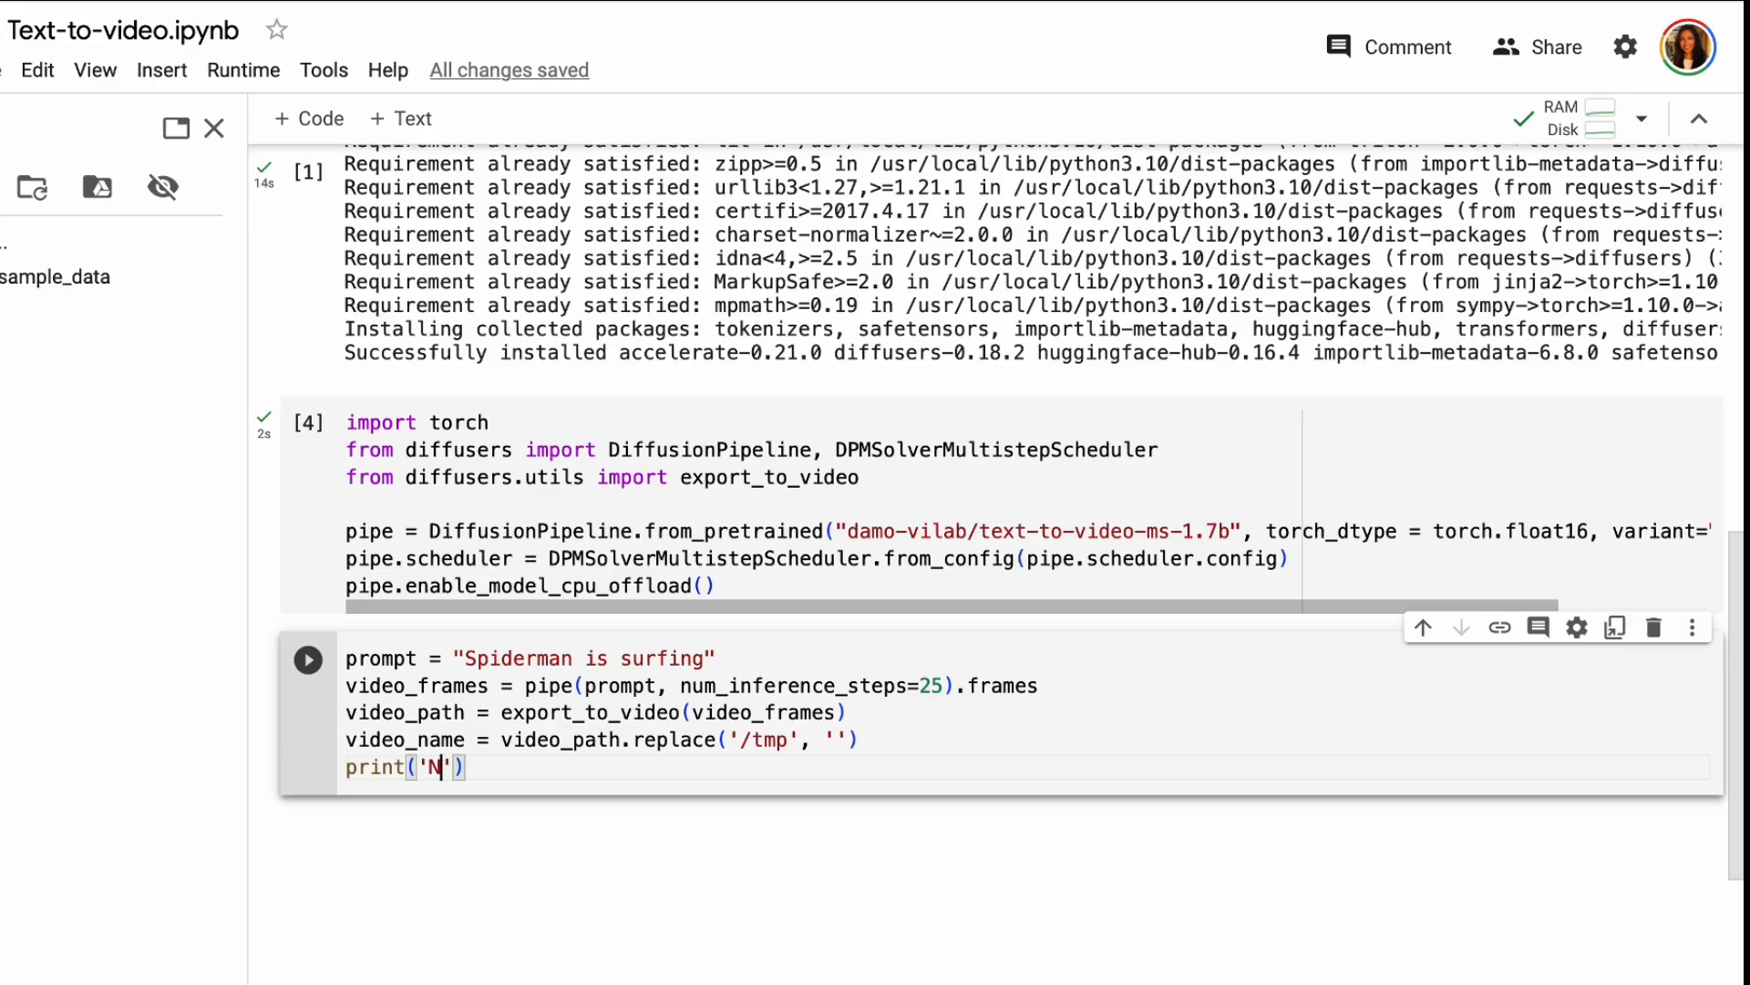
pyautogui.write("ame:', video_name)")
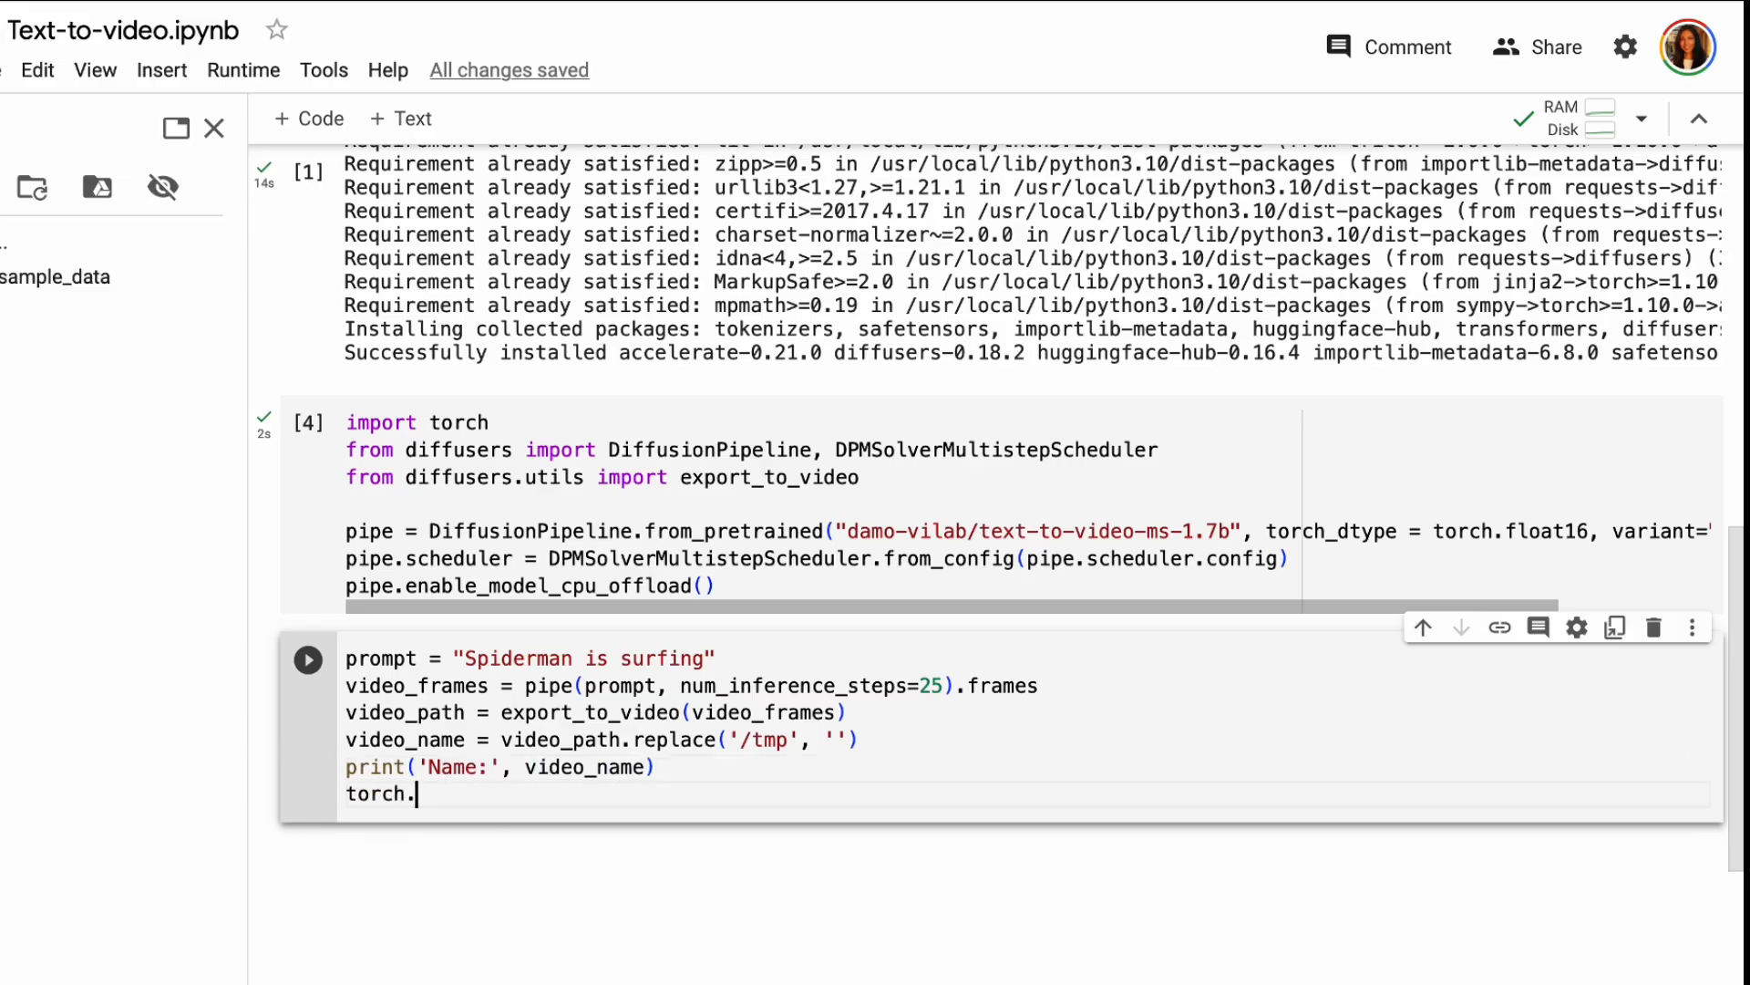
pyautogui.write('cuda.empty_cache()')
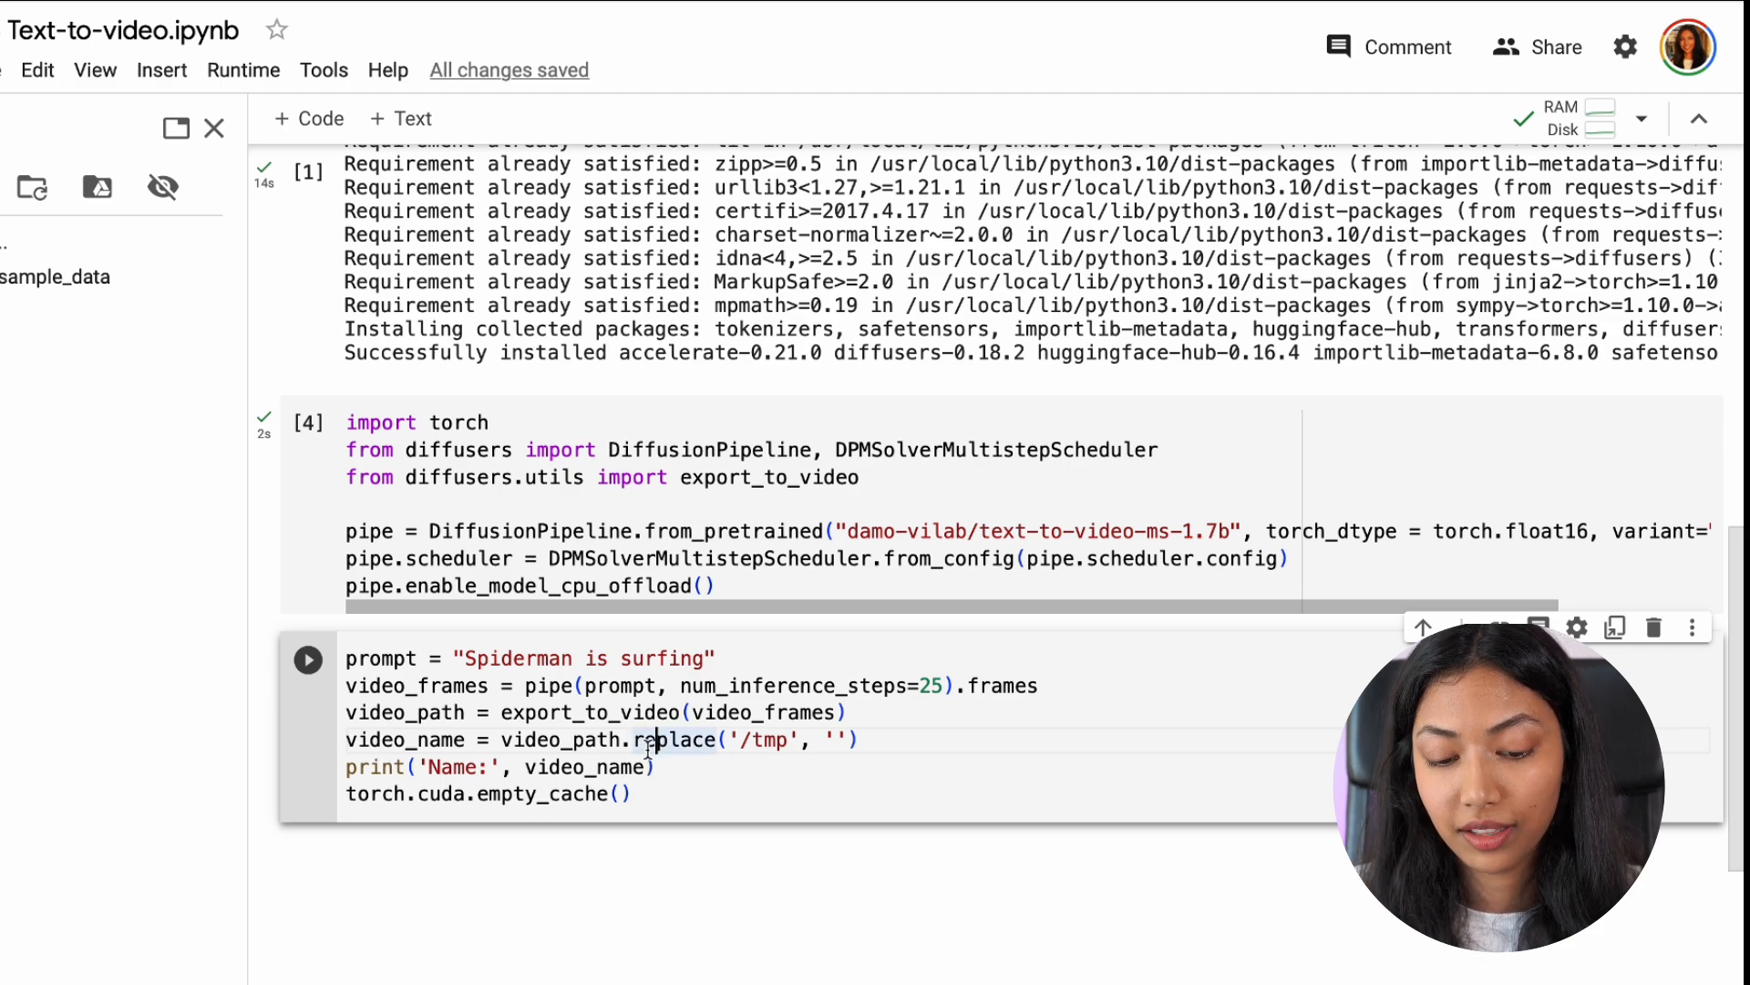
pyautogui.moveTo(574, 636)
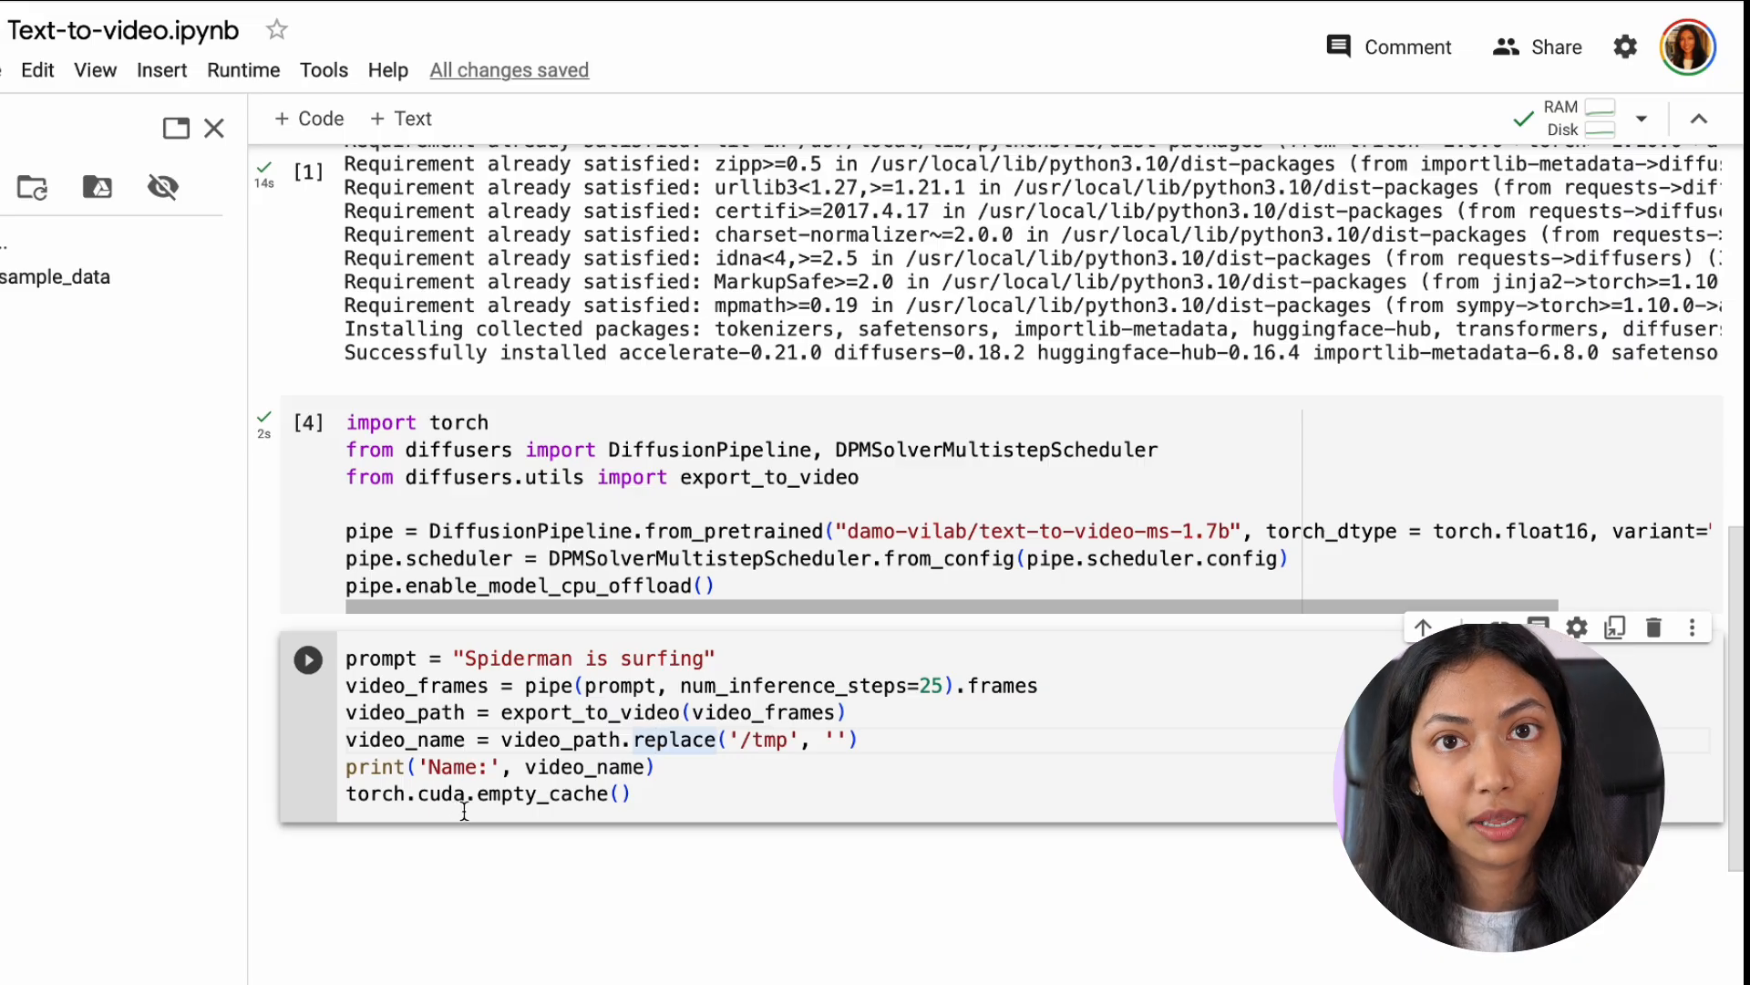
pyautogui.moveTo(309, 658)
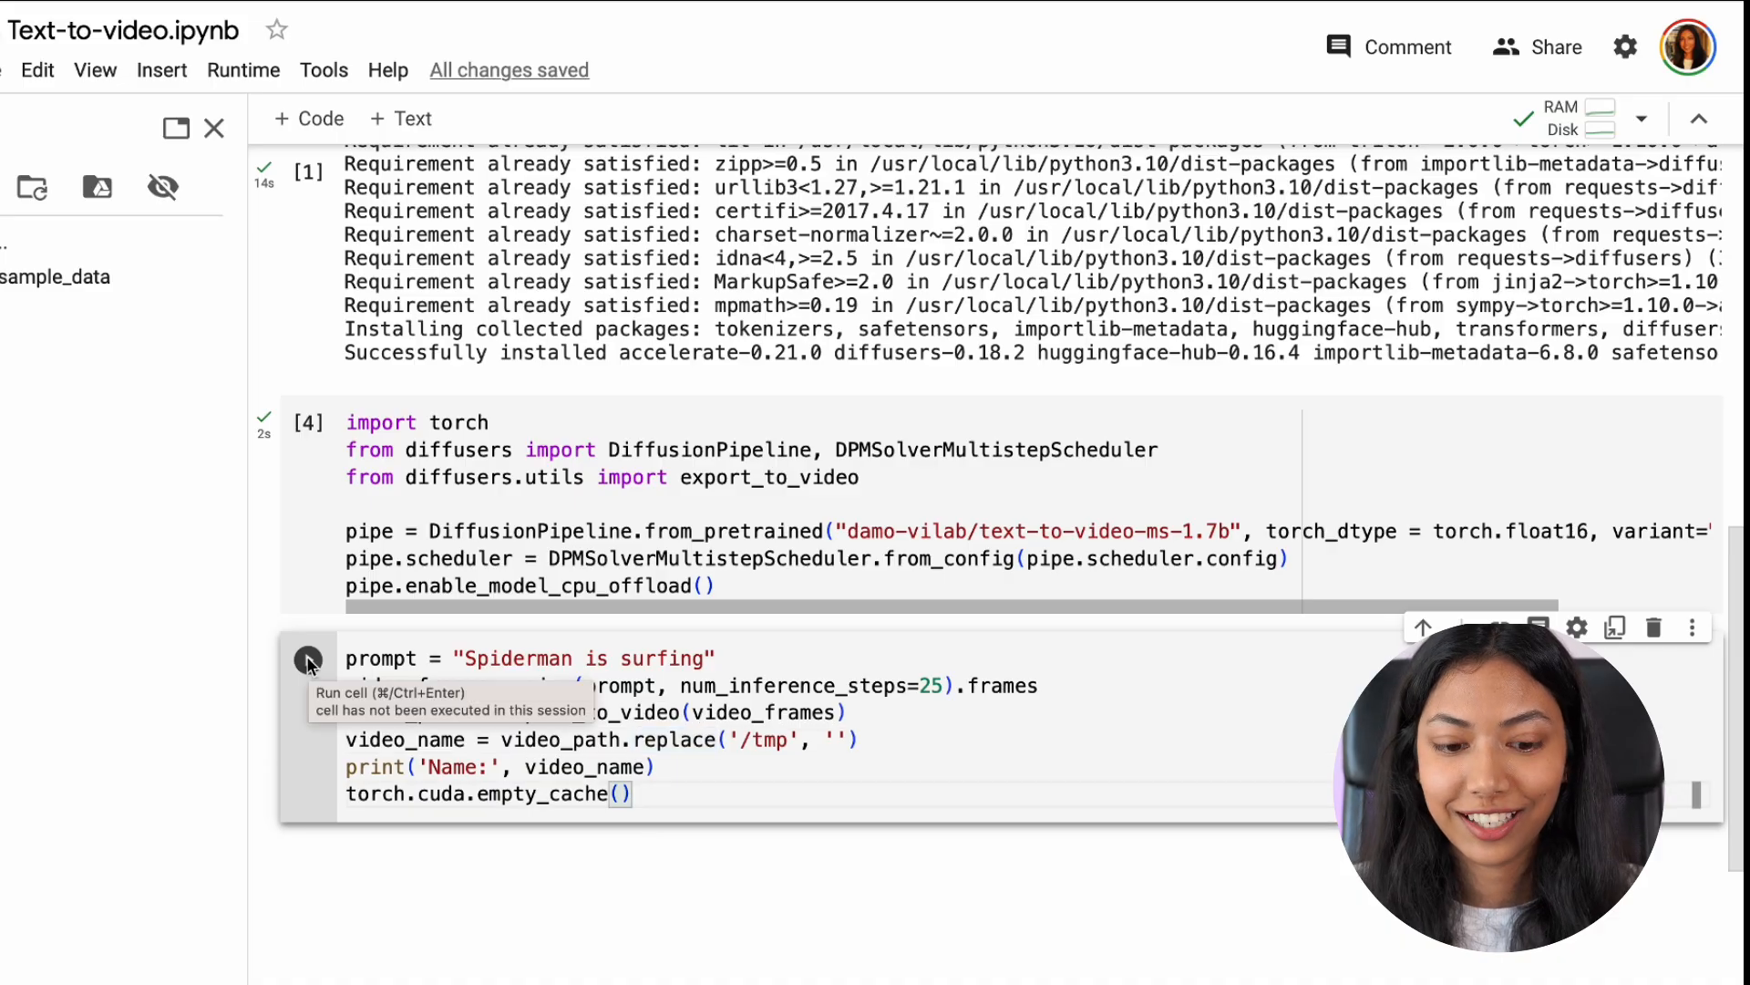
# - Run the generation cell, then locate tmpfxf5bceb.mp4 in the root tmp folder and download it
pyautogui.click(310, 659)
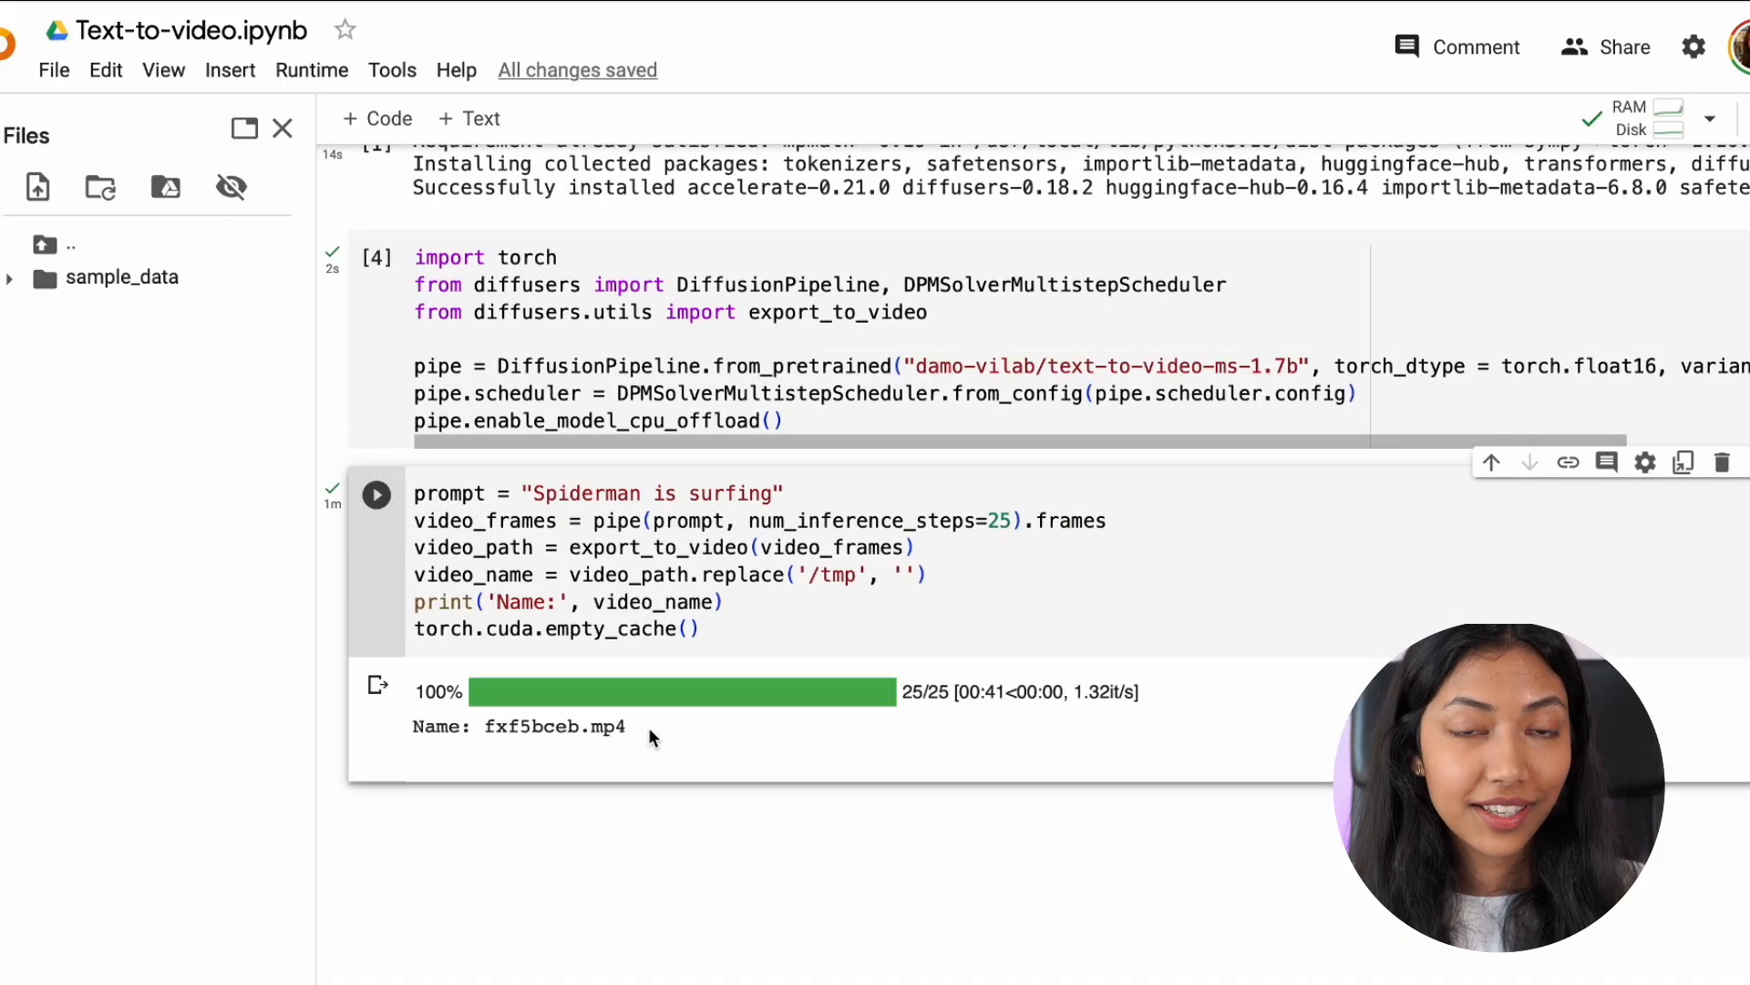
pyautogui.moveTo(485, 732)
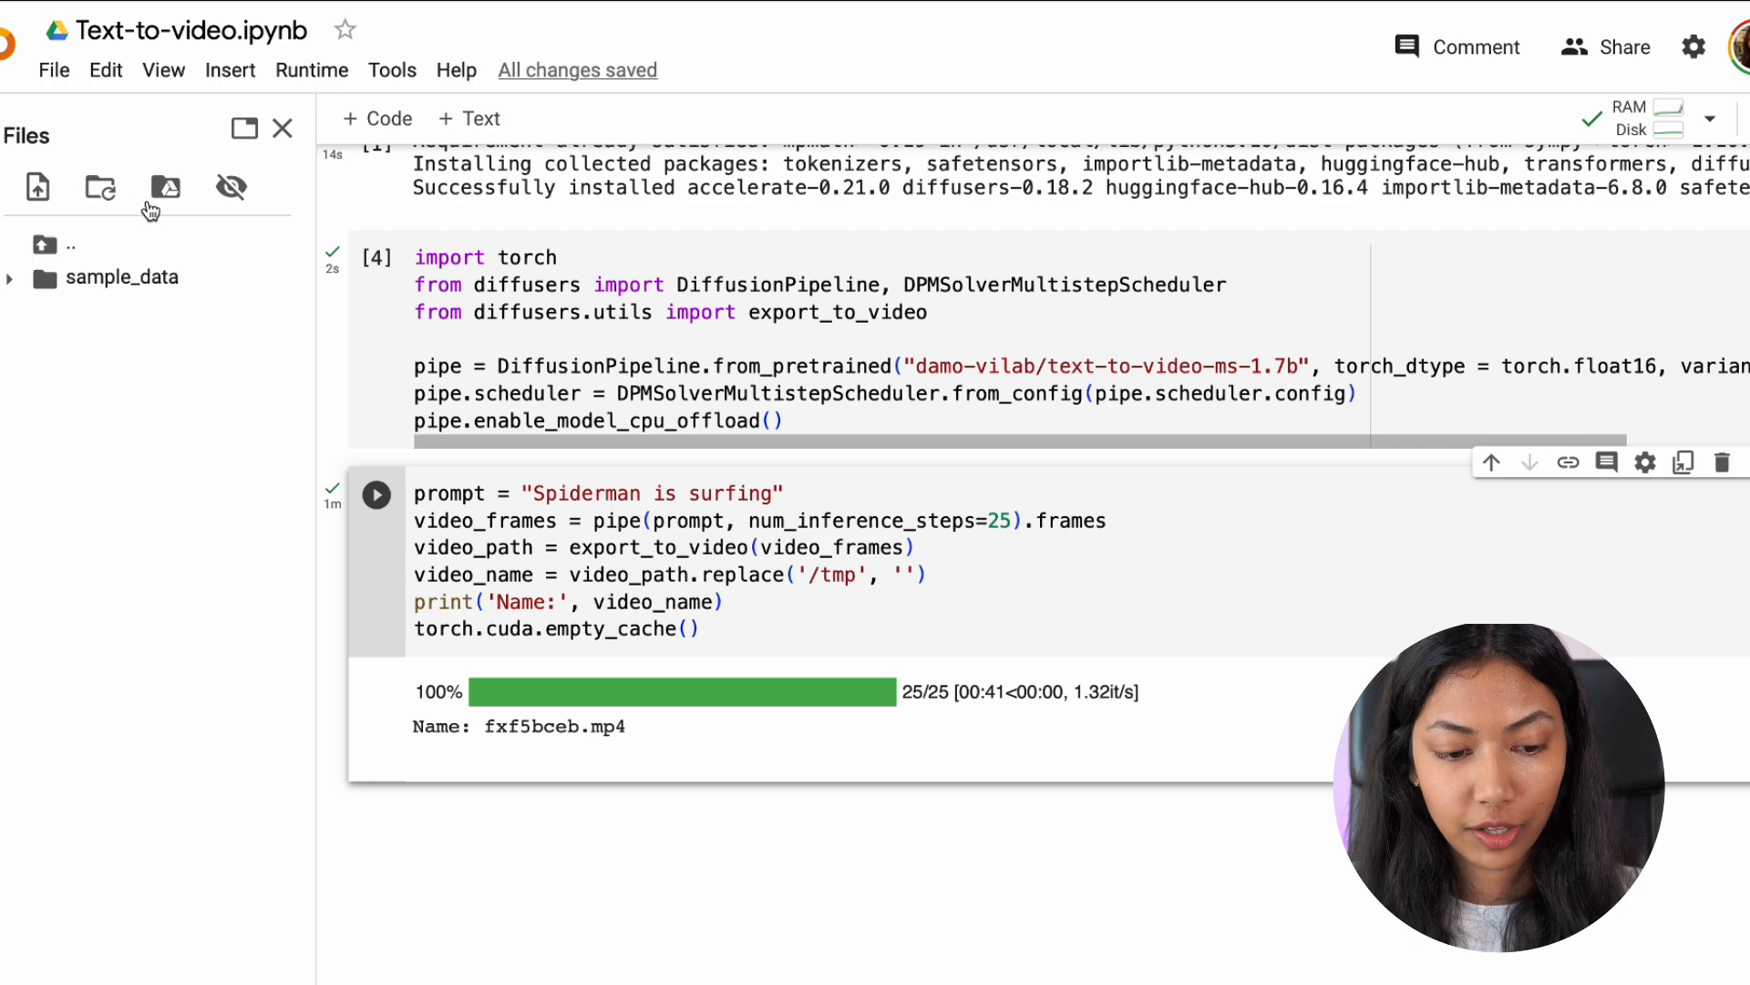
pyautogui.click(283, 127)
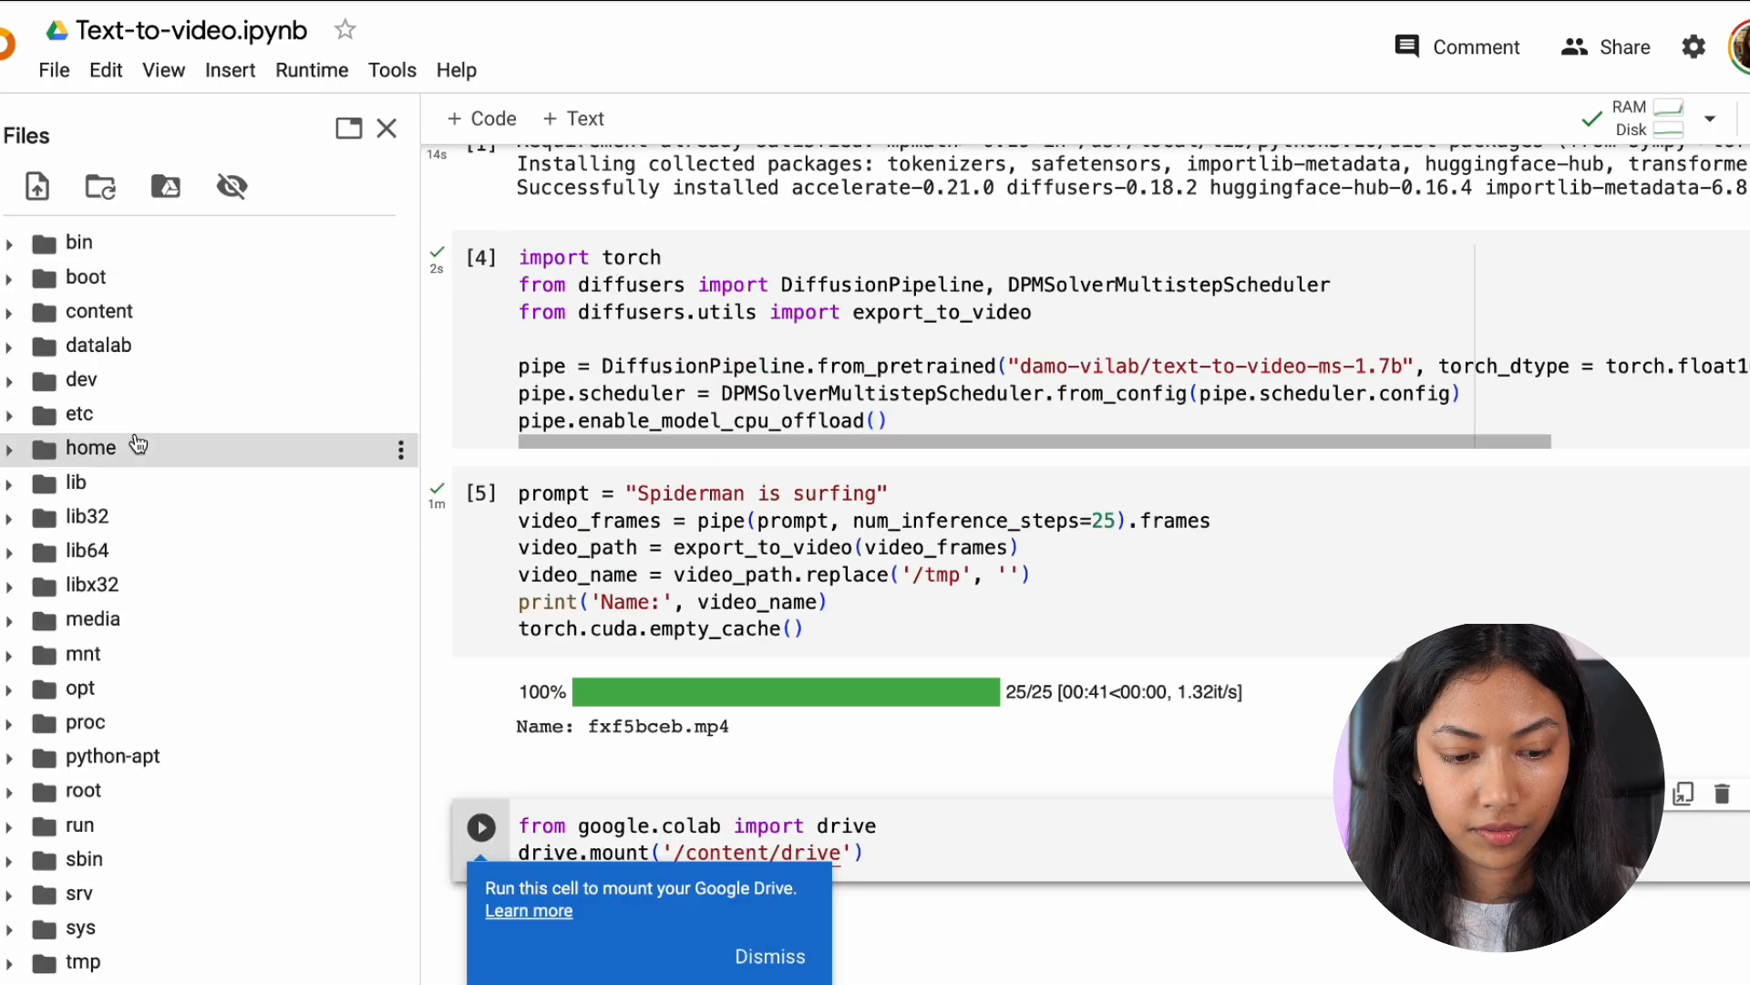
pyautogui.scroll(-3)
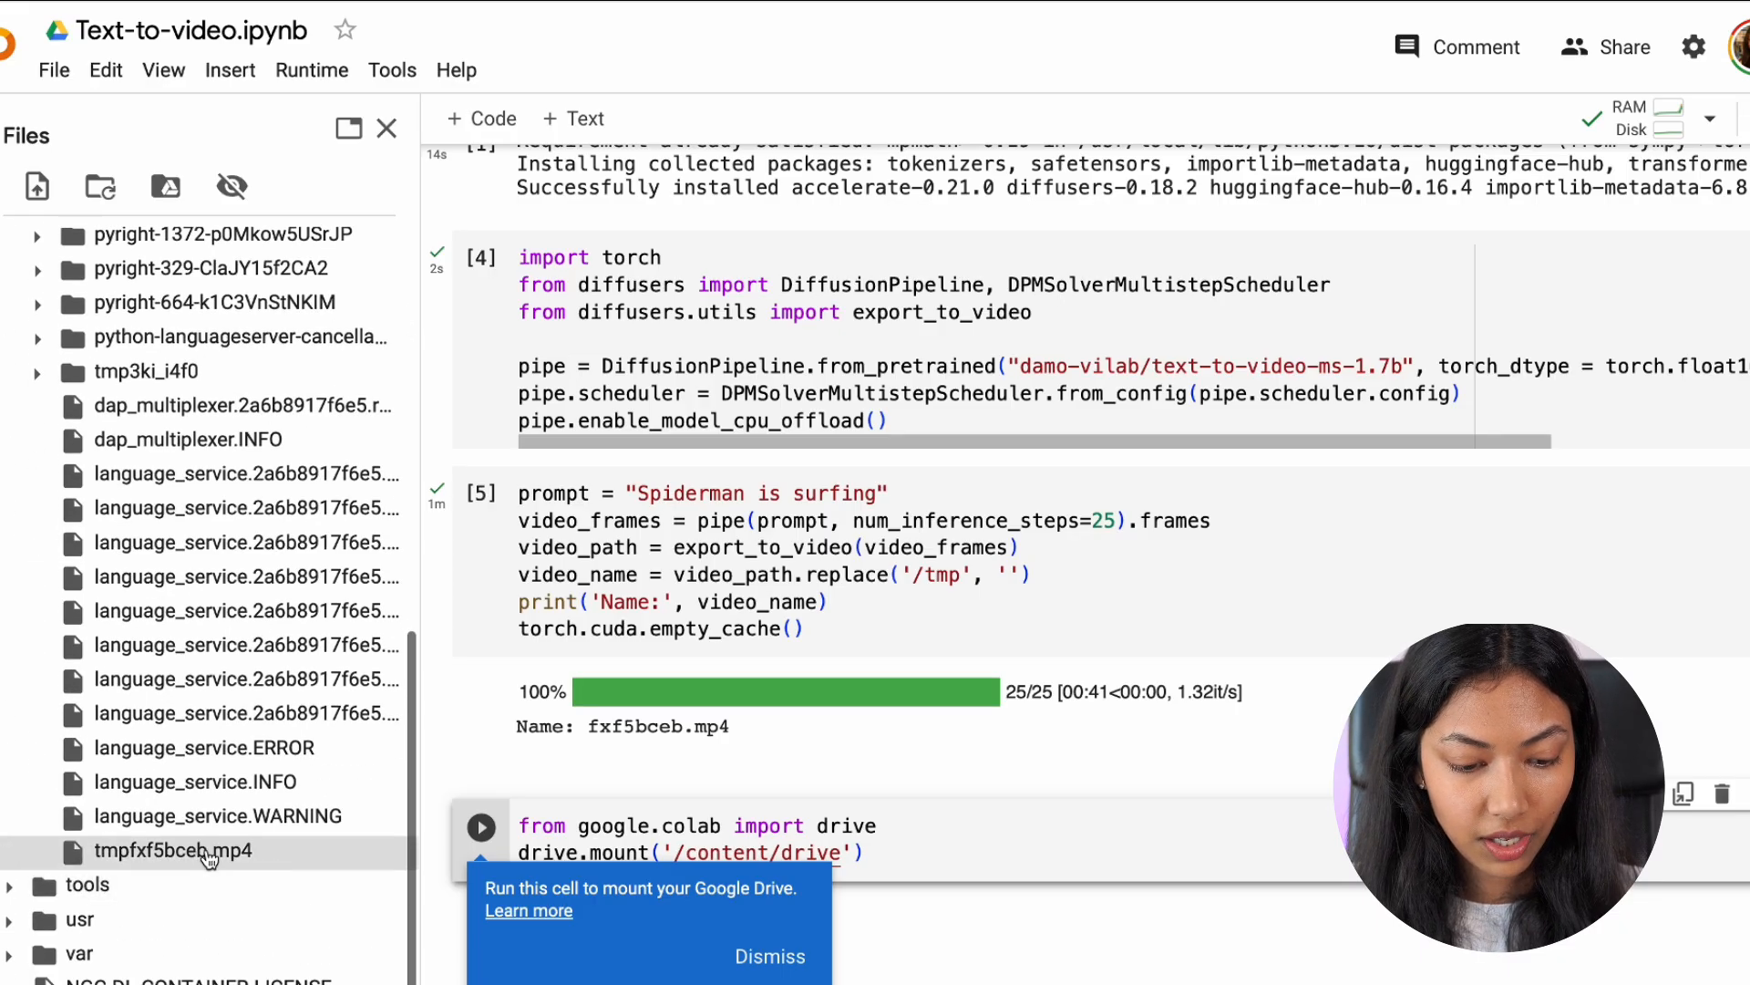
pyautogui.rightClick(172, 851)
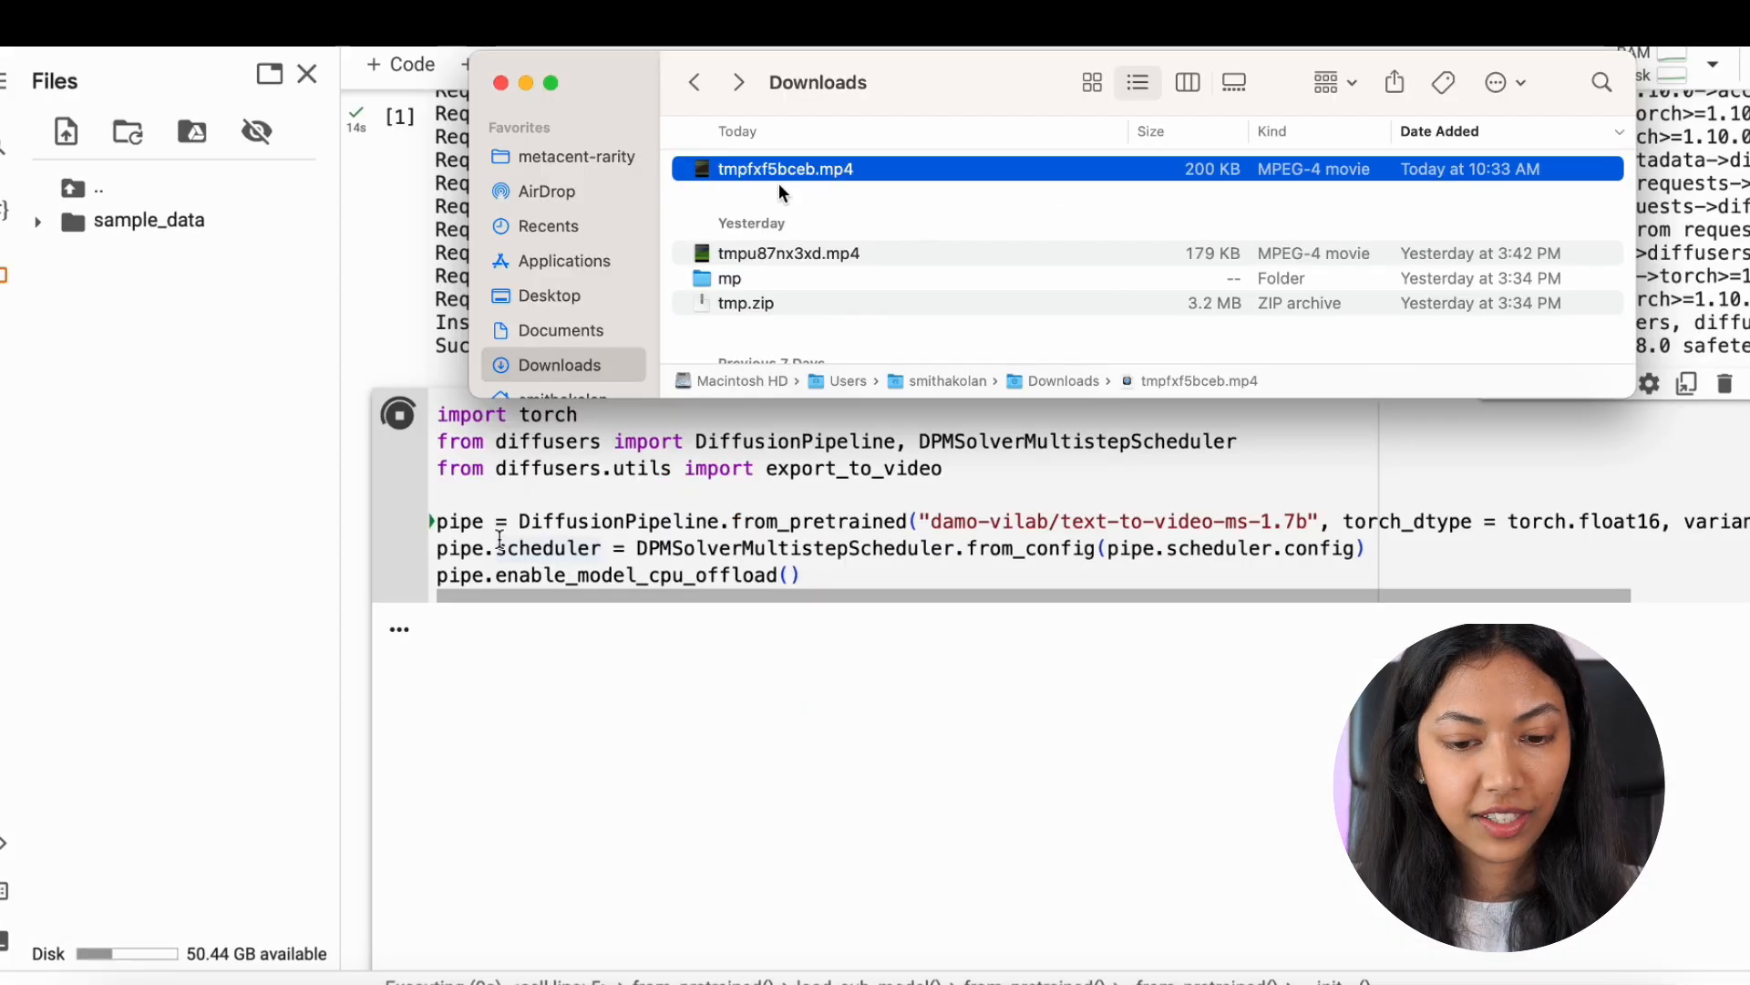
# - Open the downloaded tmpfxf5bceb.mp4 from Downloads with VLC
pyautogui.rightClick(785, 167)
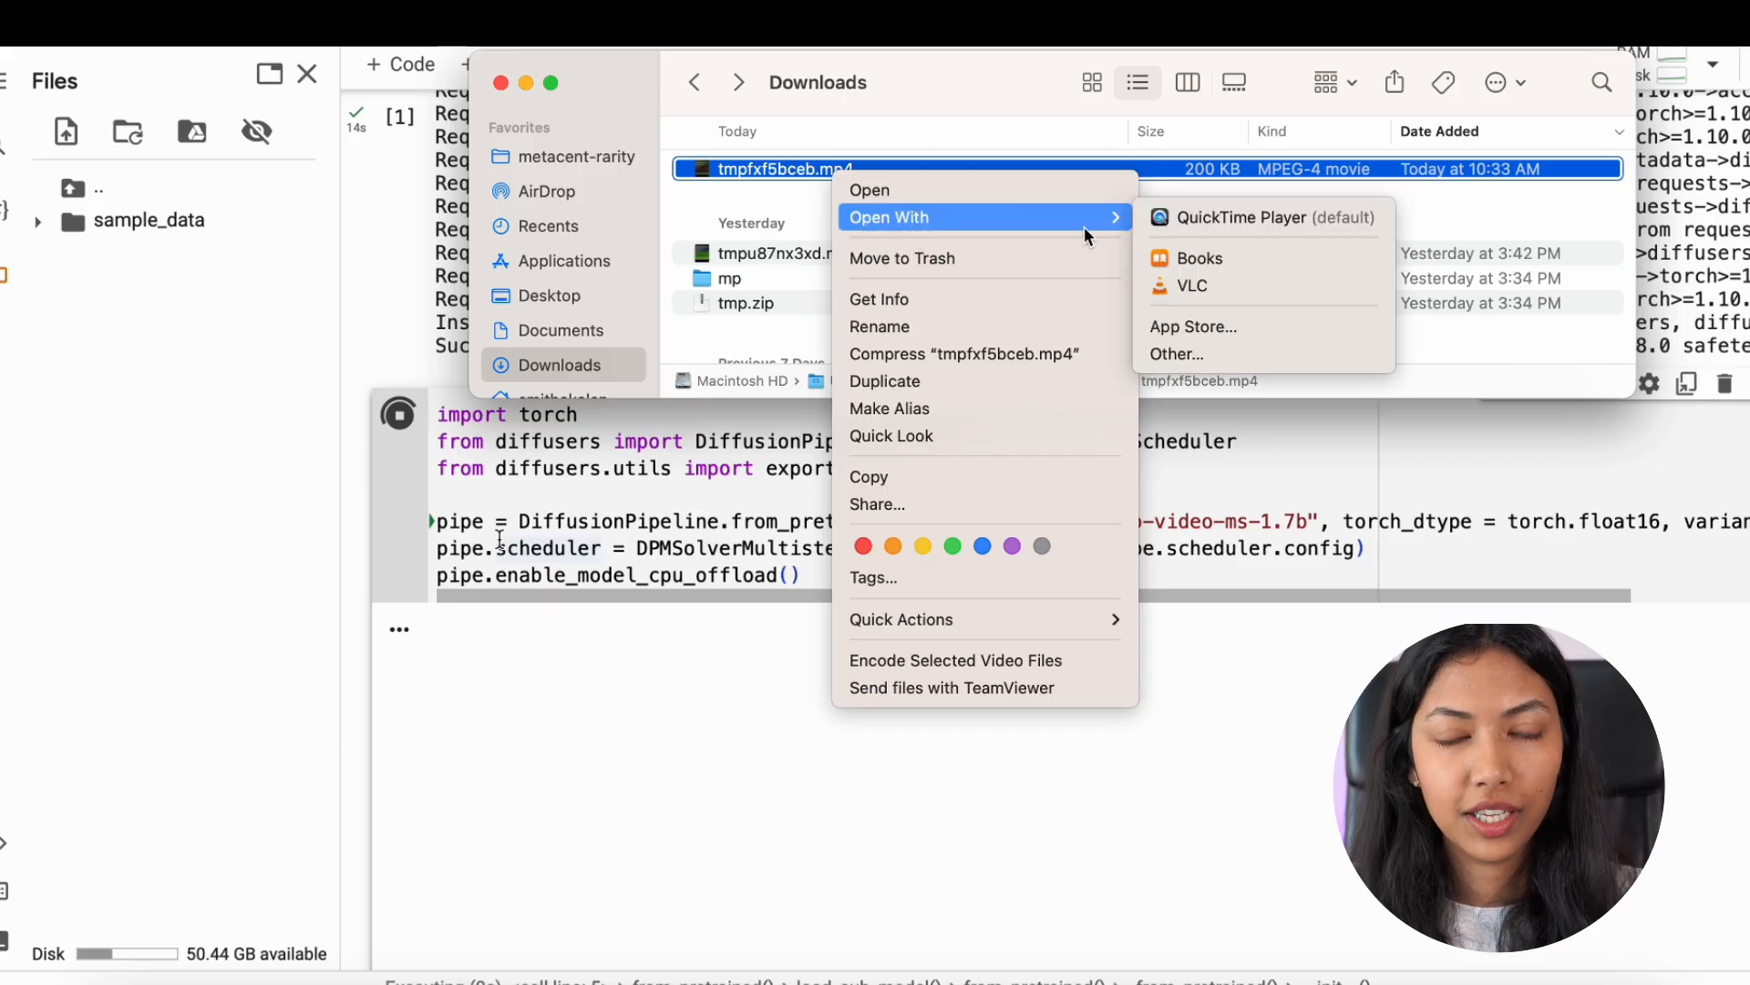
pyautogui.moveTo(1194, 286)
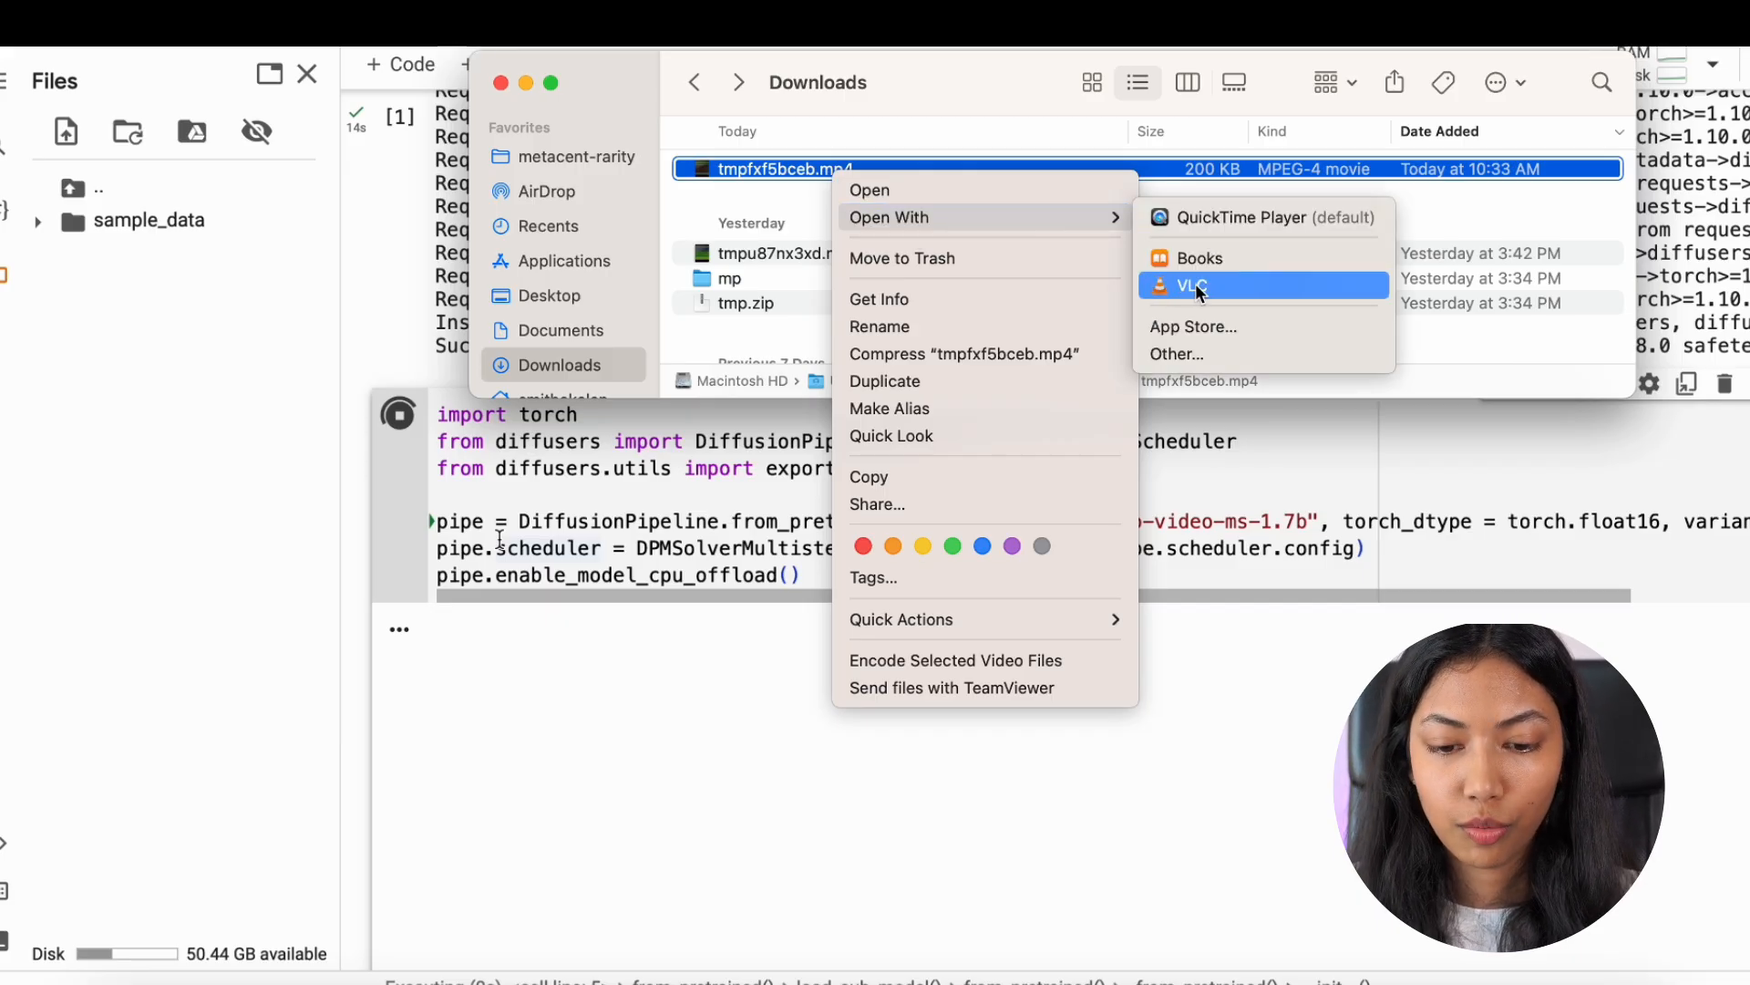
pyautogui.click(1190, 287)
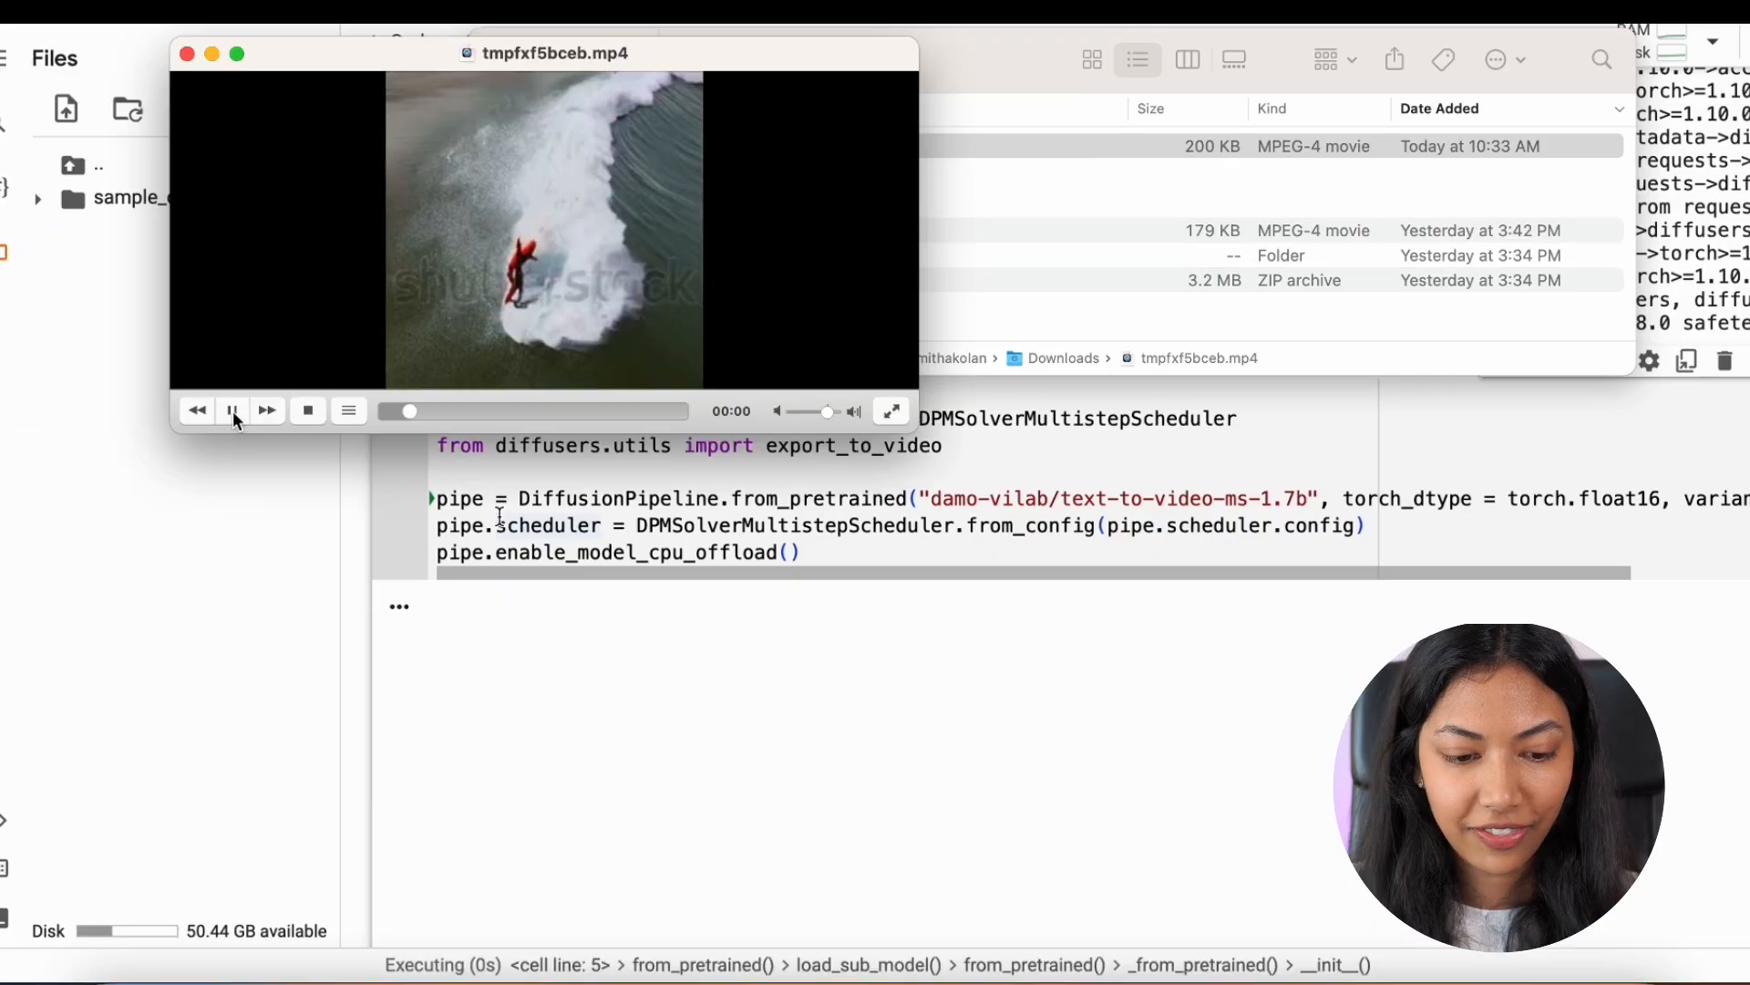
# - Pause and resume the Spiderman surfing clip in VLC to watch it
pyautogui.click(232, 410)
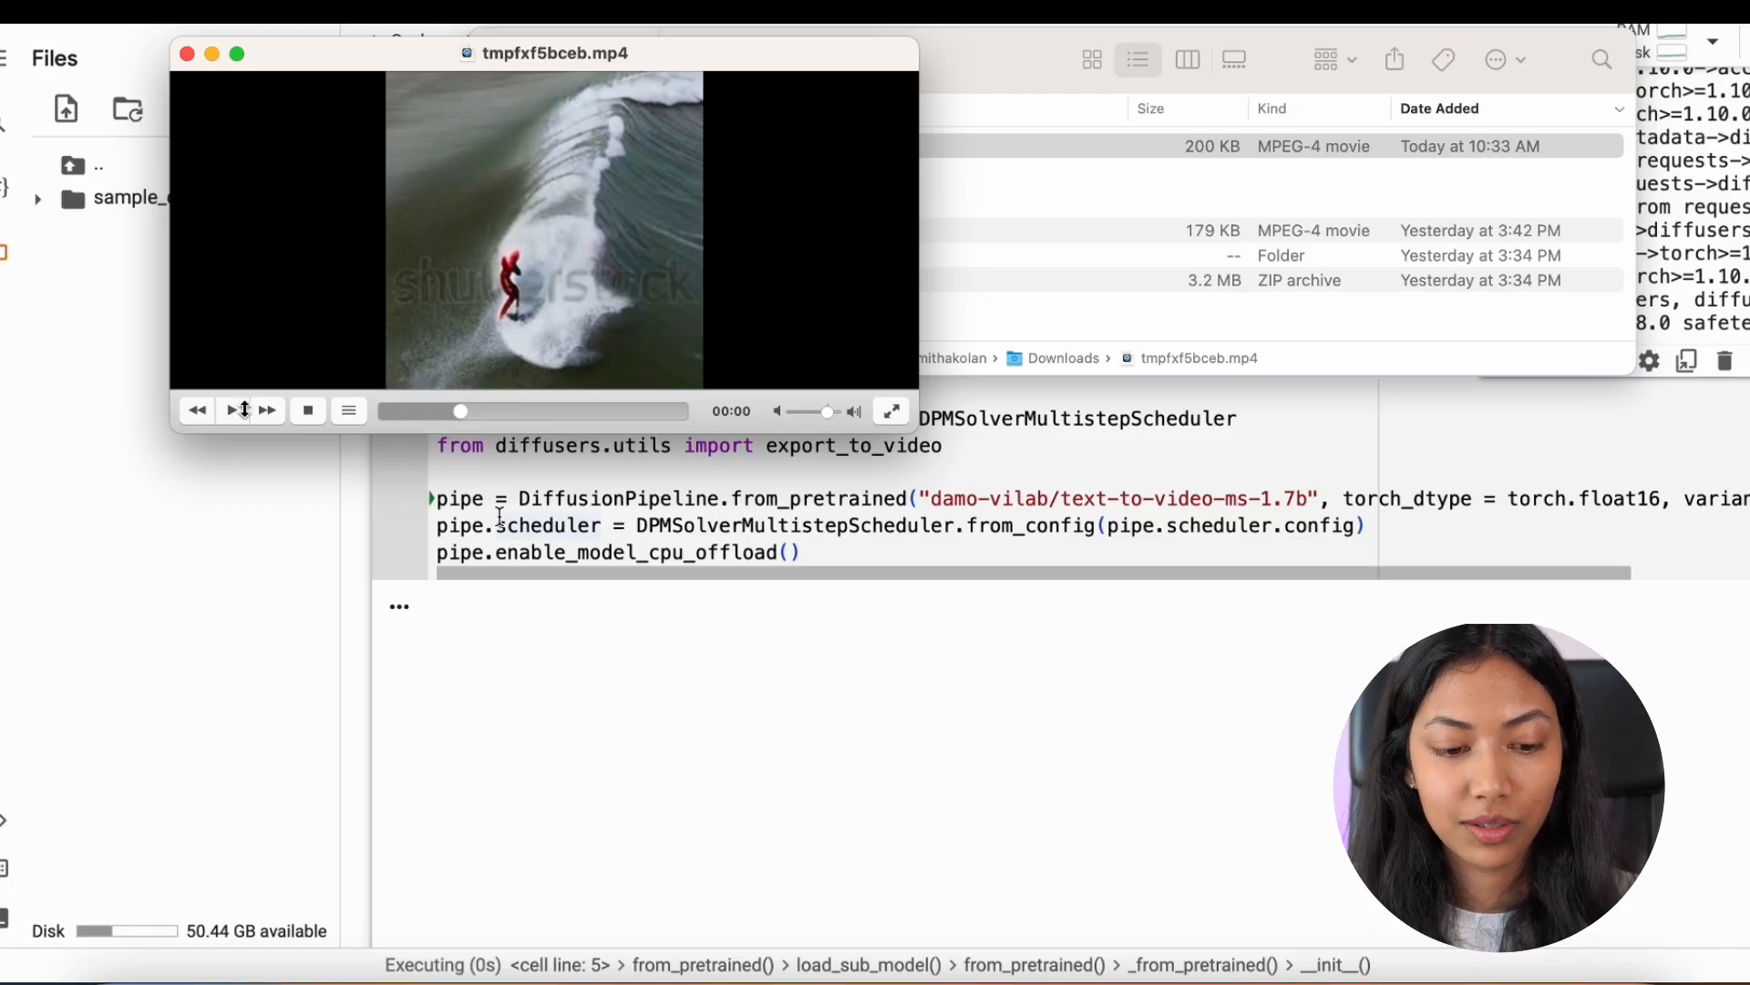
pyautogui.click(232, 410)
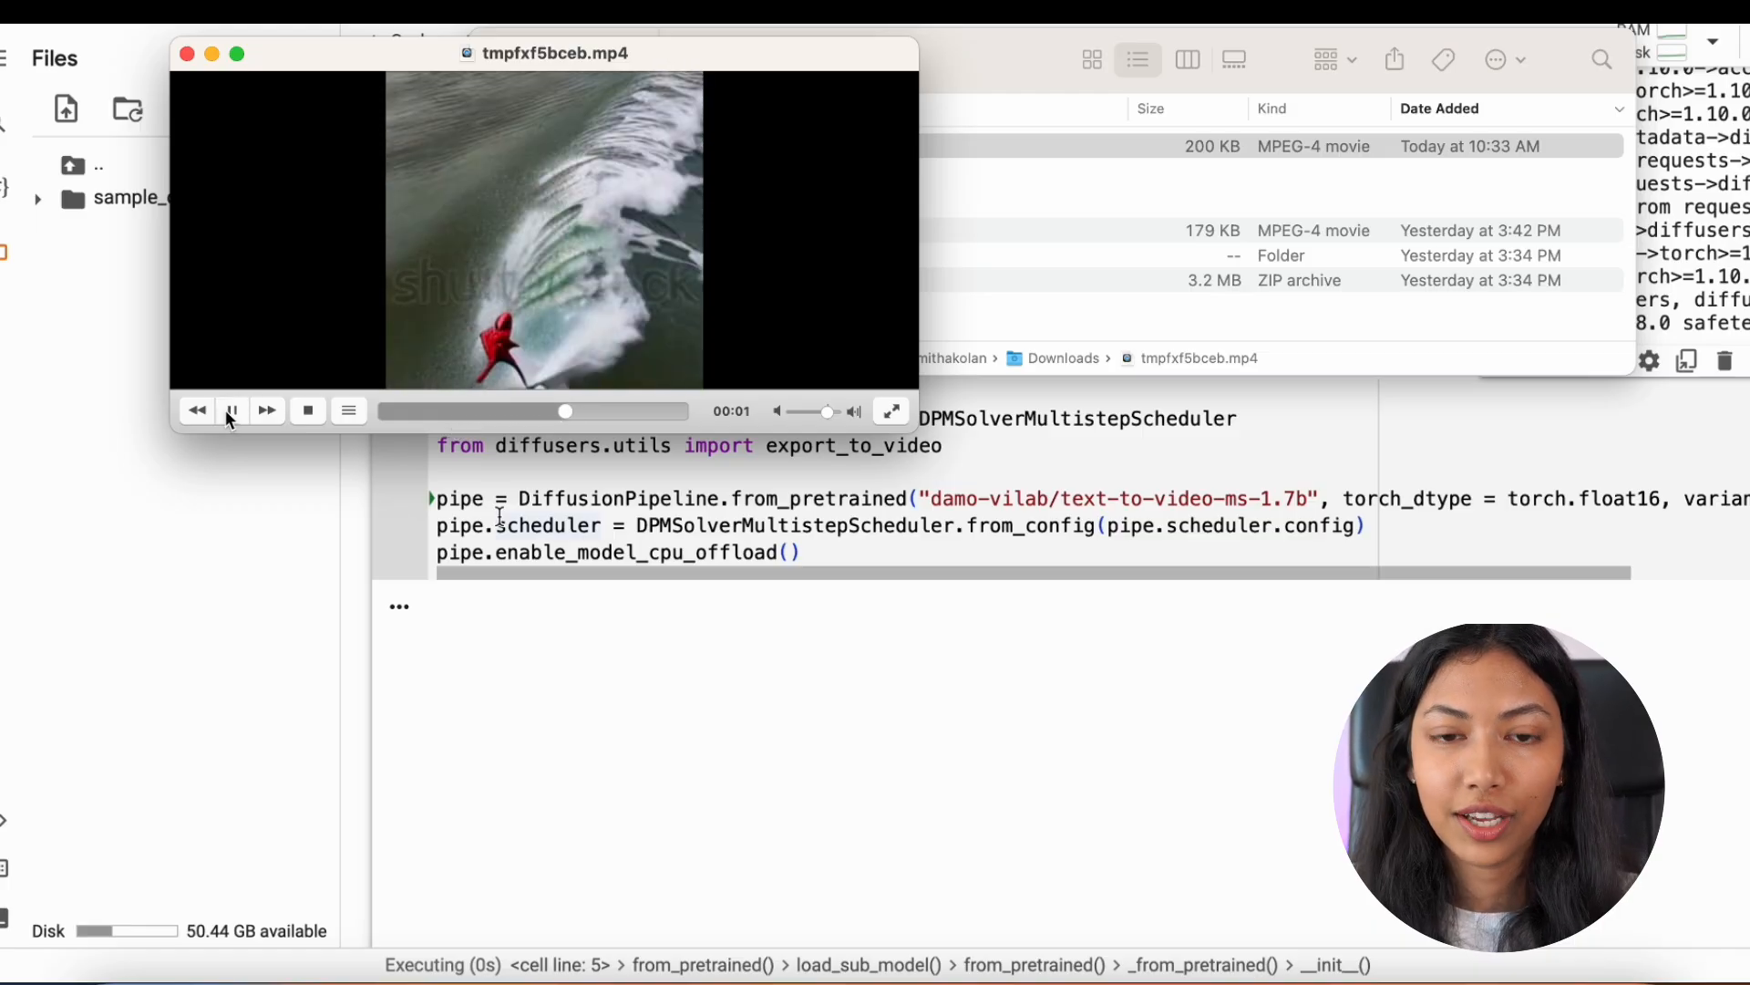